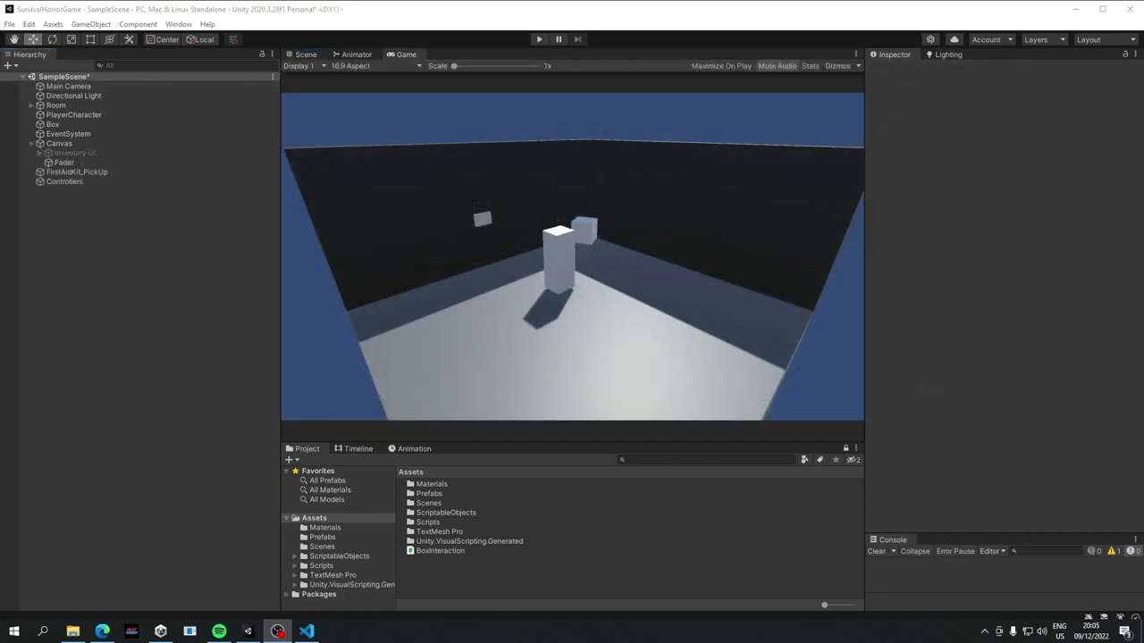
- Add a Panel under the Canvas and resize it into a wide bottom strip
right_click(59, 143)
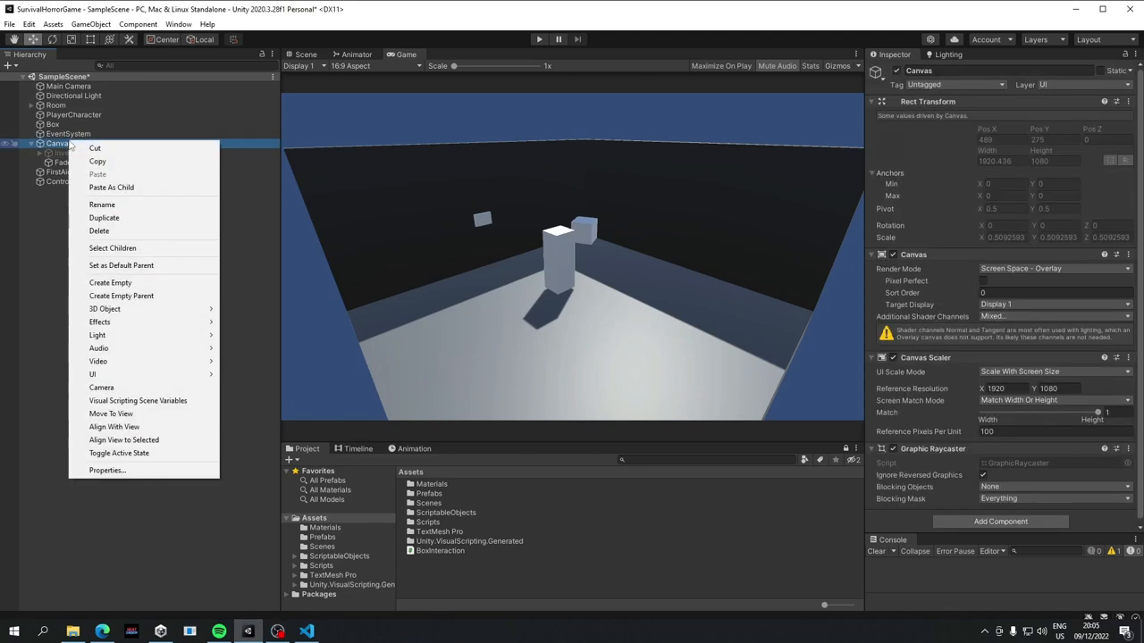
mouse_move(92, 373)
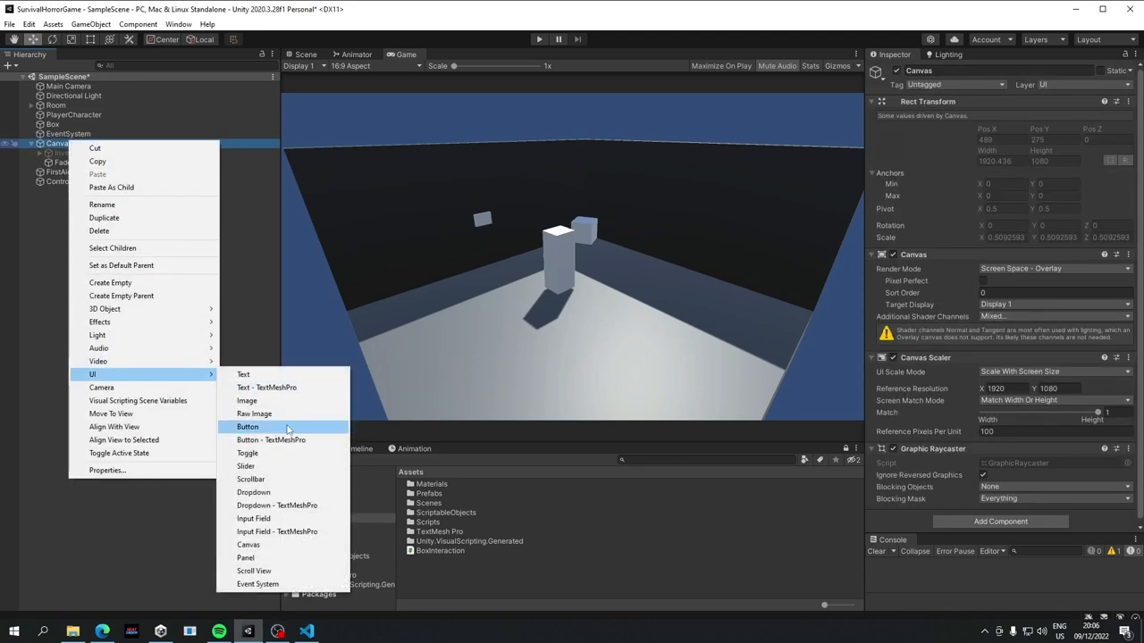
left_click(246, 558)
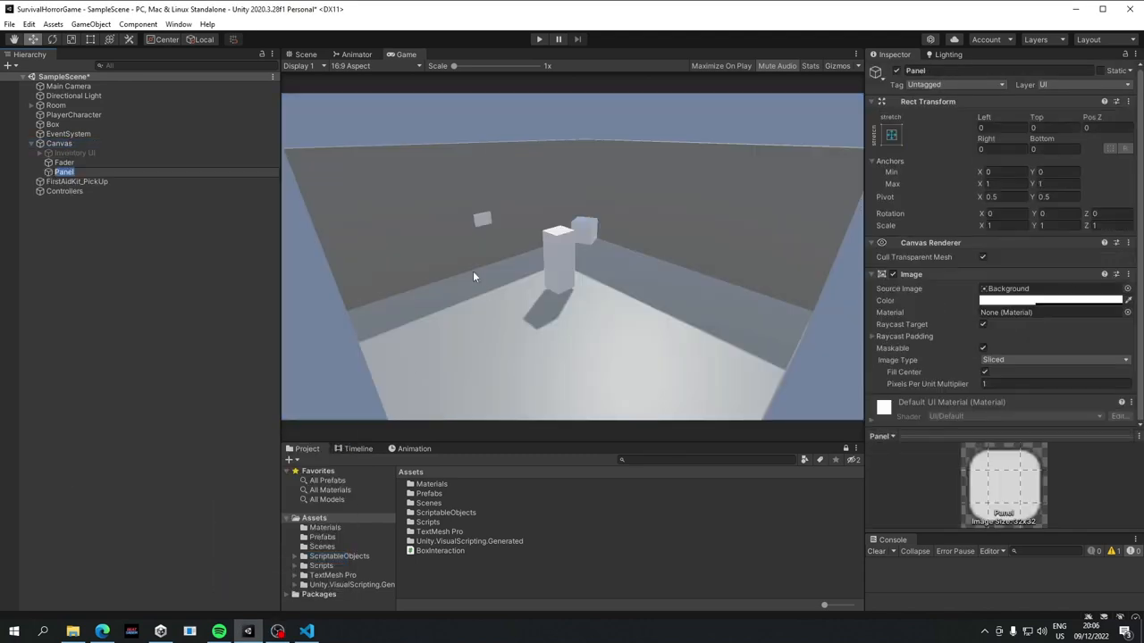
left_click(305, 54)
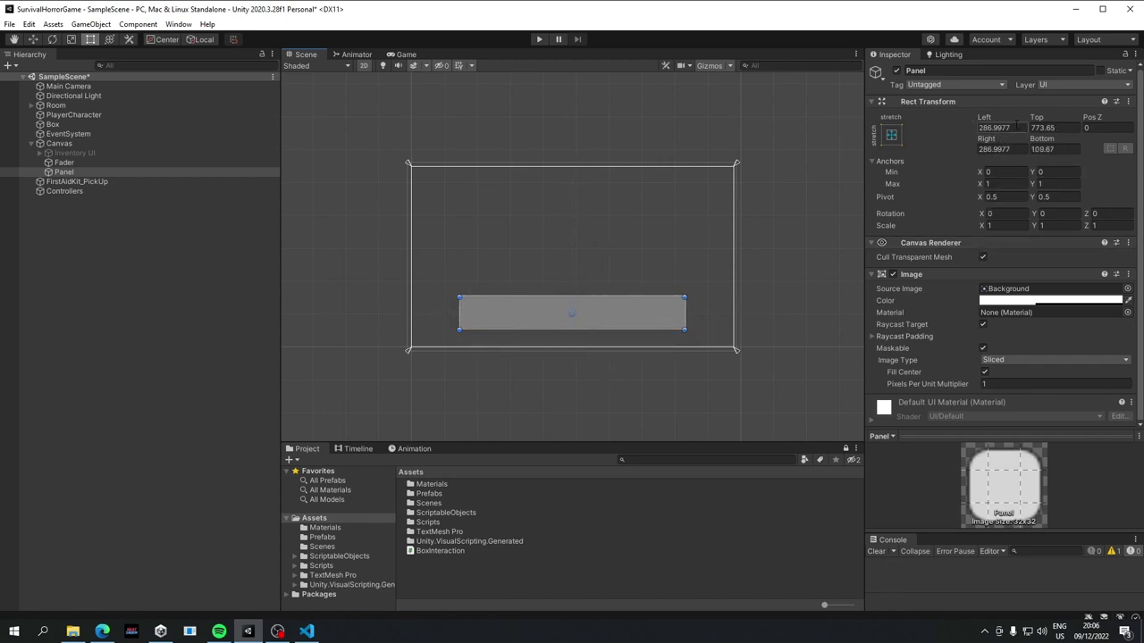
left_click_drag(572, 312, 601, 312)
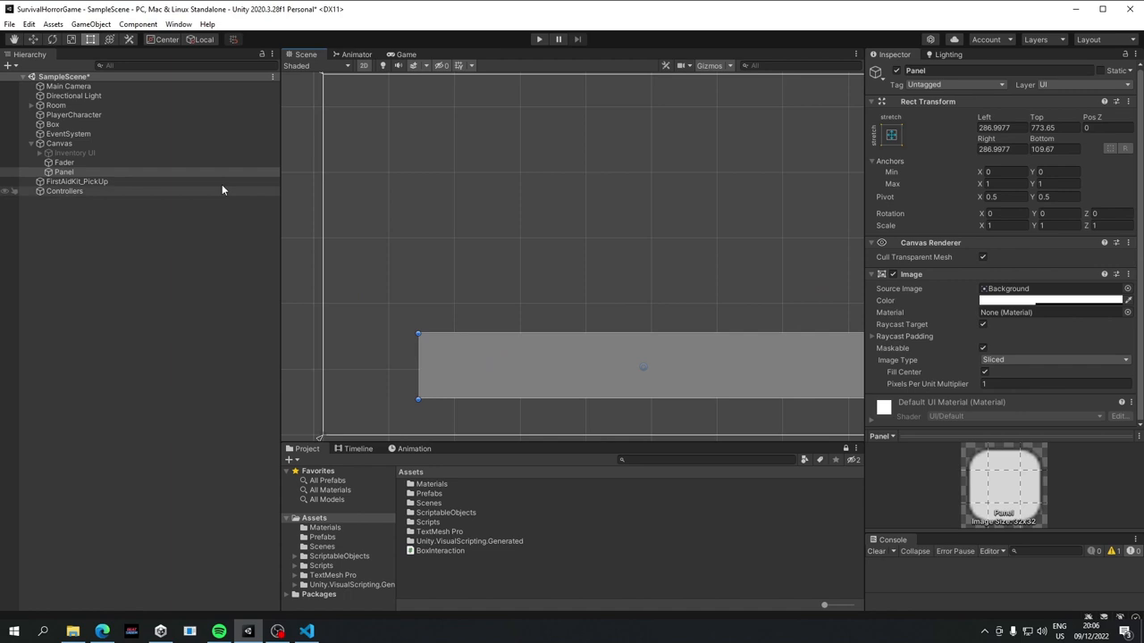
- Add a Text (TMP) child to the Panel, stretch it across the bar, and clear its sample text
right_click(64, 172)
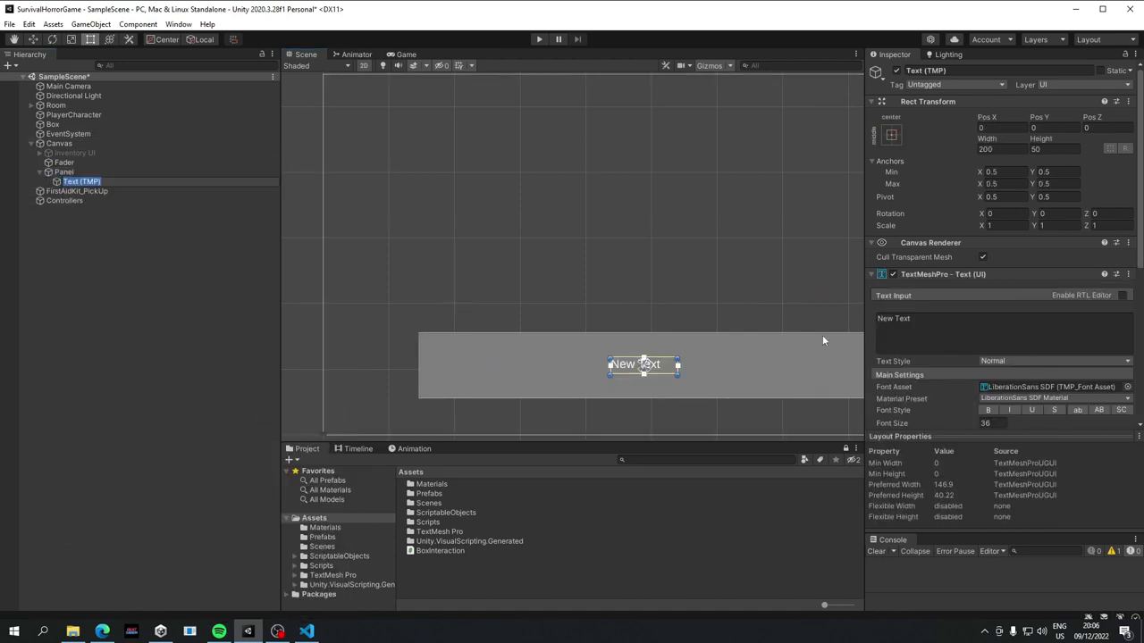
type("This is where the")
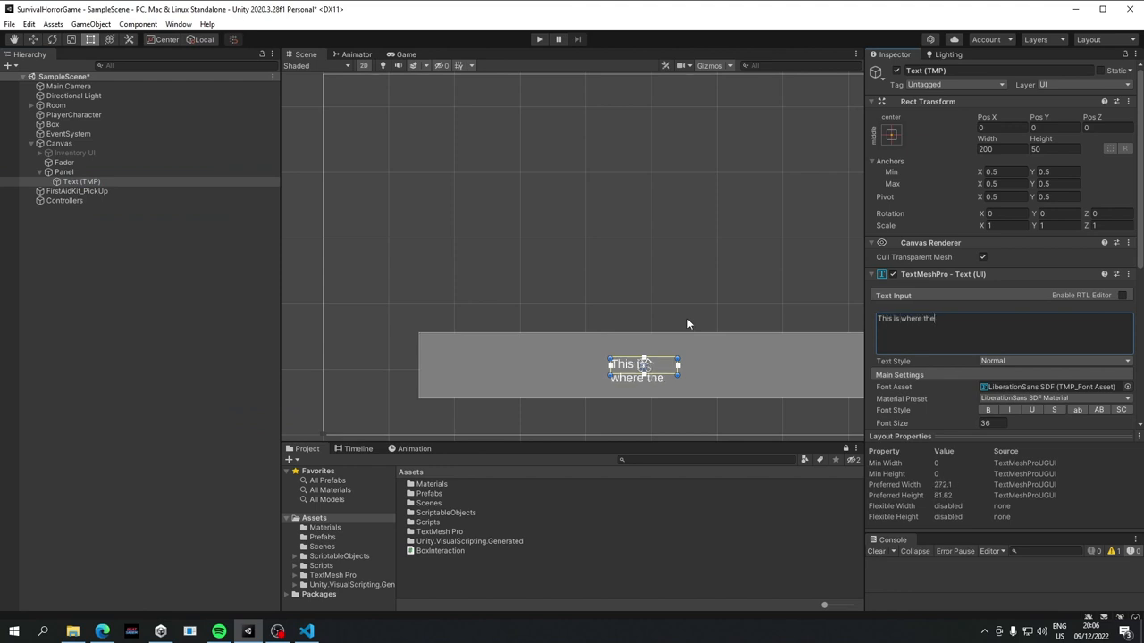
type("text is go")
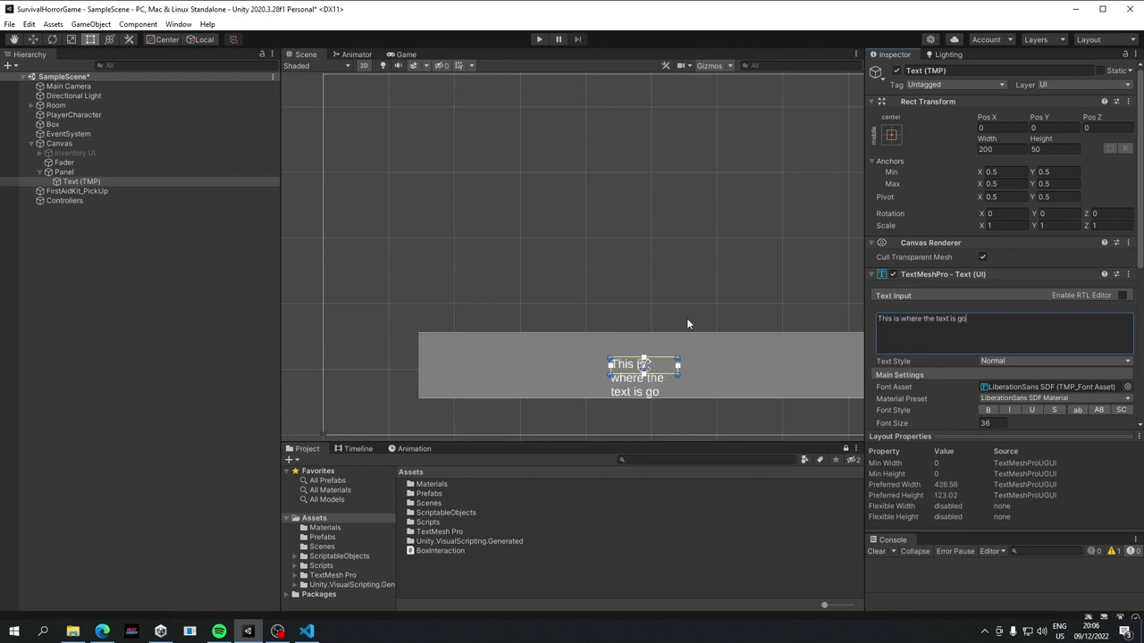
type("ing to pring")
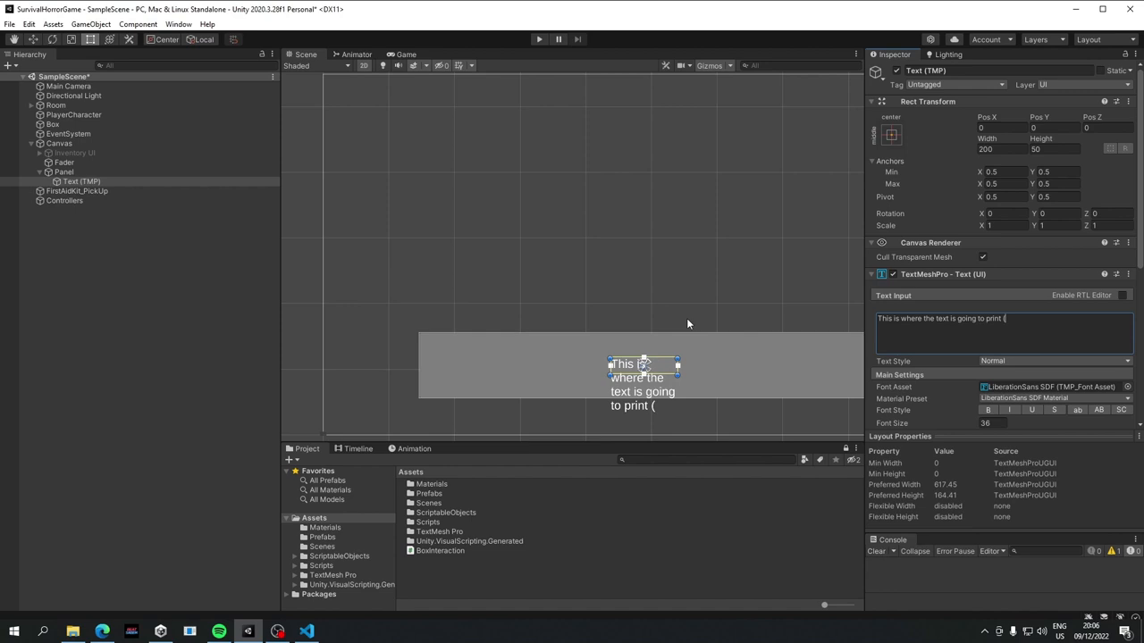
type("exciting)")
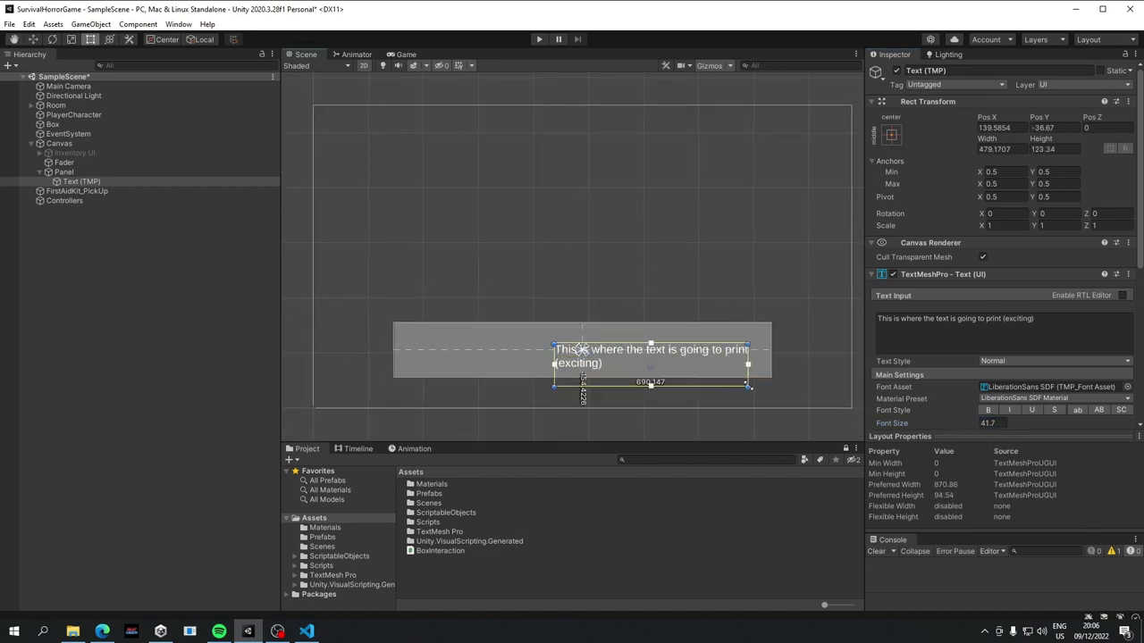
left_click_drag(747, 363, 809, 363)
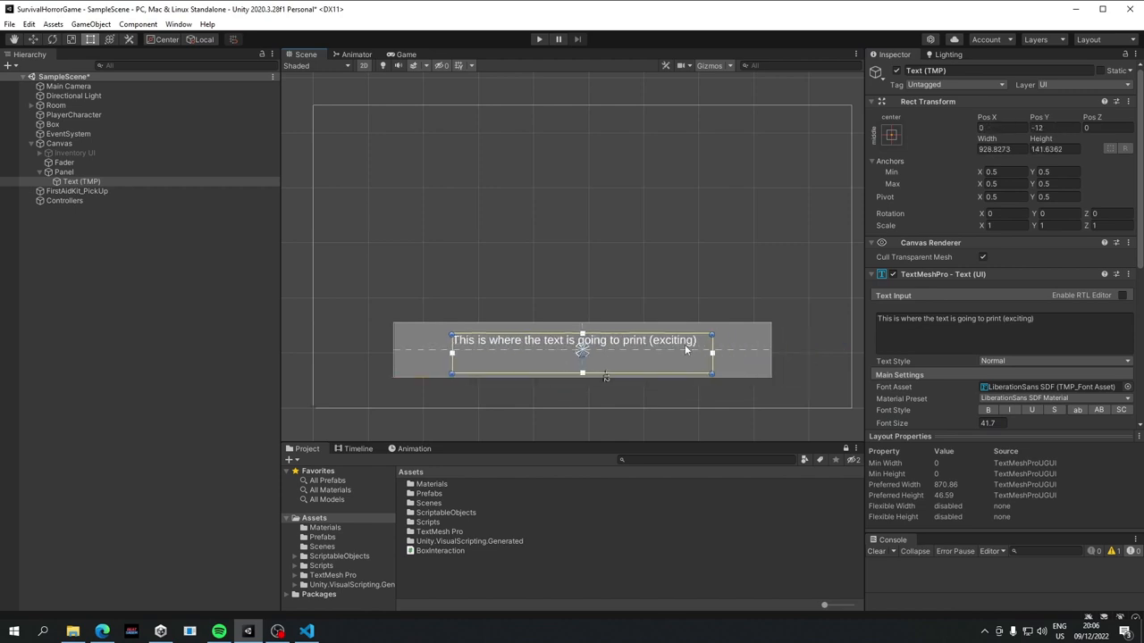
scroll("down", 3)
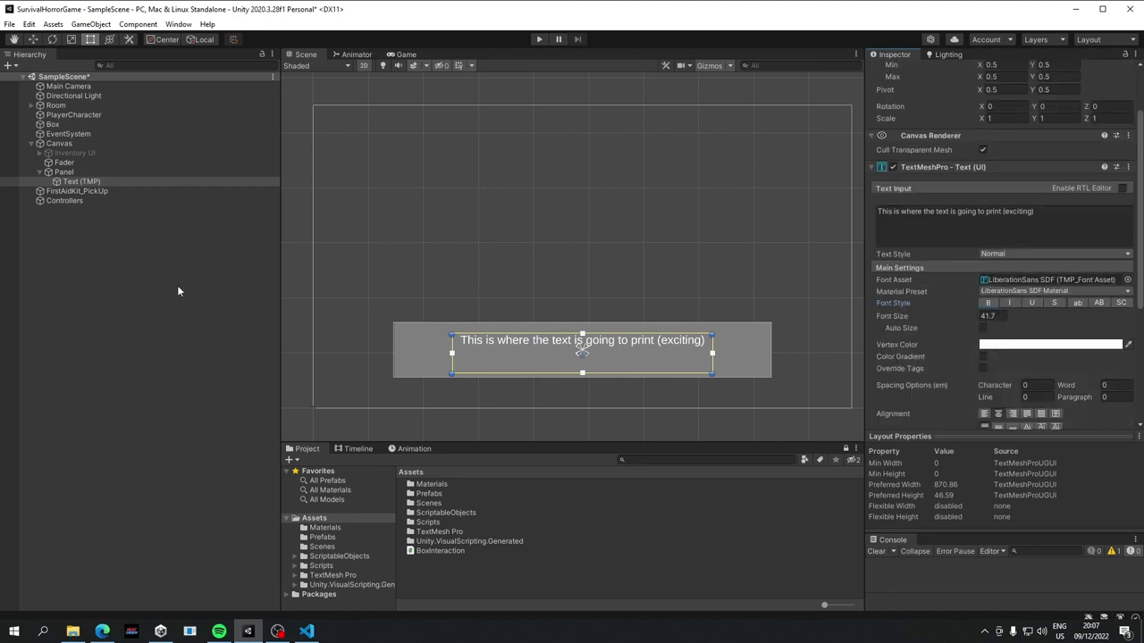
mouse_move(326, 309)
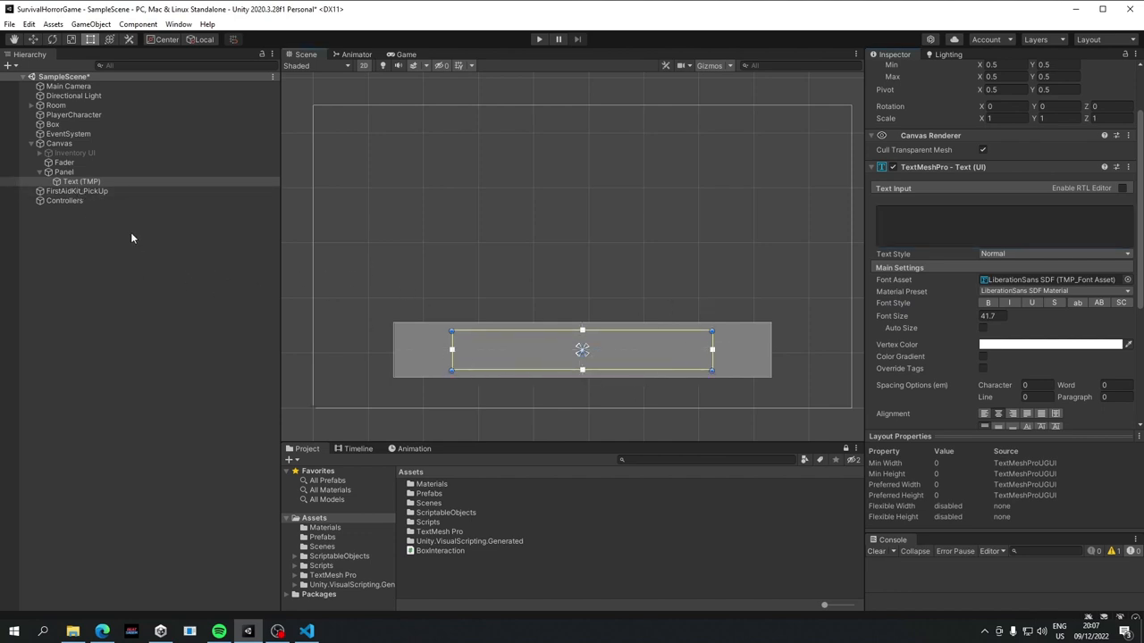
left_click(64, 201)
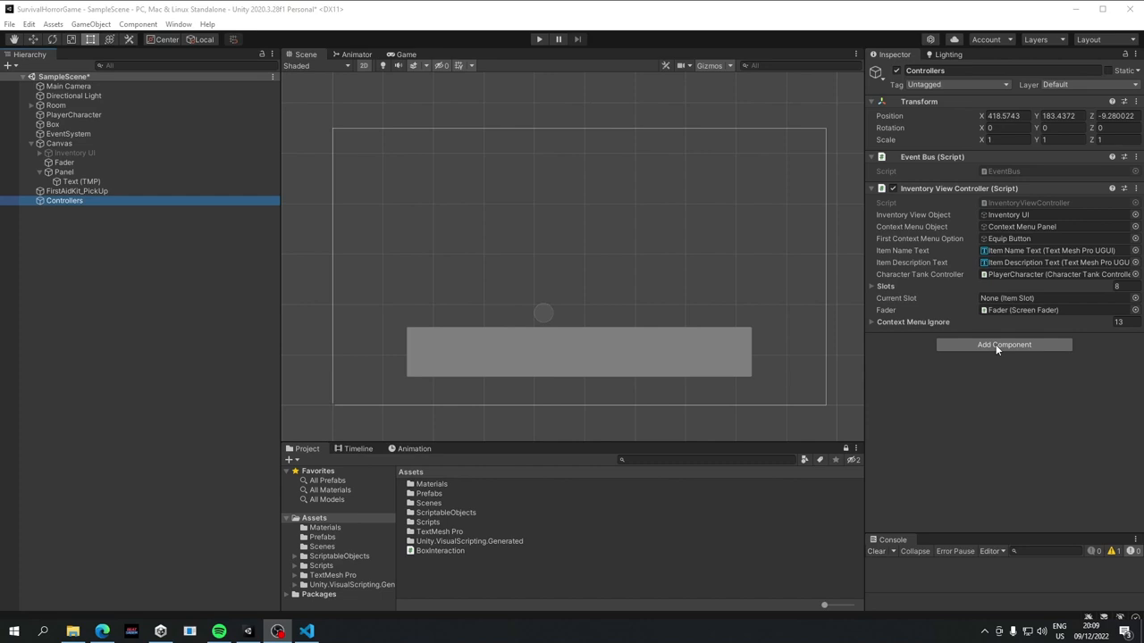
- Create and attach a new DialoguePrinter script to the Controllers object via Add Component
left_click(1004, 344)
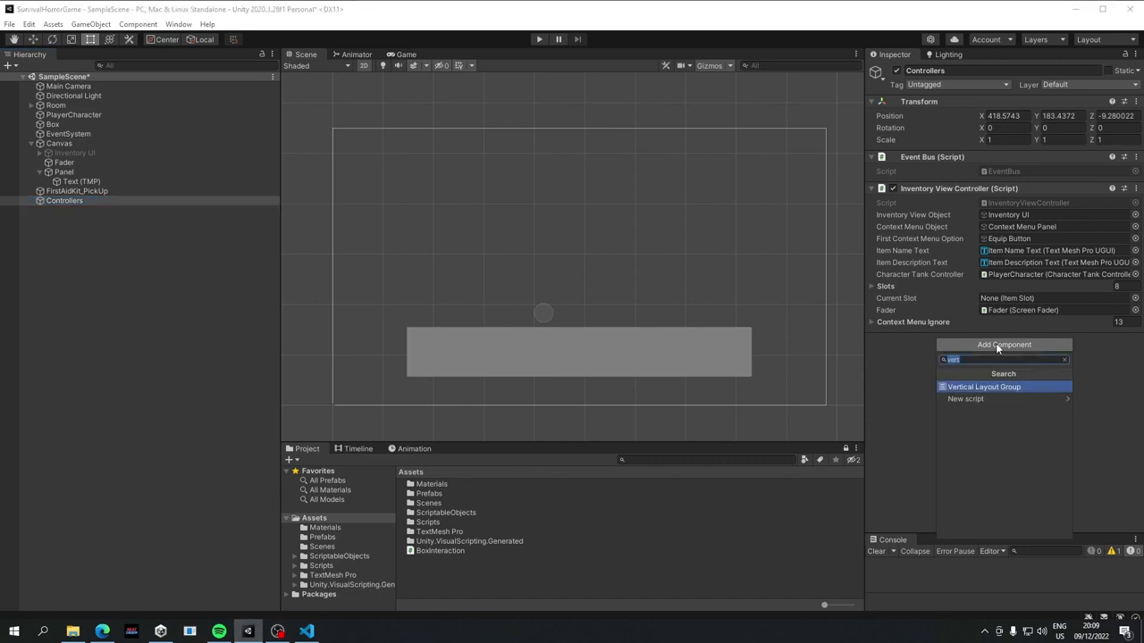
type("DialoguePr")
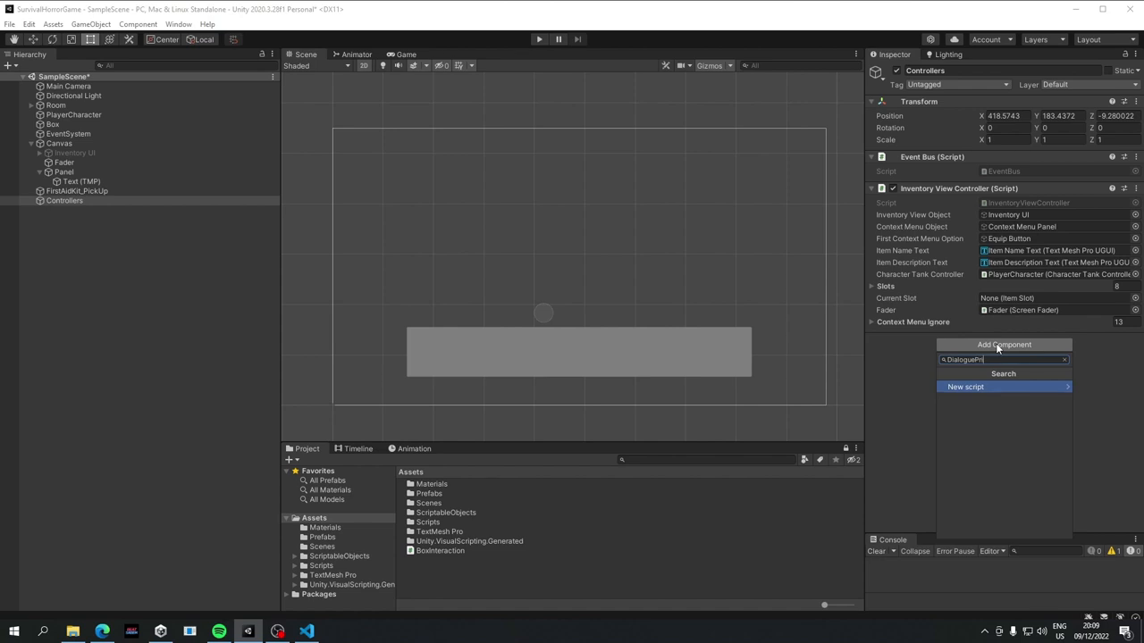
left_click(966, 387)
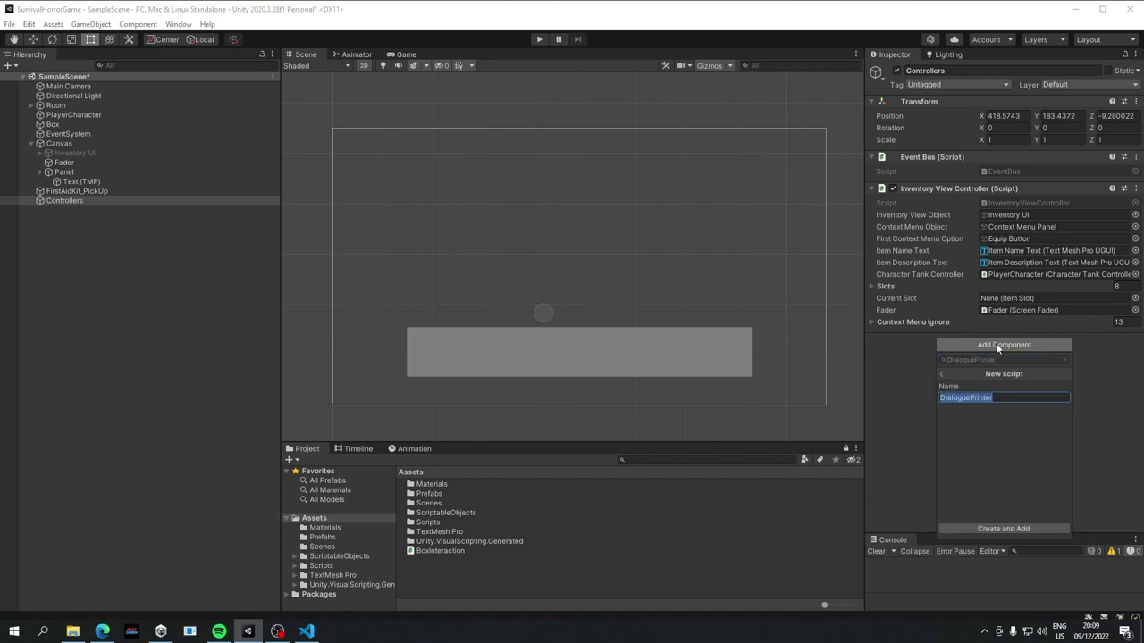
left_click(1002, 528)
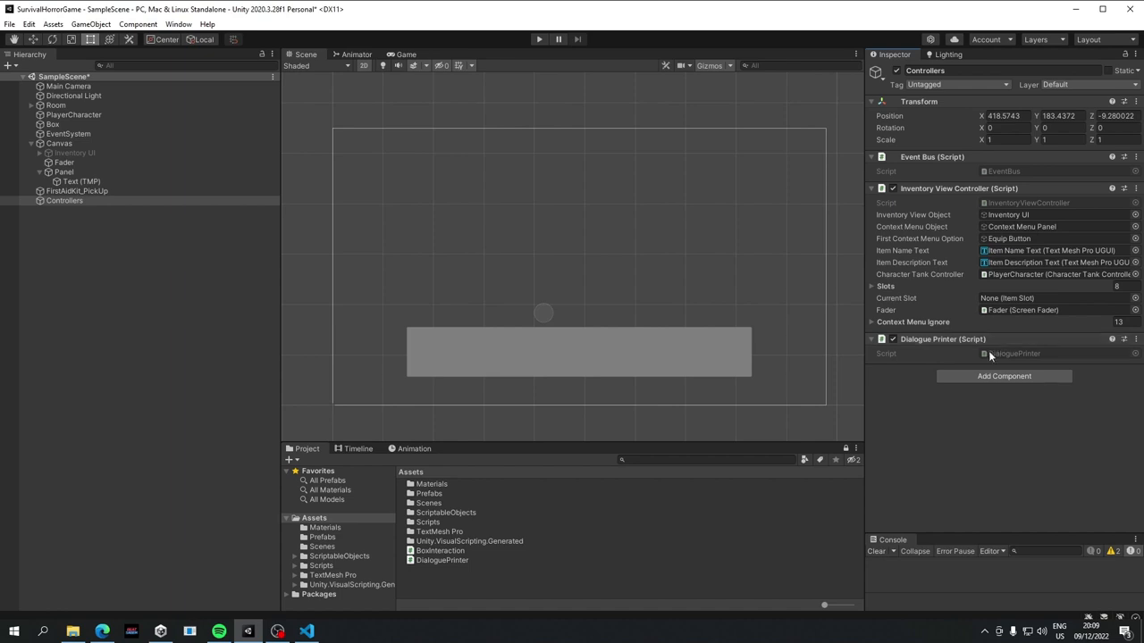
mouse_move(1014, 355)
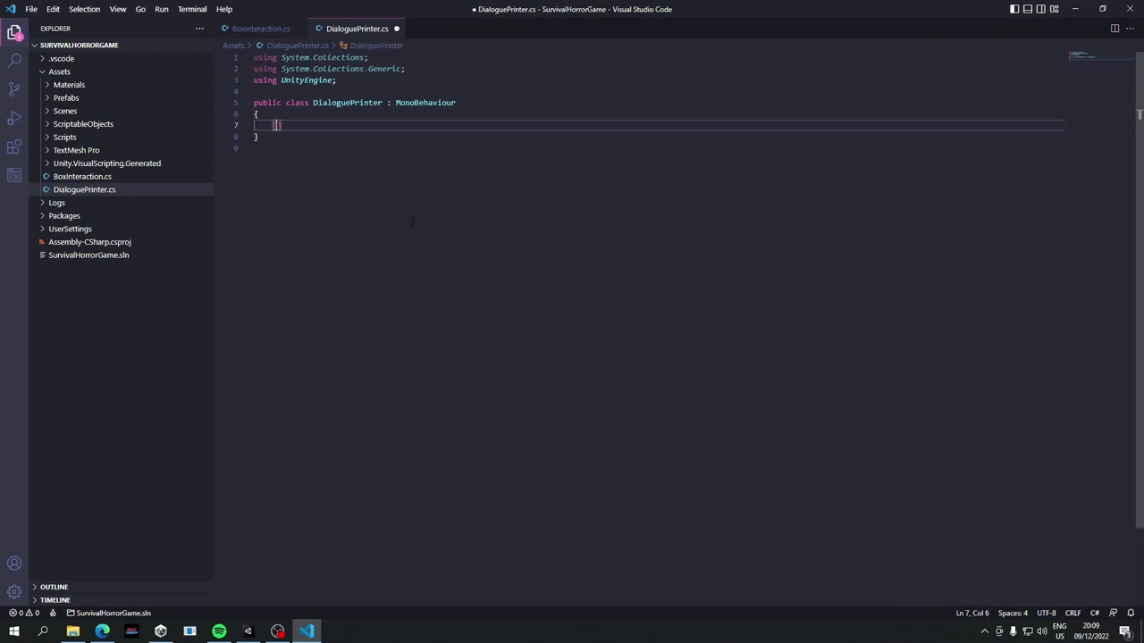
- Declare [SerializeField] private TMP_Text _dialogueTextMesh and add the using TMPro directive
type("SerializeField]")
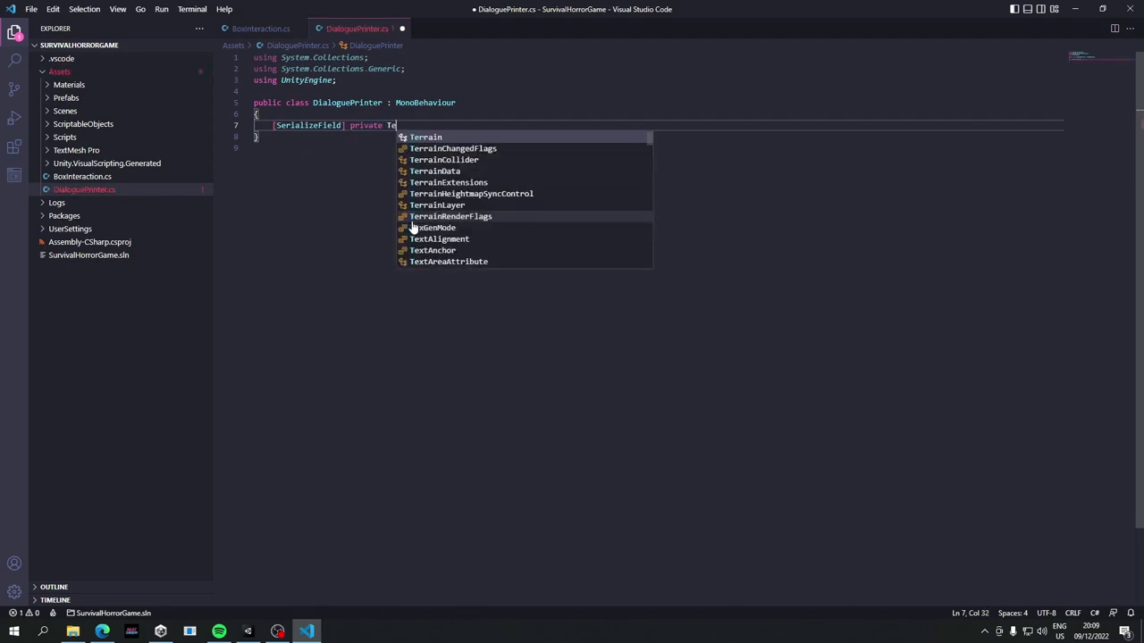
type("xtMes")
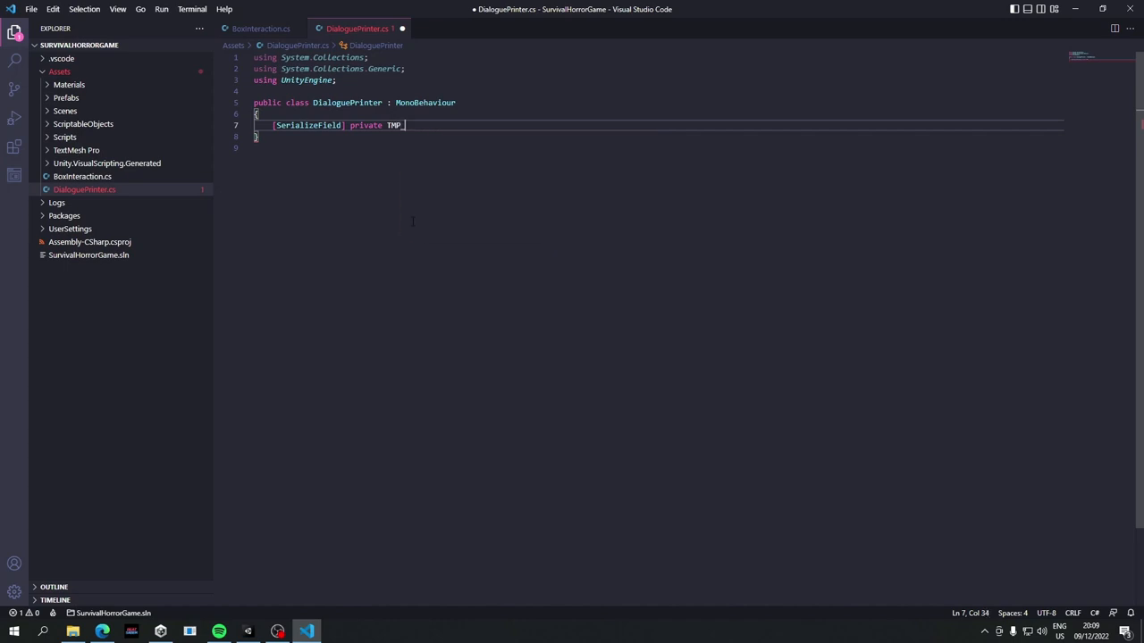
type("_Text")
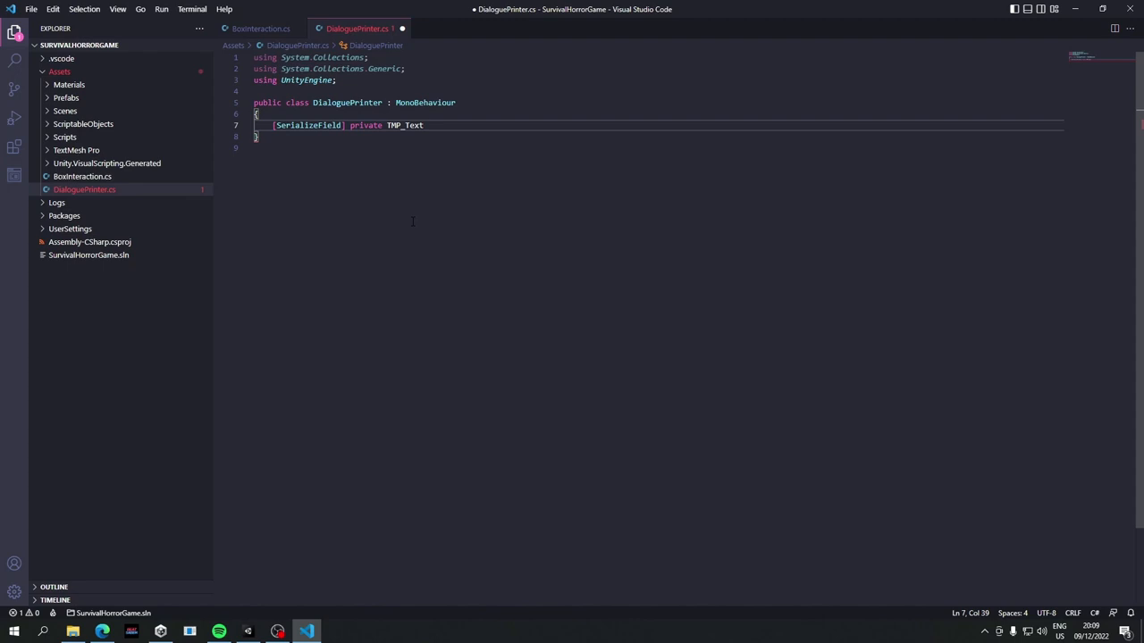
type("_subtitle;")
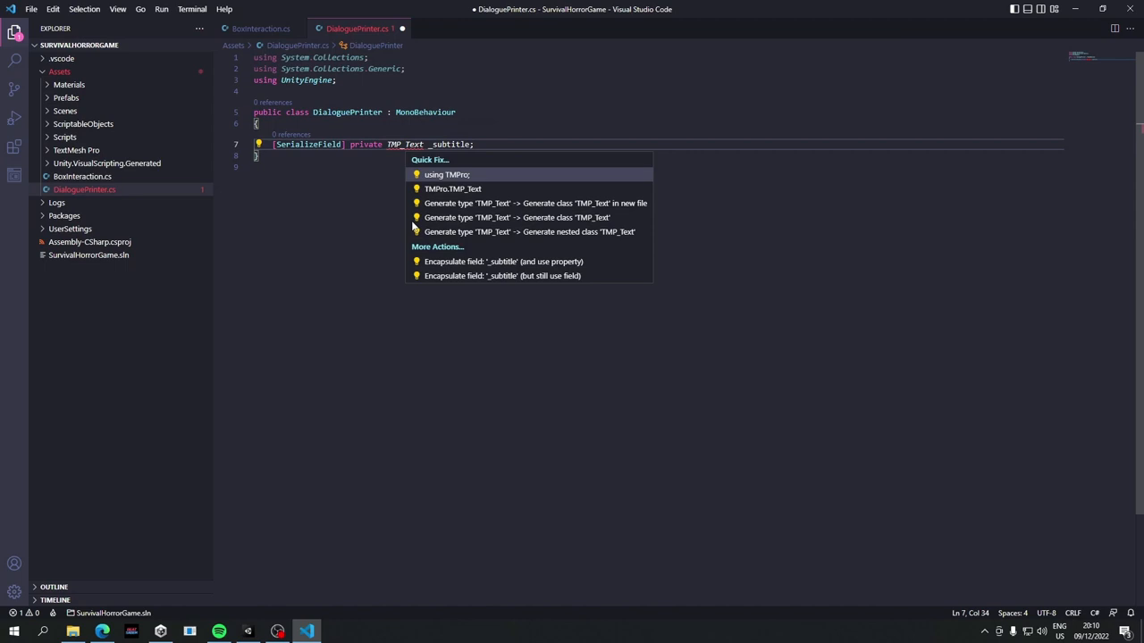
left_click(447, 174)
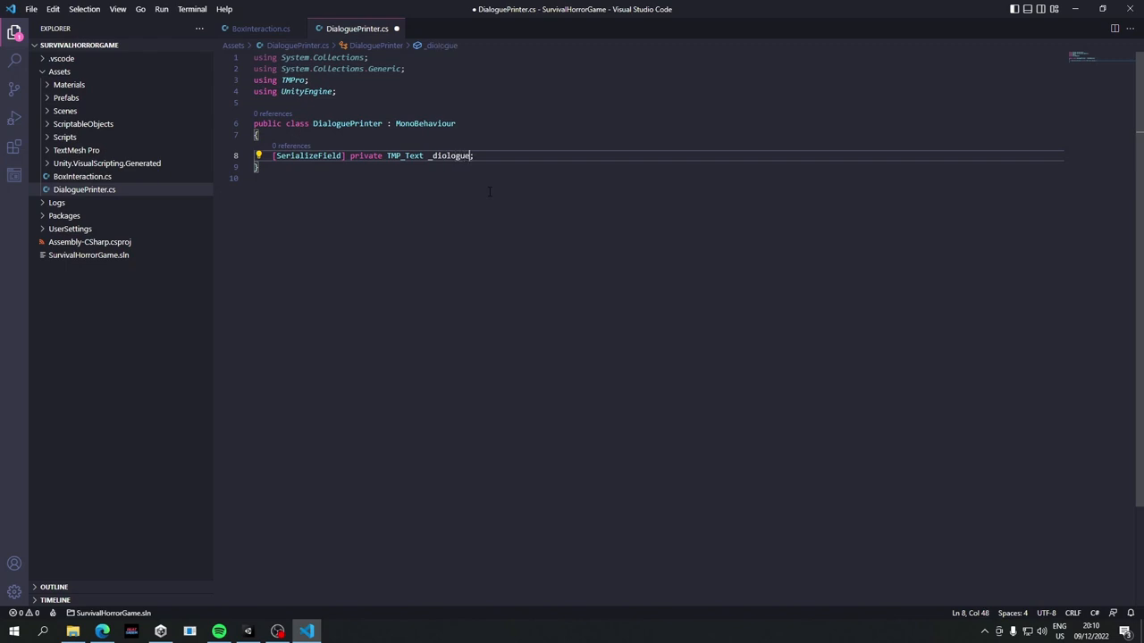
type("Text")
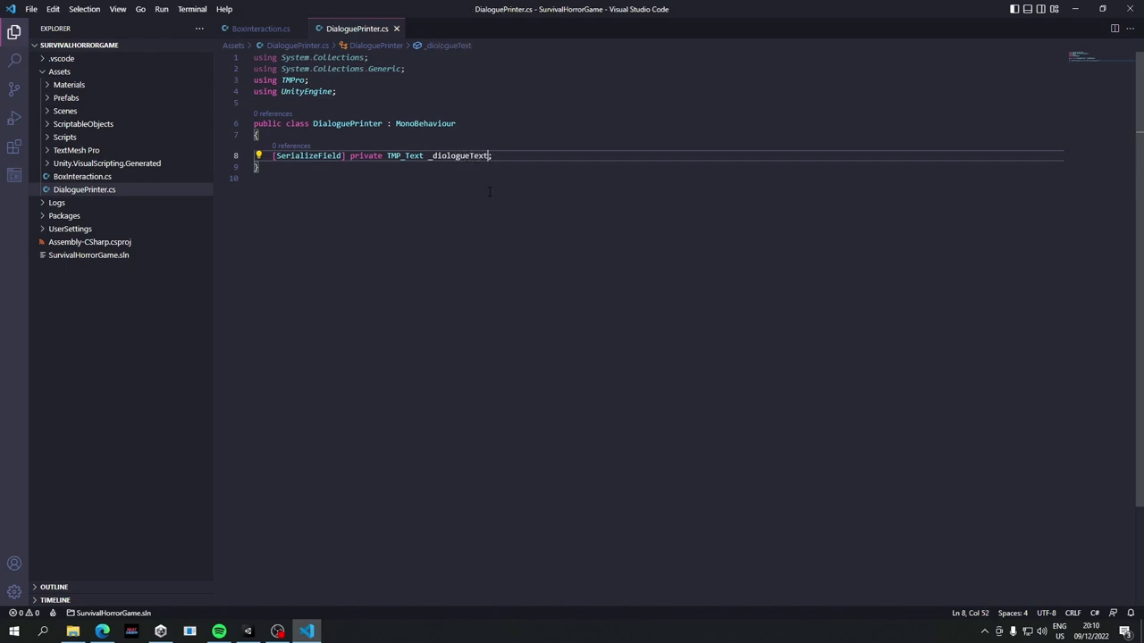
type("Mesh")
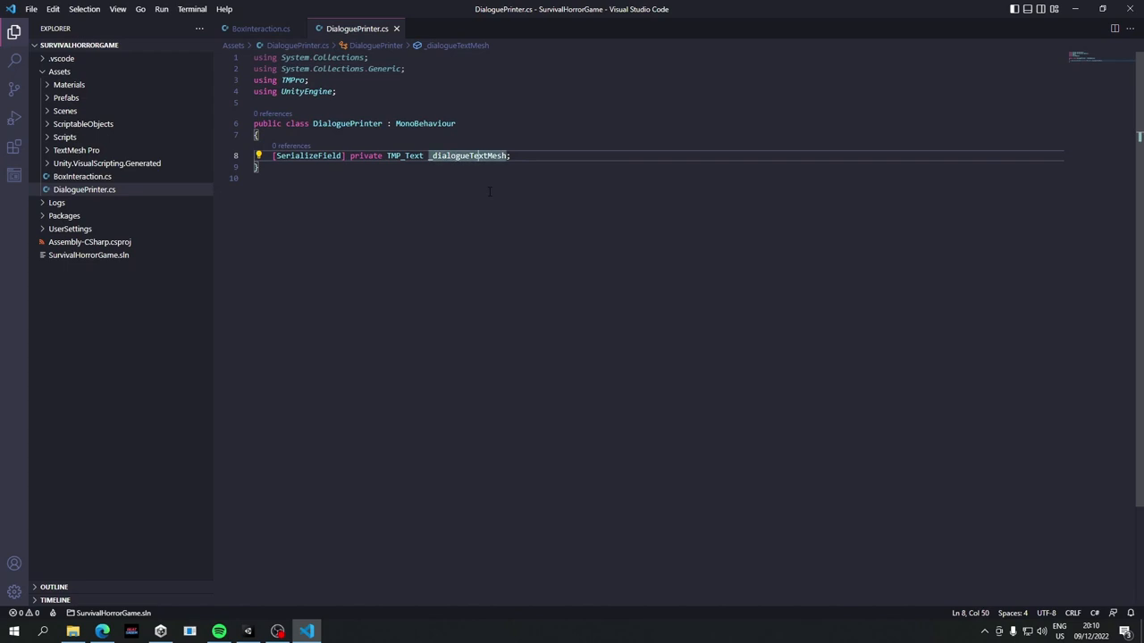
key("Enter")
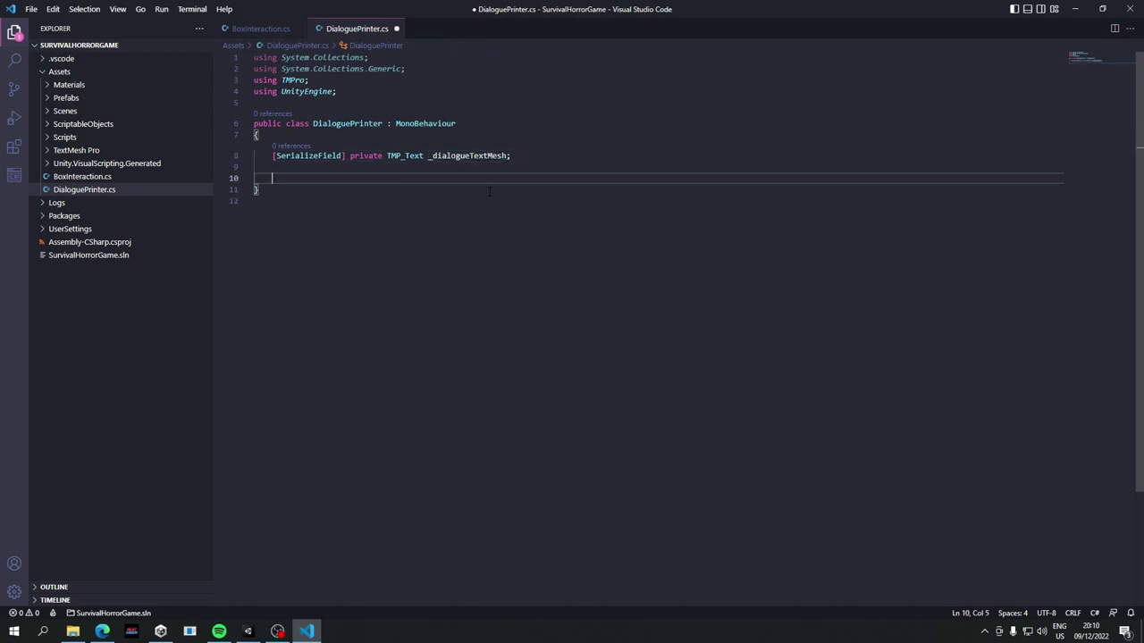
- Add an empty public void PrintDialogueLine(string lineToPrint) method
type("public")
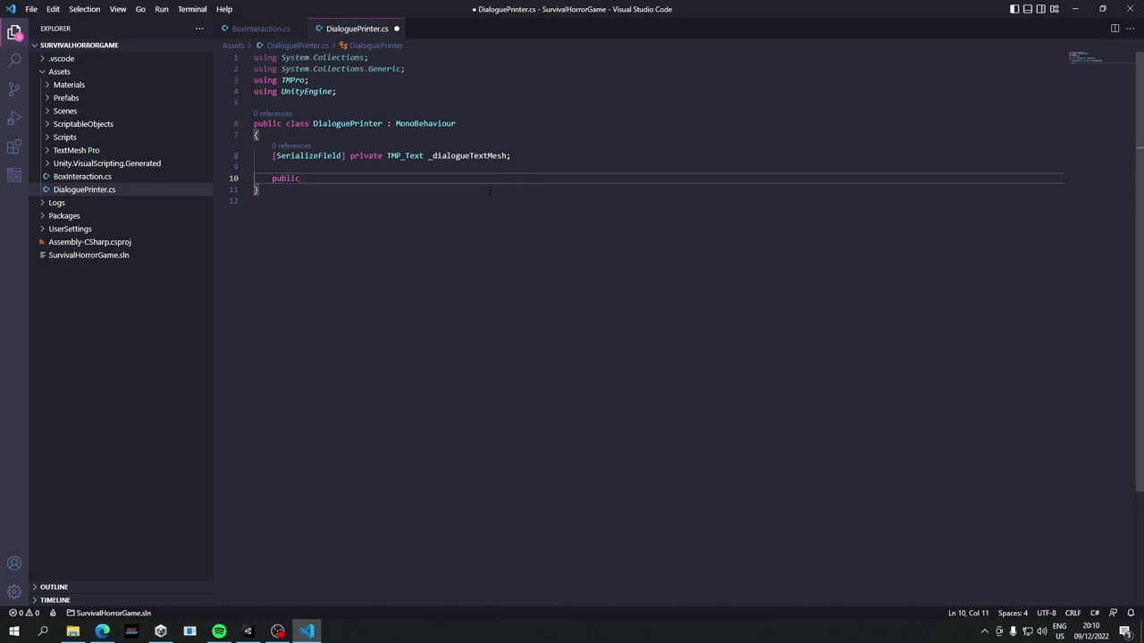
type("void P")
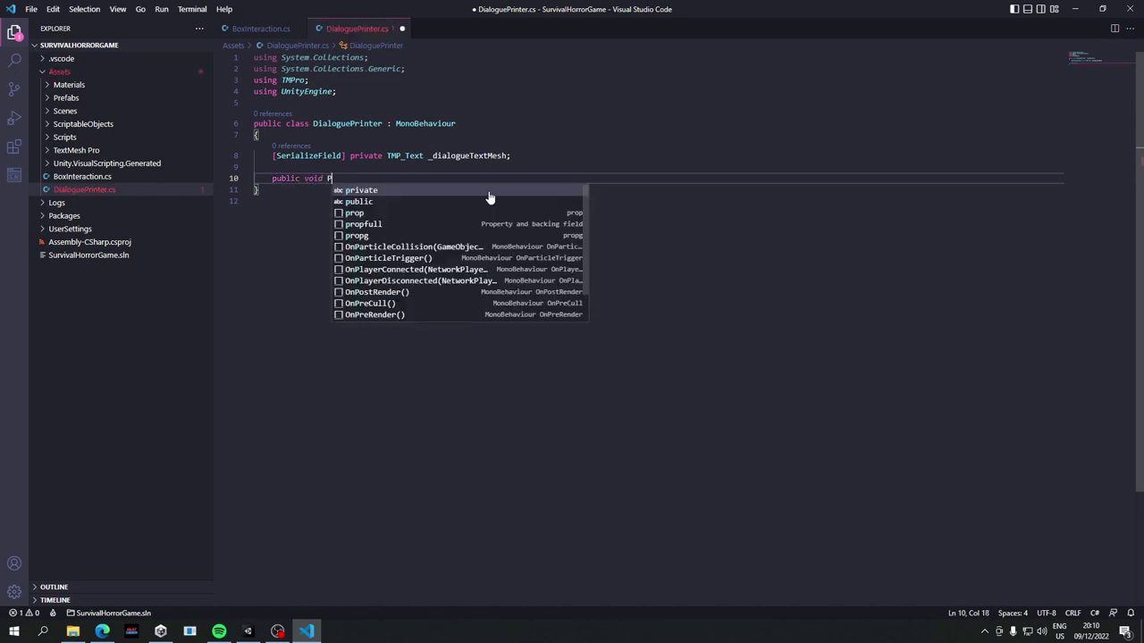
type("rintText")
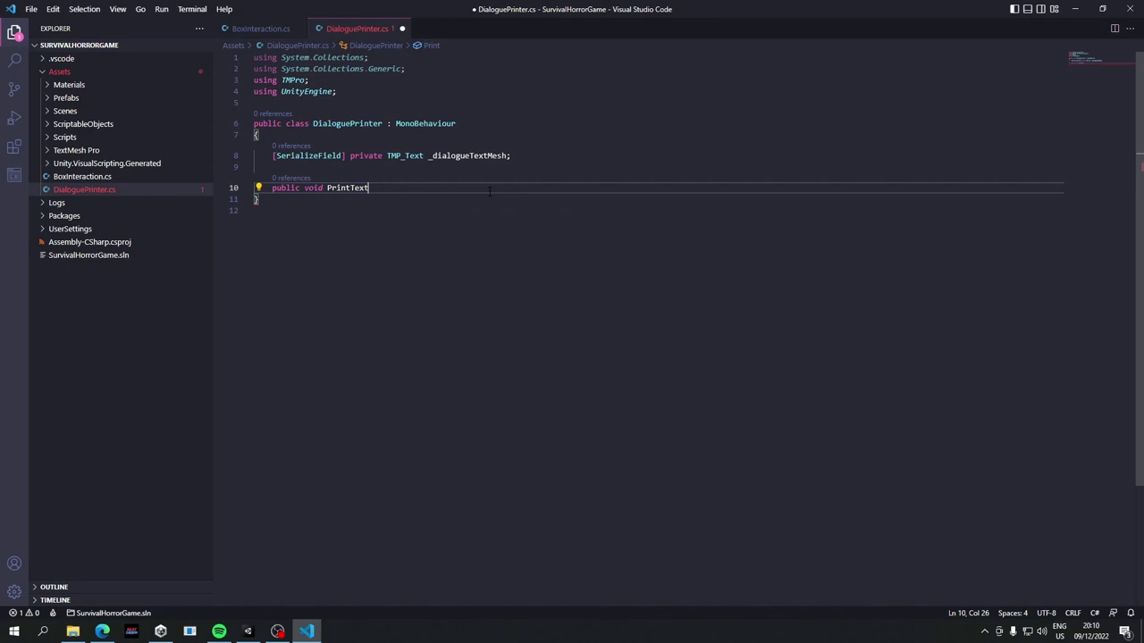
key("BackSpace")
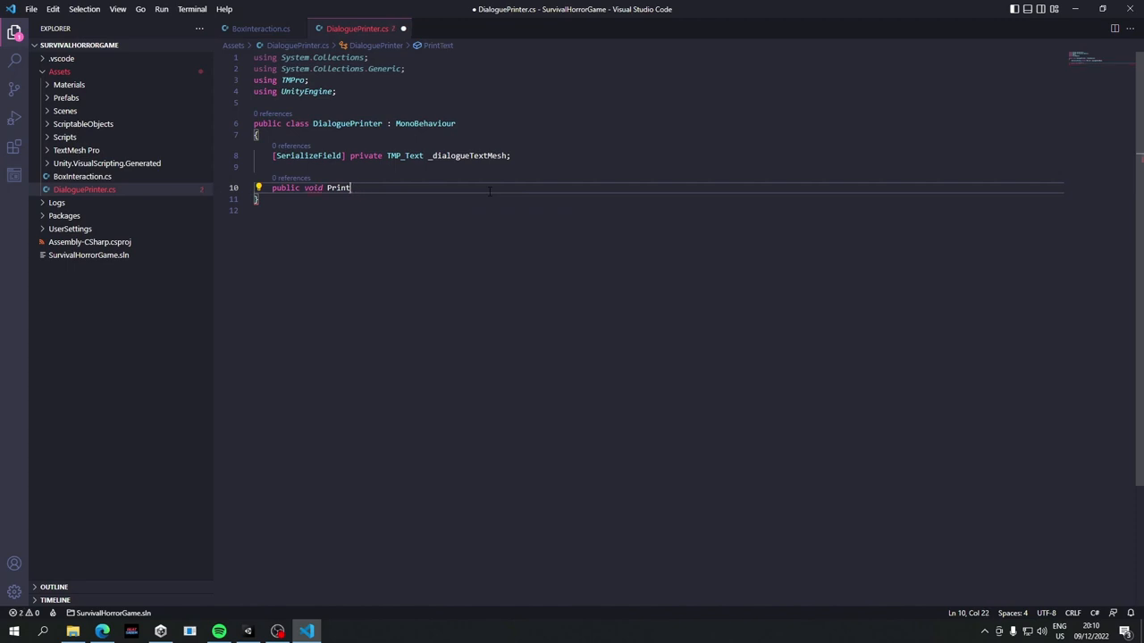
type("Dialogue")
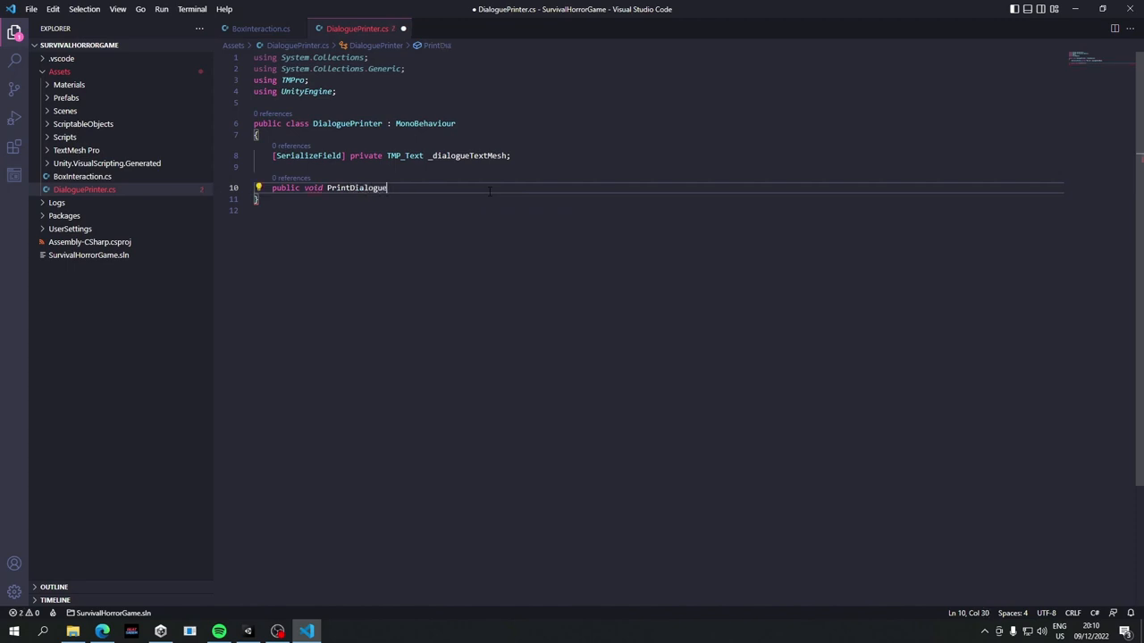
type("Line()")
type("{")
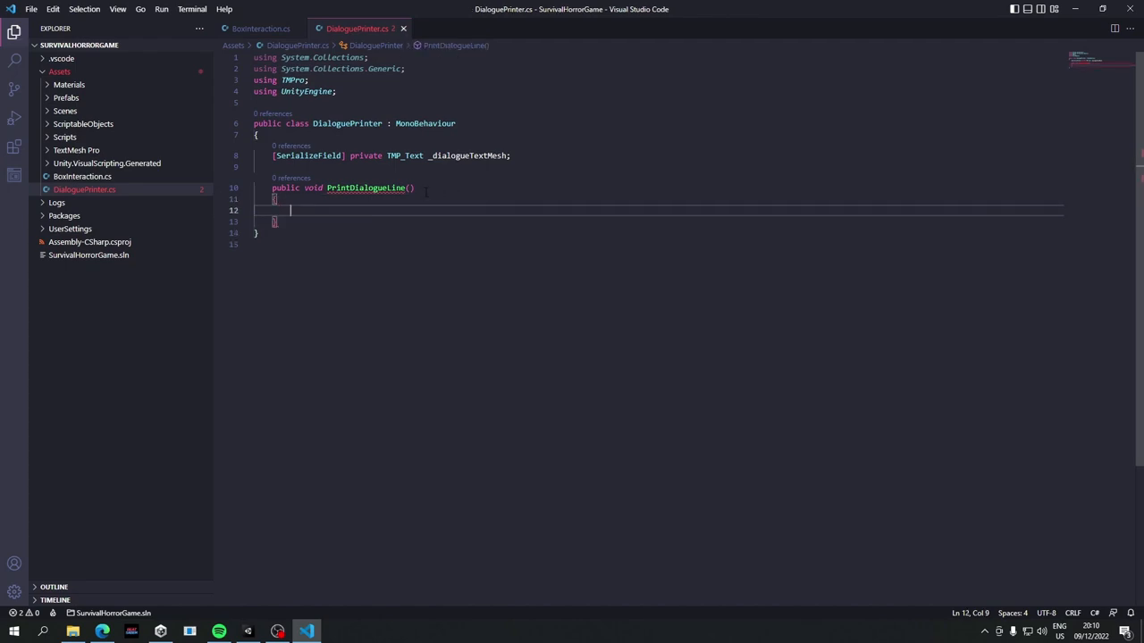
type("string")
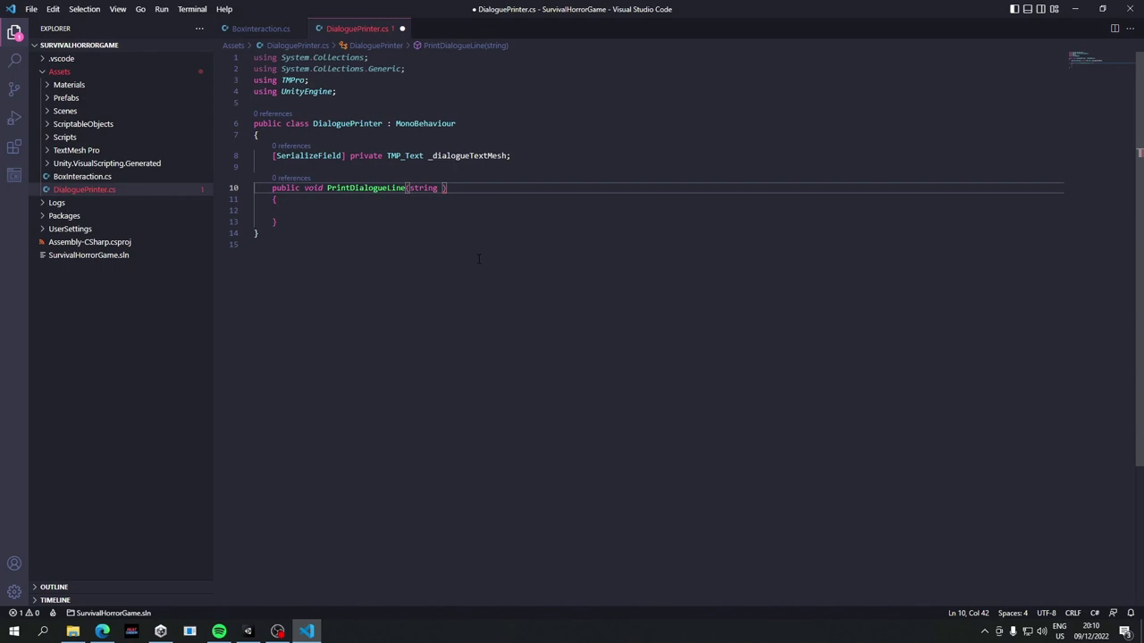
type("LineToPrint")
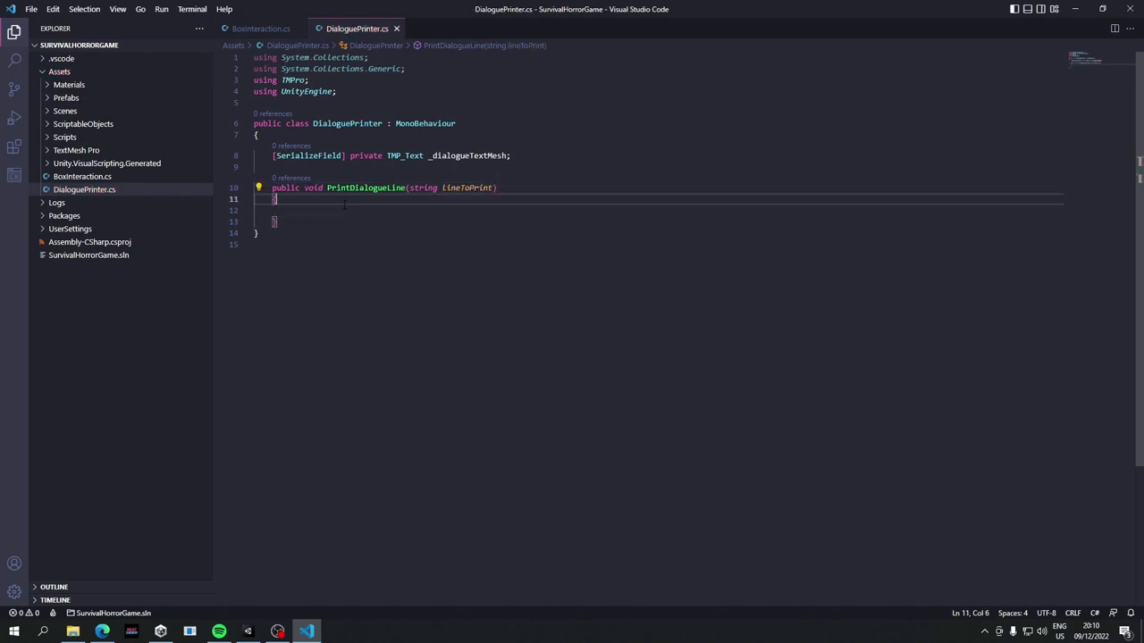
key("Enter")
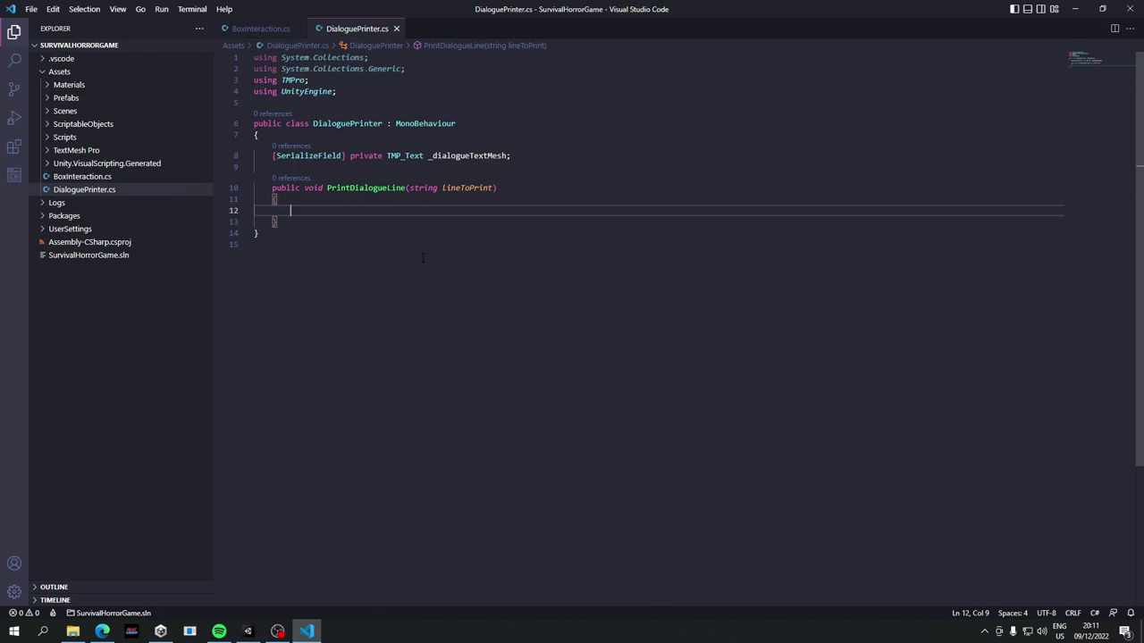
- Write a for loop over lineToPrint.Length inside PrintDialogueLine
type("for (int i = 0; i < ; i++")
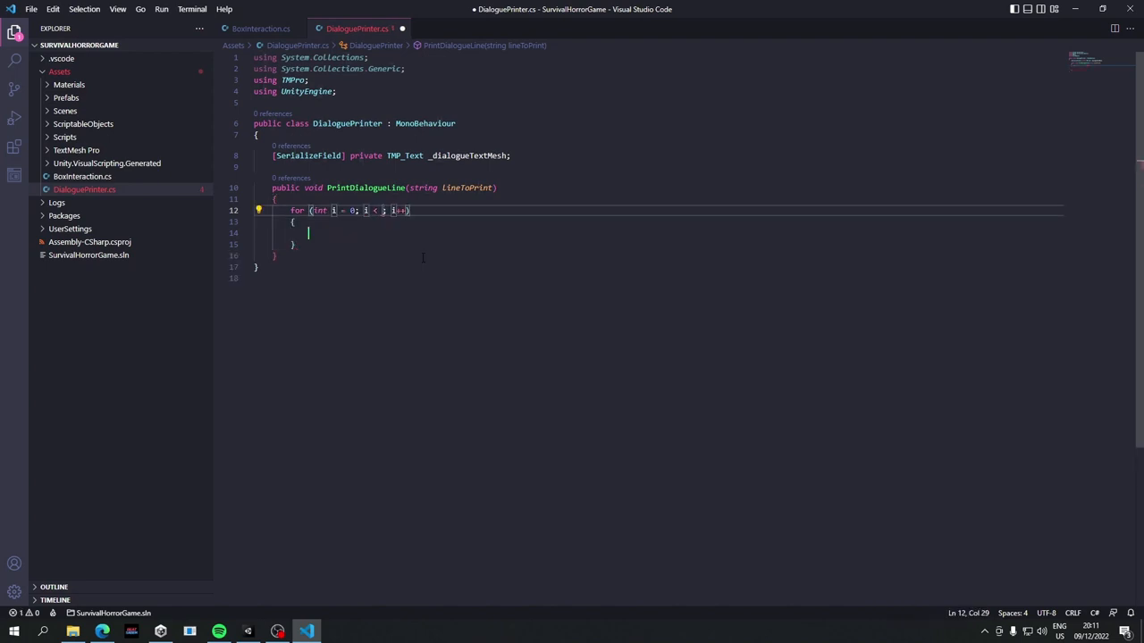
type("lineToPri")
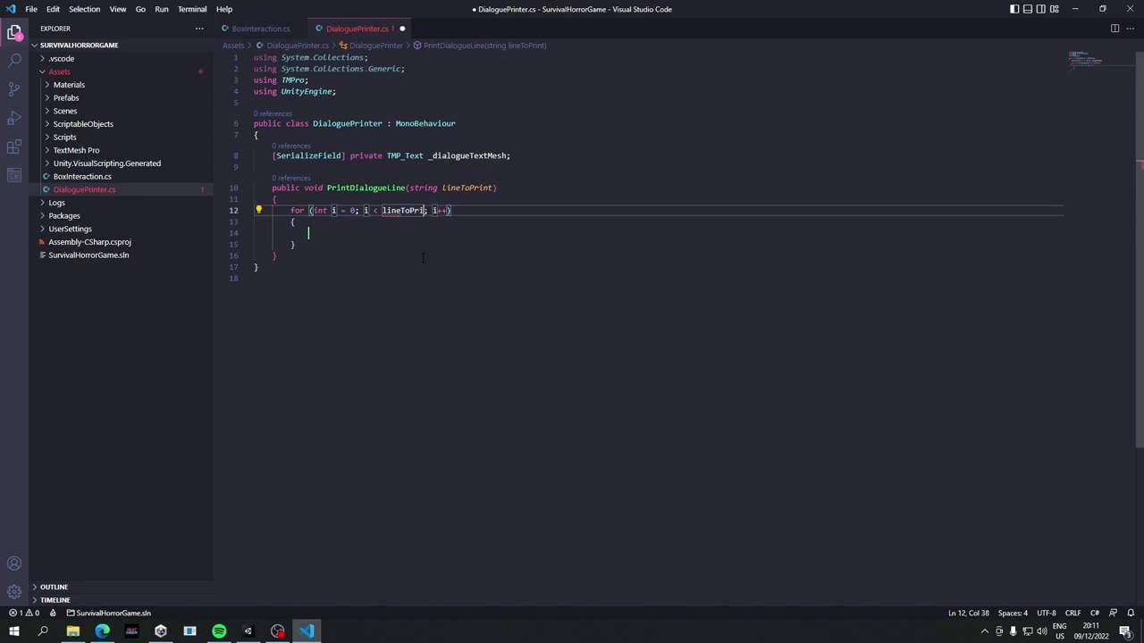
type(".l")
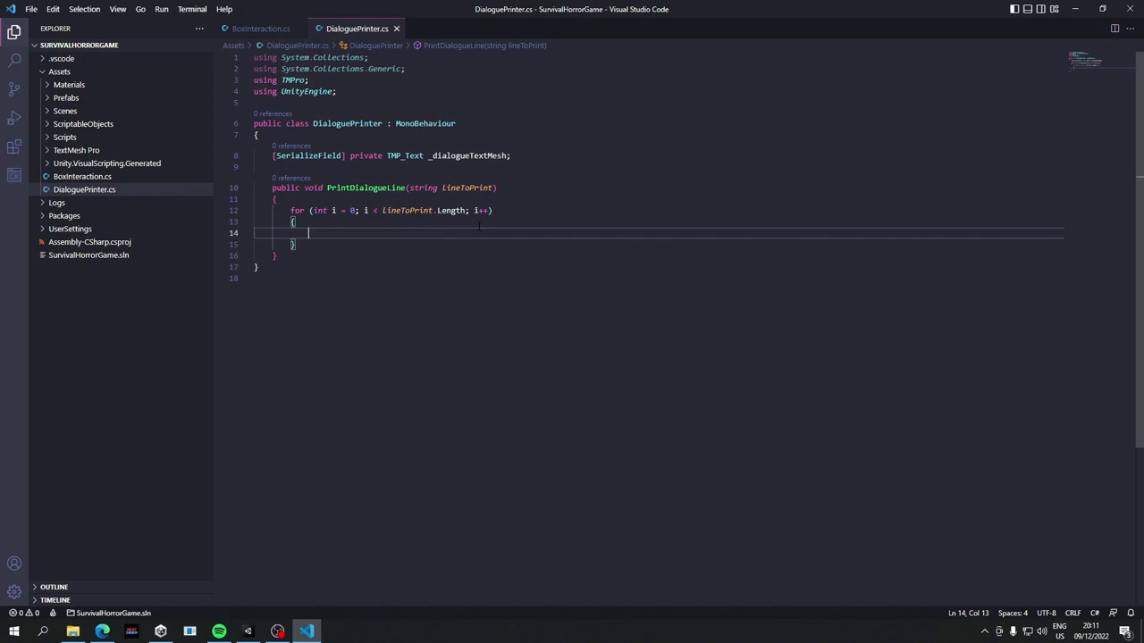
type("lineToPrint[i")
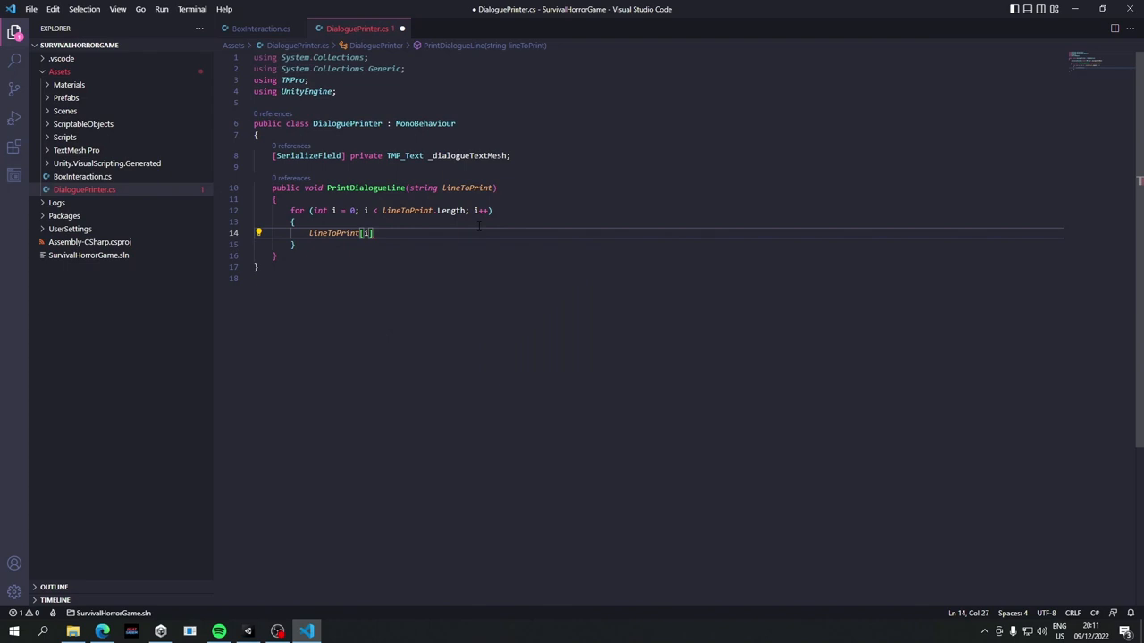
type(";")
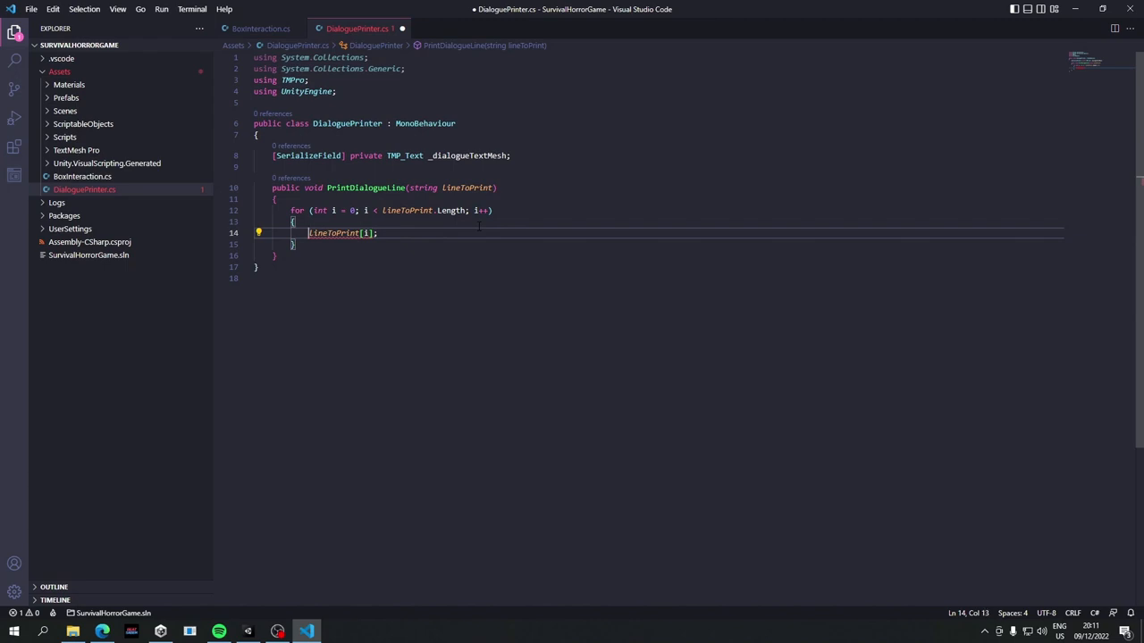
- Store lineToPrint[i] in var character and append it with _dialogueTextMesh.text += character
type("var")
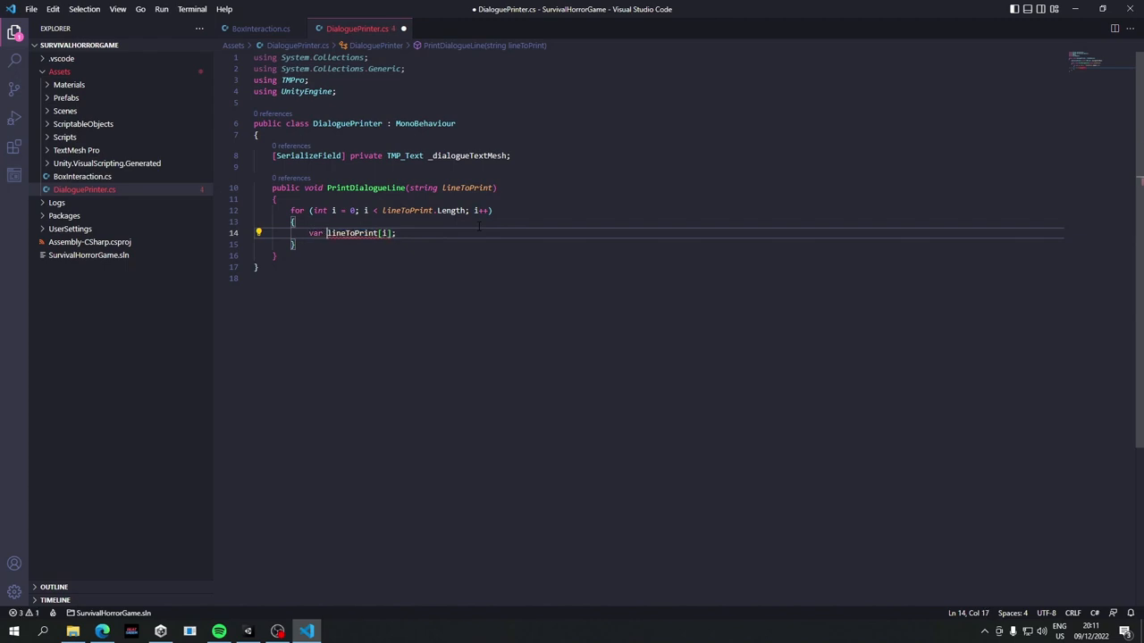
type("character =")
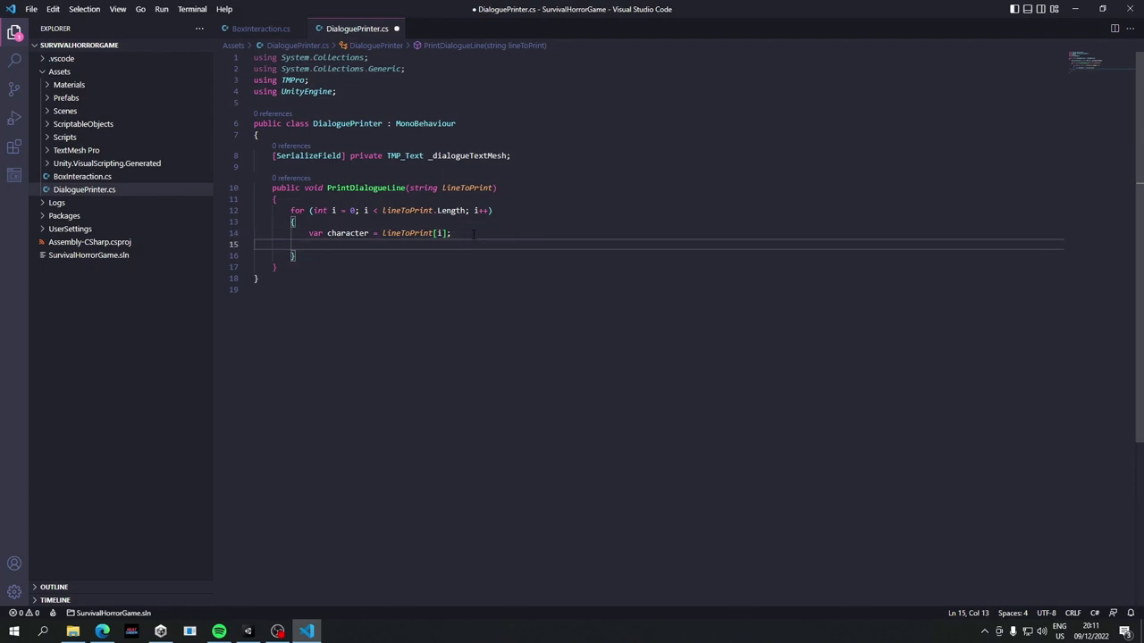
type("_dialogueTextMesh")
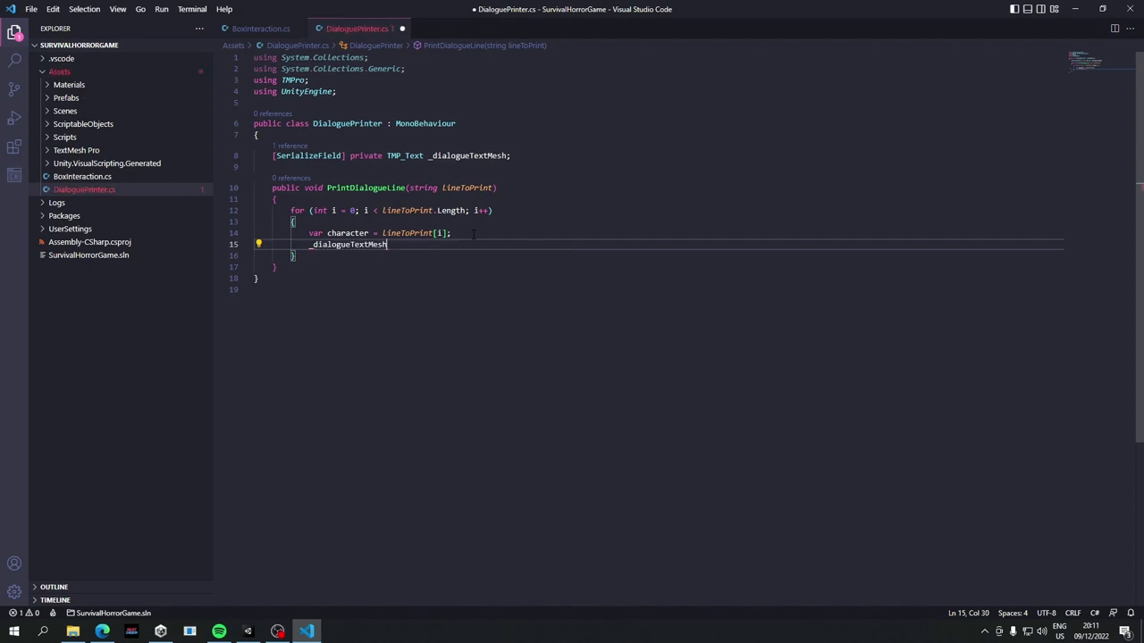
type(".")
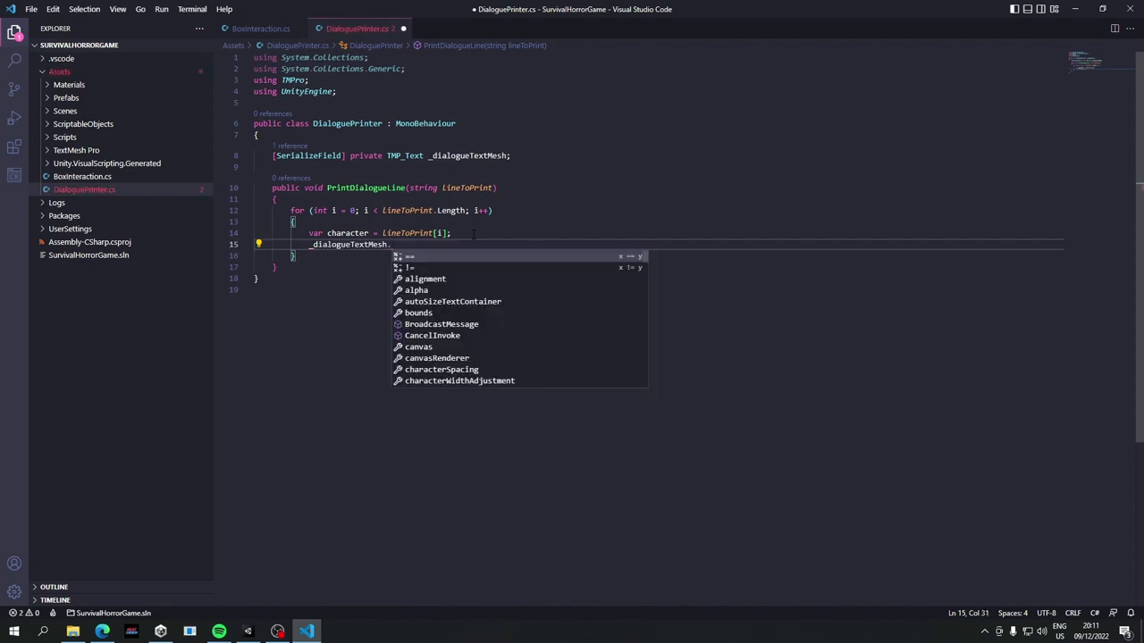
type("text")
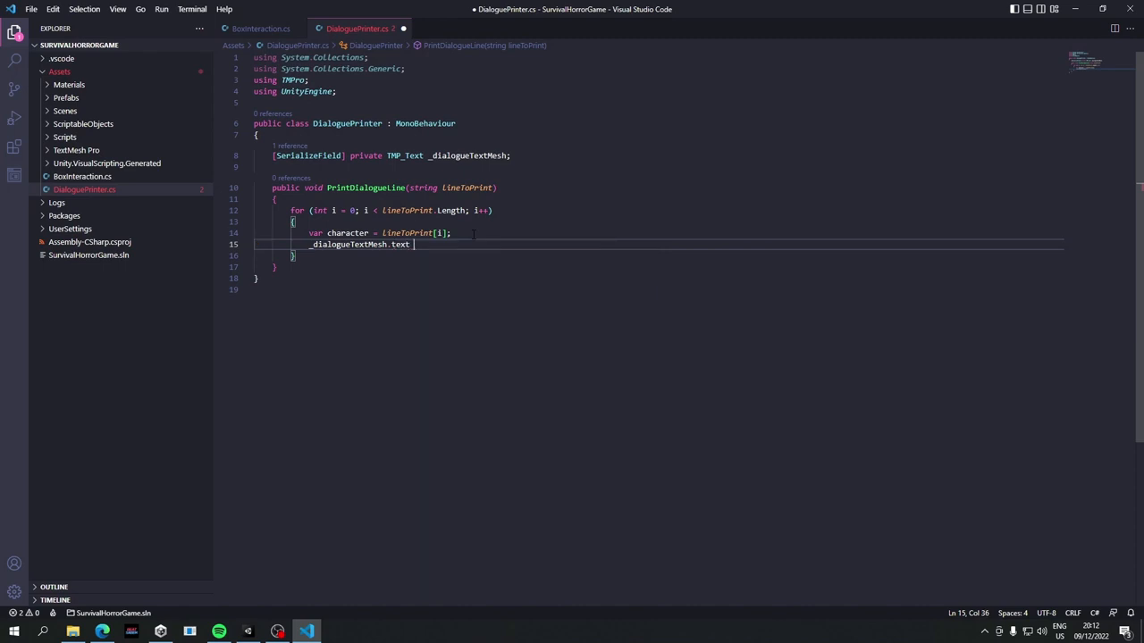
type("+= character")
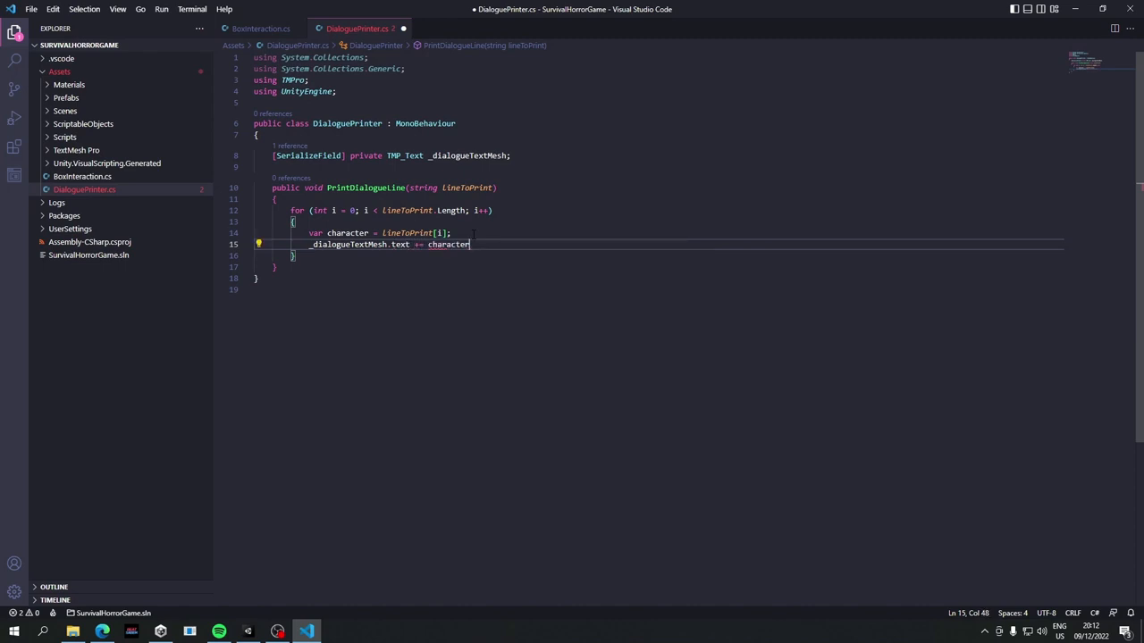
type(";")
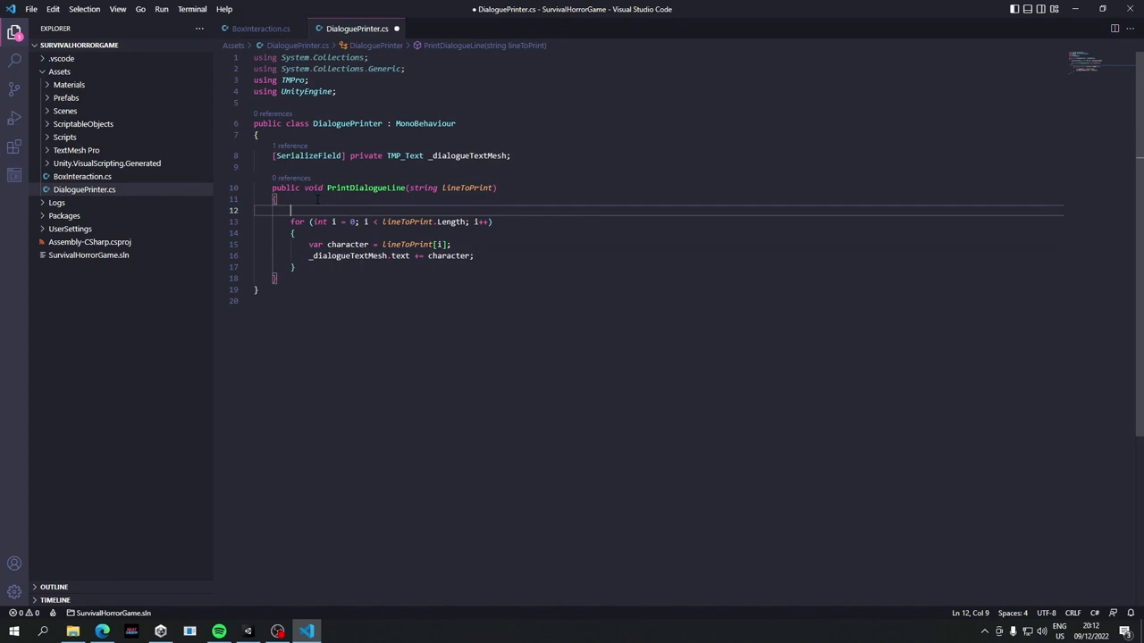
- Clear the text with _dialogueTextMesh.SetText(string.Empty) before the loop and save
type("_dialogueTextMesh.SetText(")
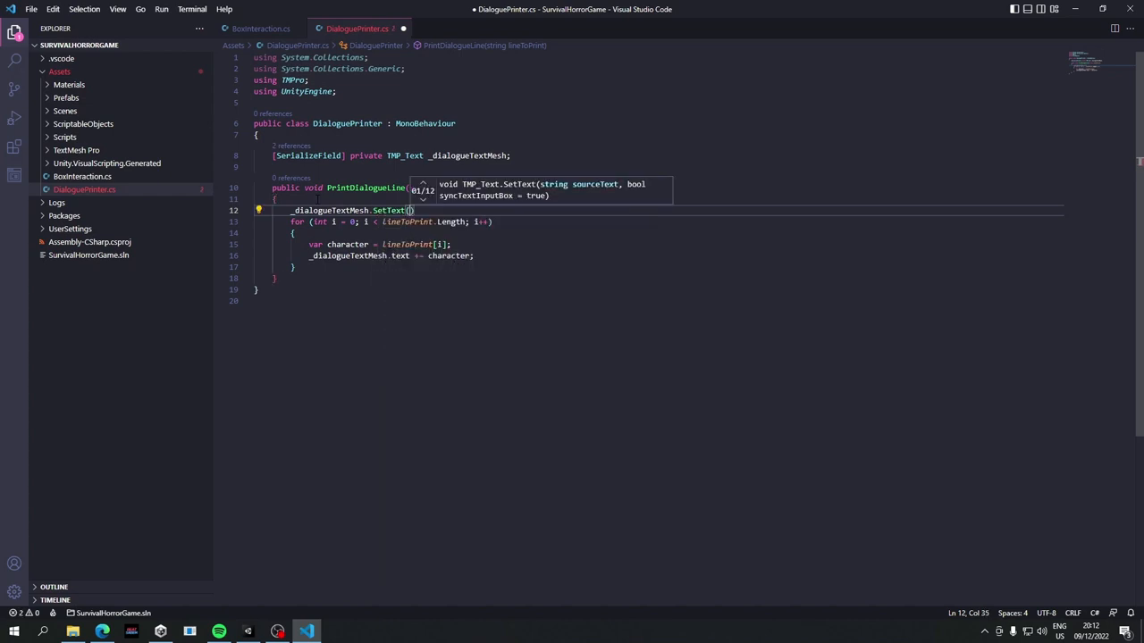
type("string.Empty")
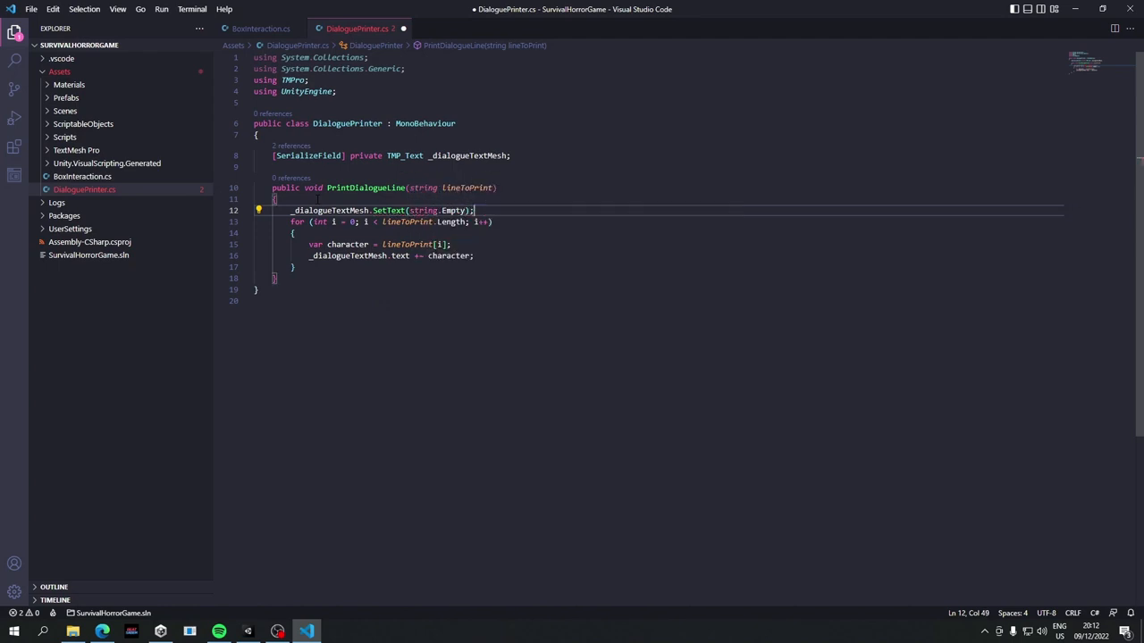
key("ctrl+s")
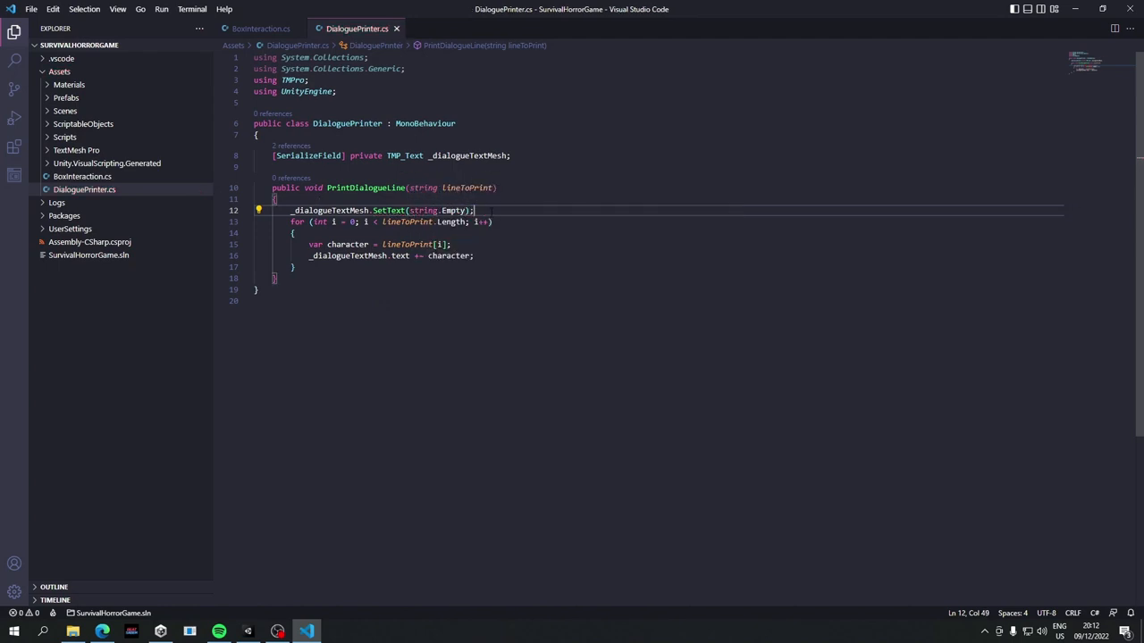
type("SetT")
key("Enter")
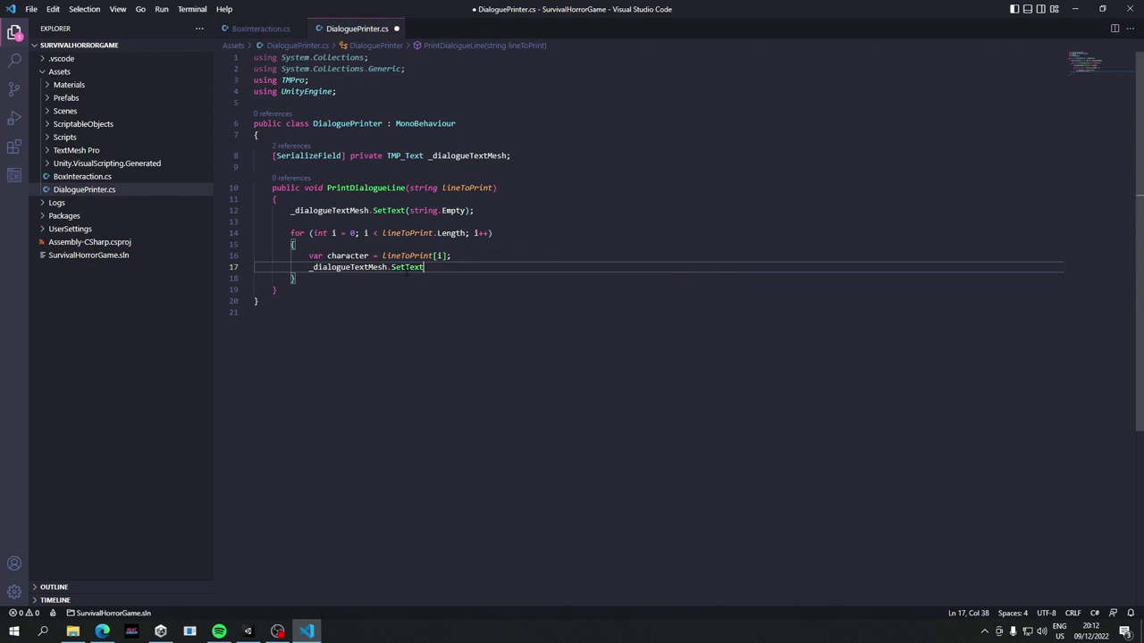
- Append each character via SetText(_dialogueTextMesh.text + character) instead of +=
type("(")
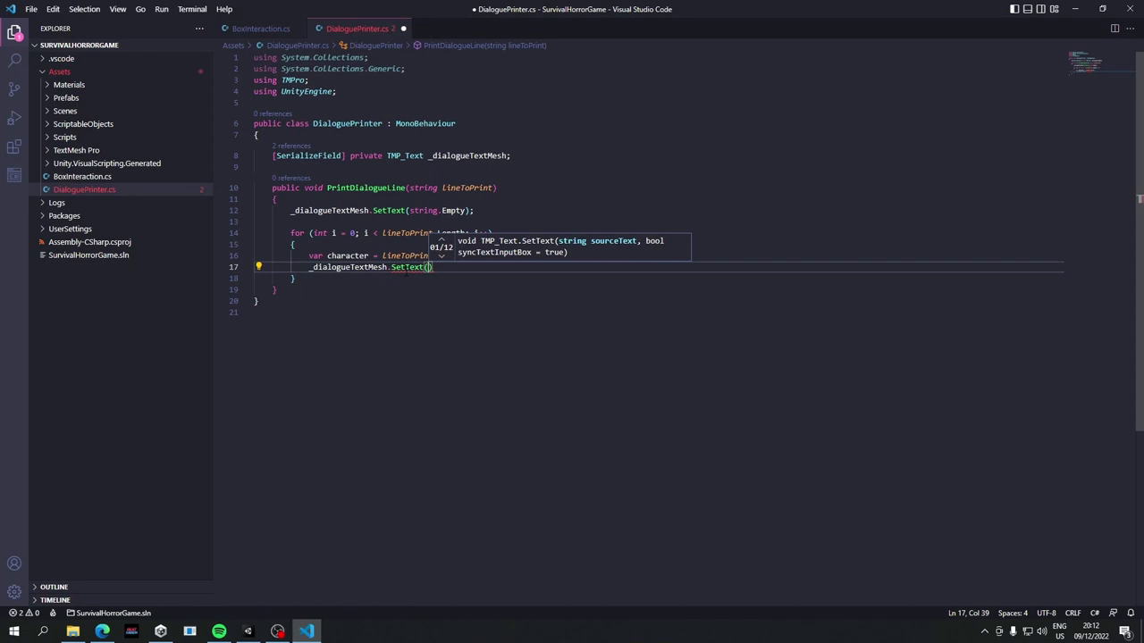
type("character")
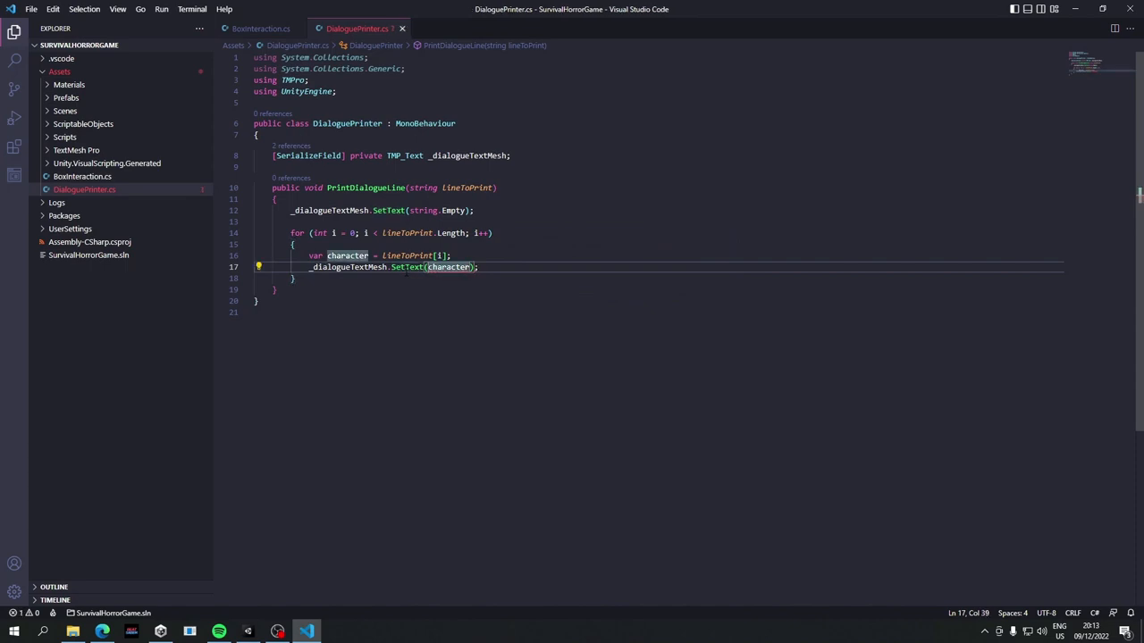
type("_dialogueT")
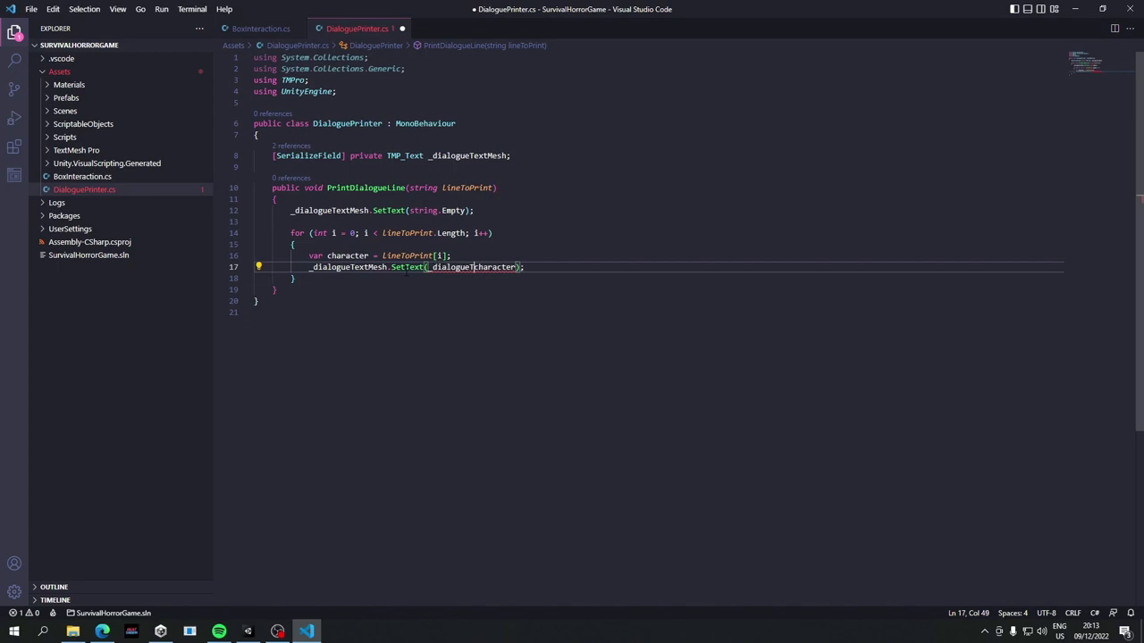
type(".text +")
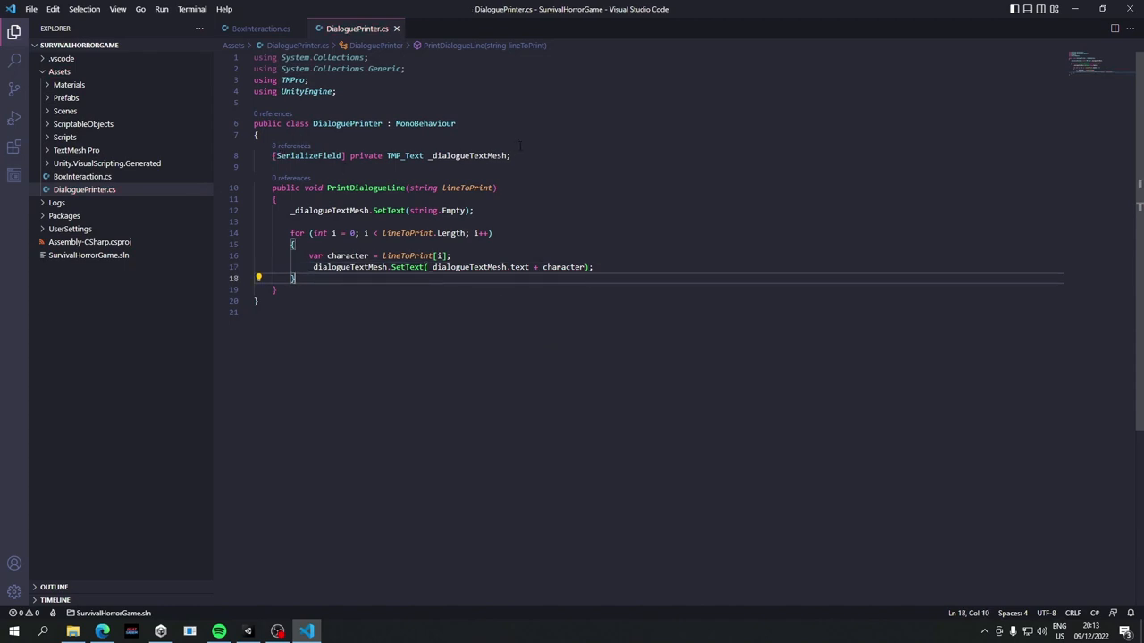
left_click(511, 156)
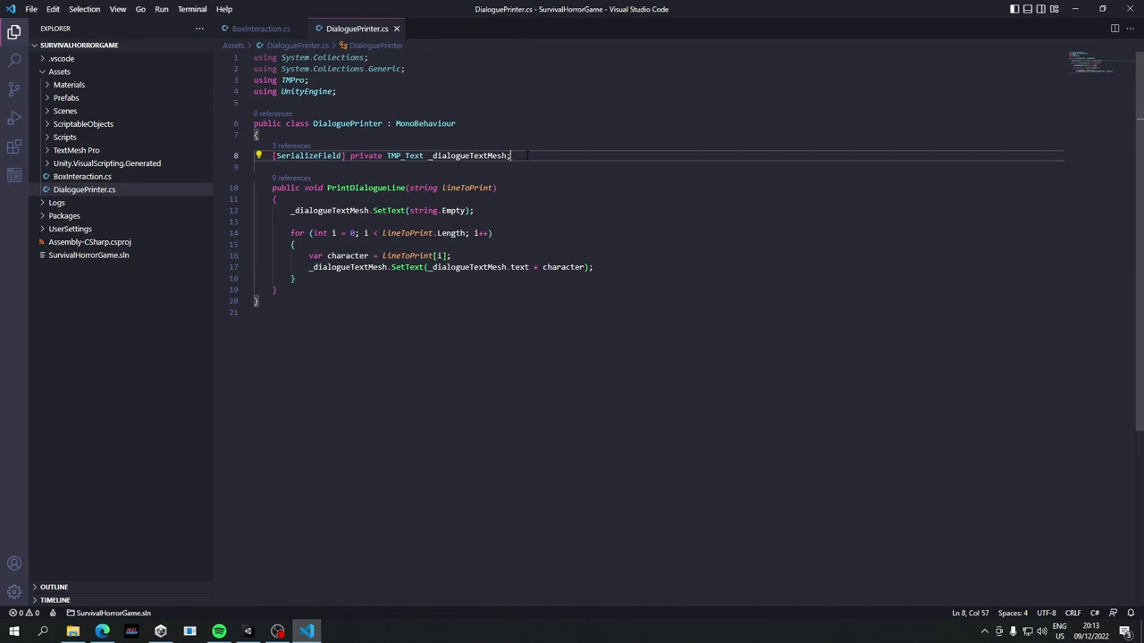
- In Awake, call PrintDialogueLine("Hello, this is a line printed by the dialogue printer, woah")
key("Enter")
type("private void Awake(")
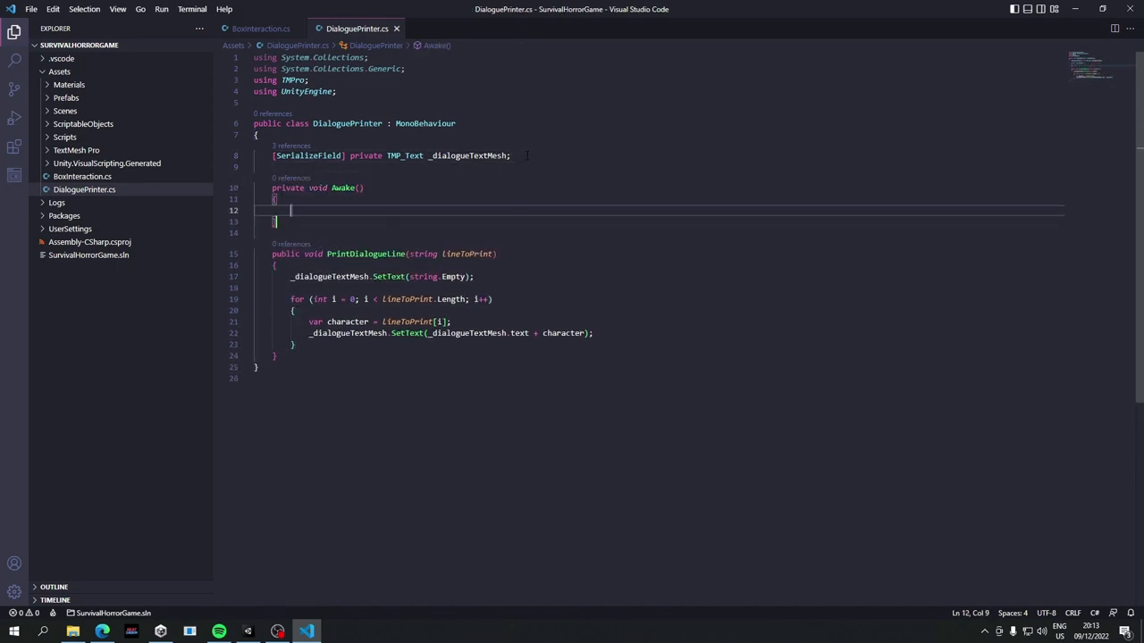
type("PrintD")
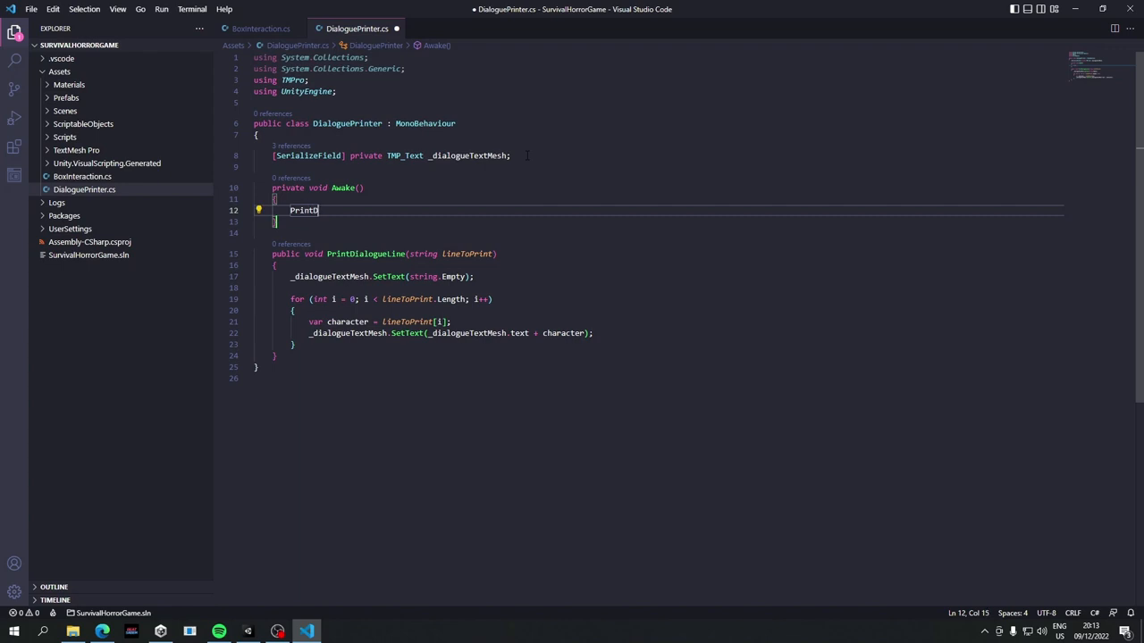
type("ialogueLine(")
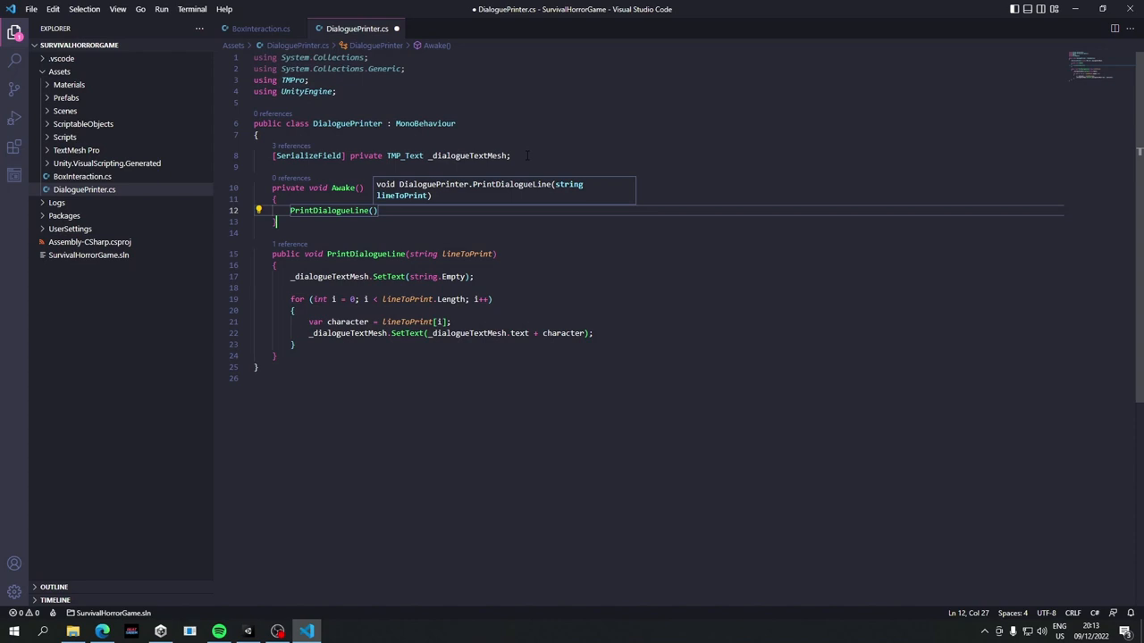
type("\"H\"")
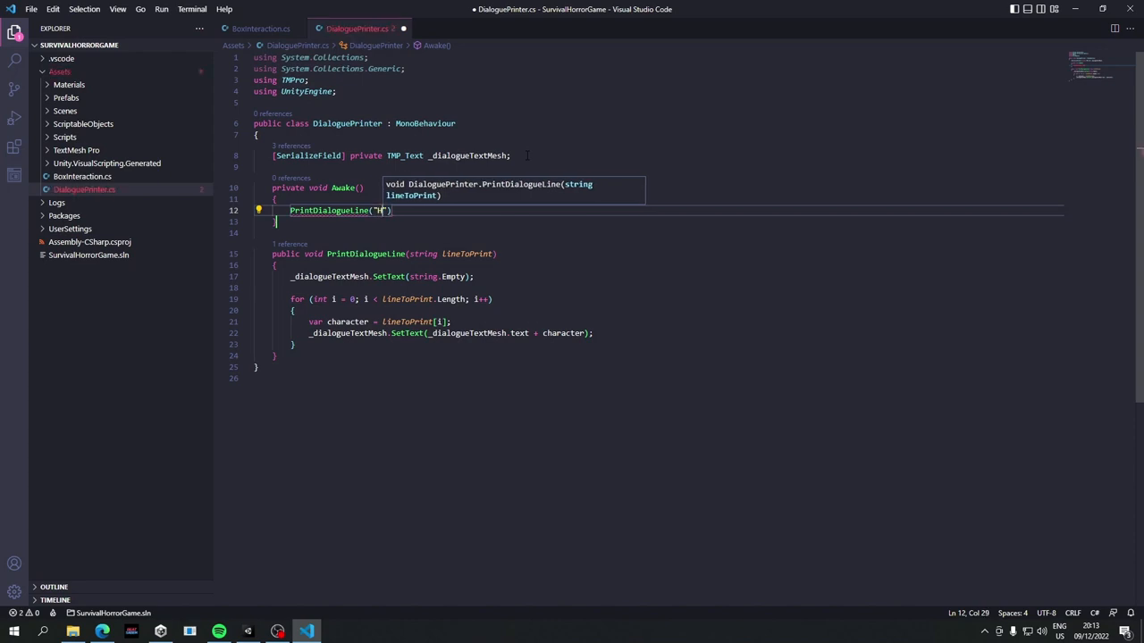
type("ello, this is a line printed by the dialogue print")
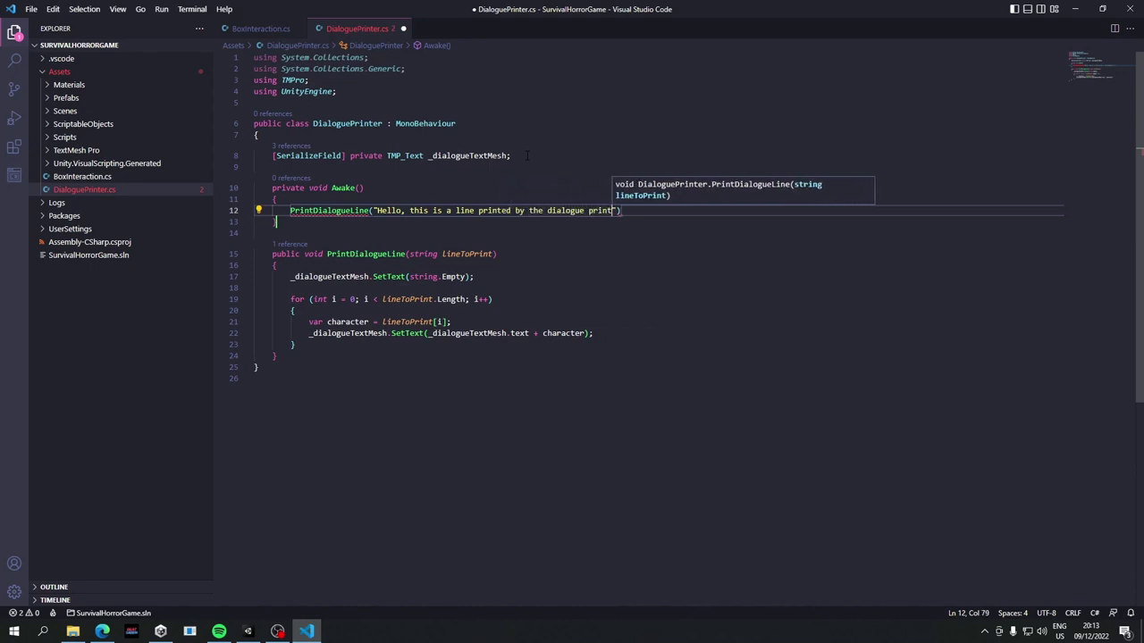
type(", woah.")
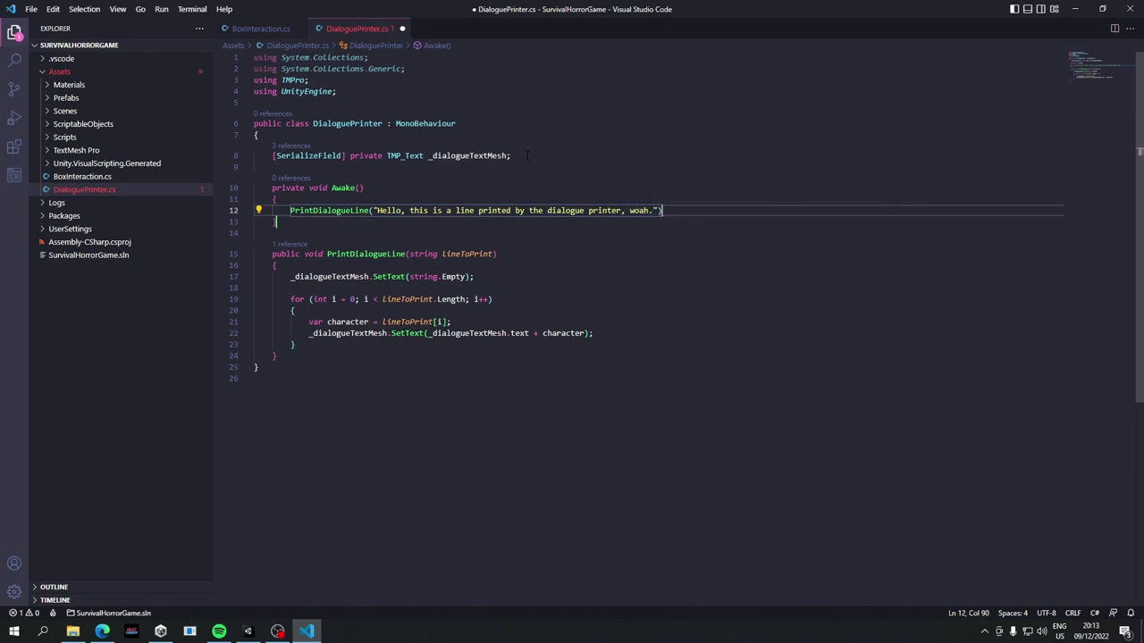
type(";")
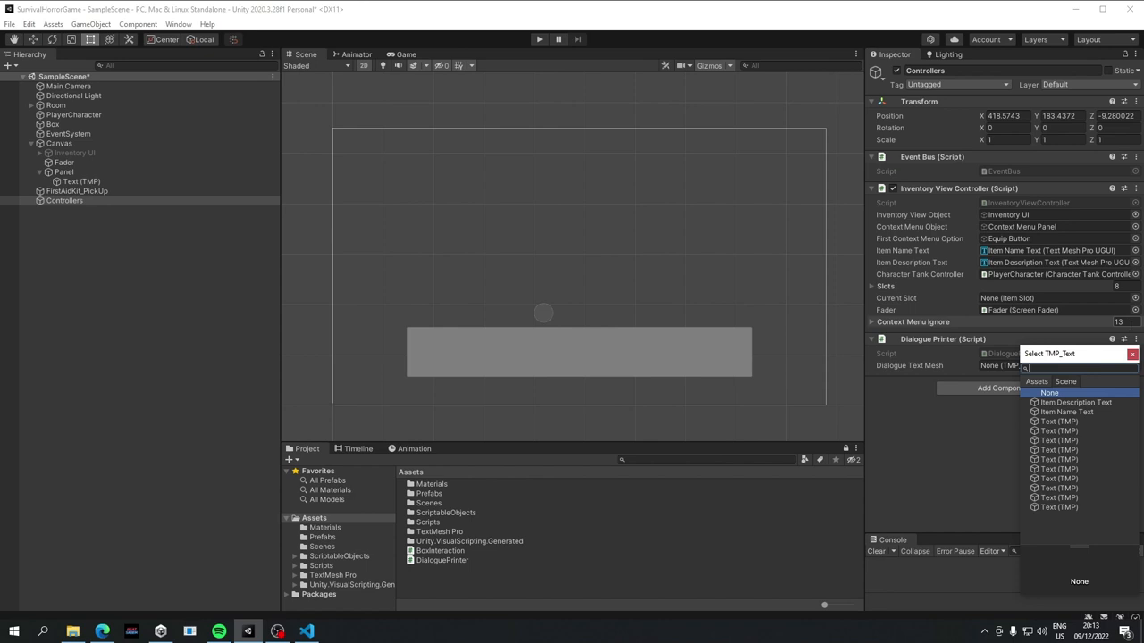
- Rename Text (TMP) to Dialogue Text and assign it to Controllers' Dialogue Text Mesh field
left_click(1048, 393)
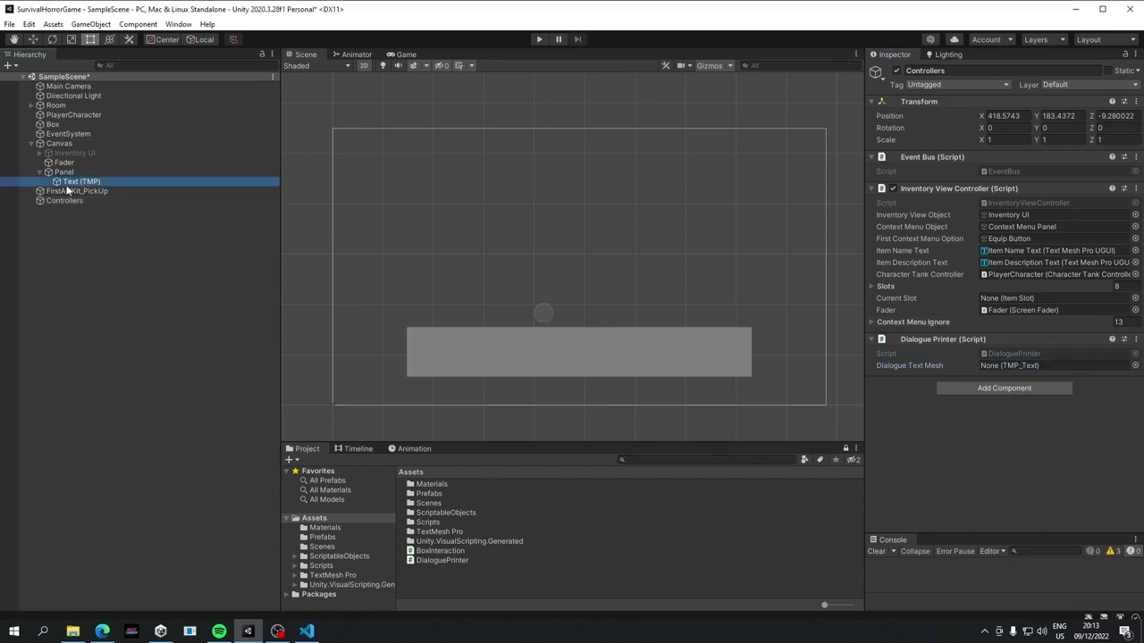
left_click(81, 182)
type("D")
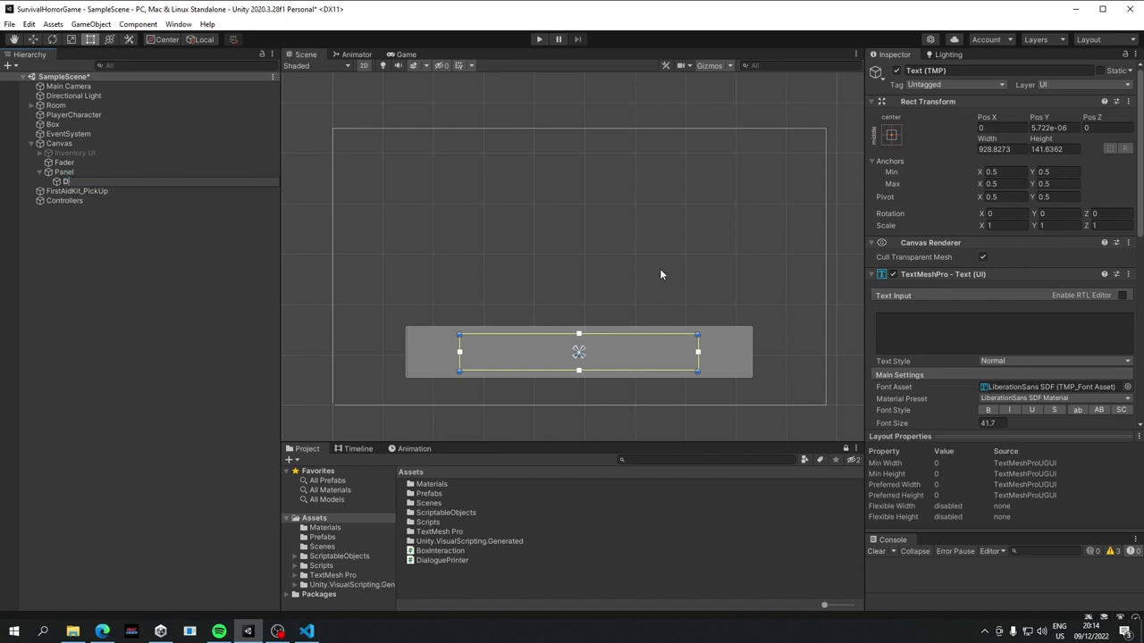
type("ialogue Text")
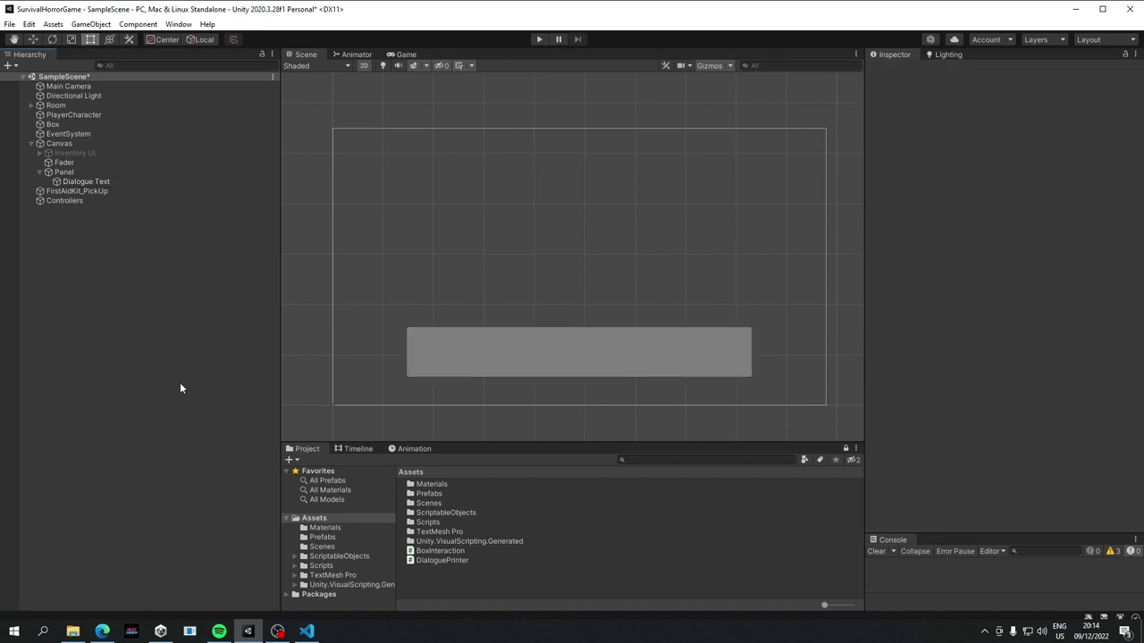
left_click(64, 200)
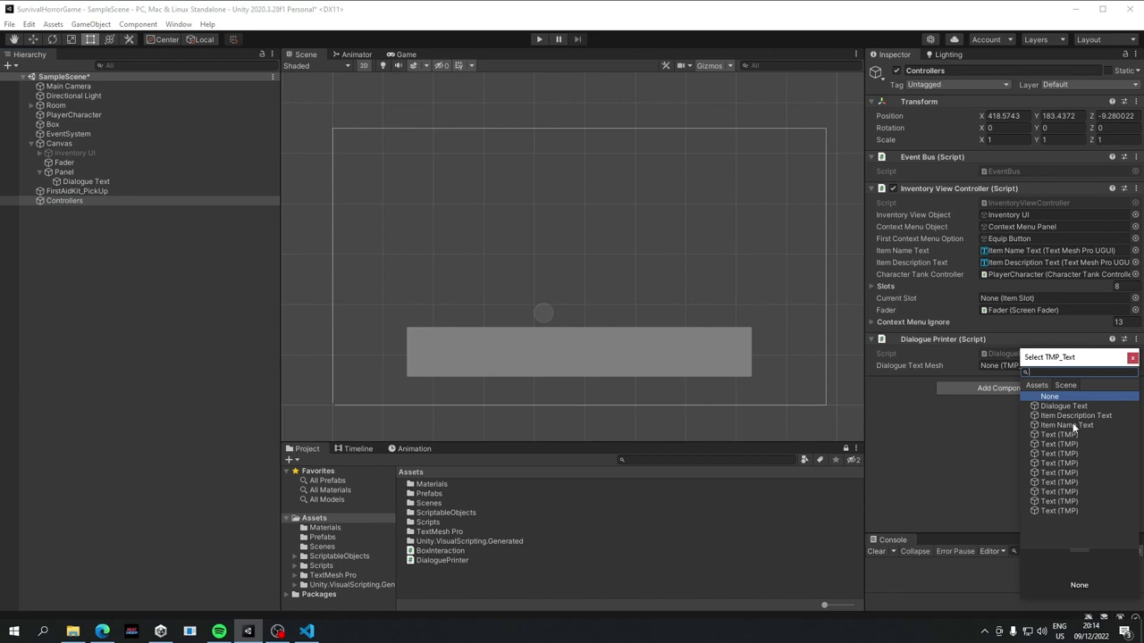
left_click(1064, 406)
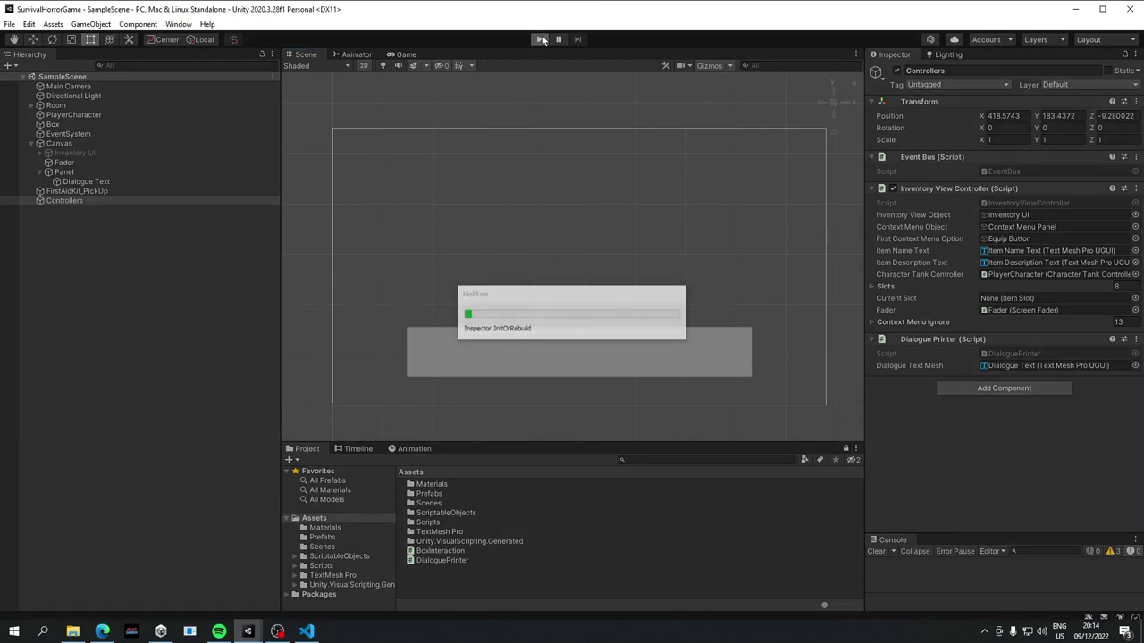
left_click(540, 39)
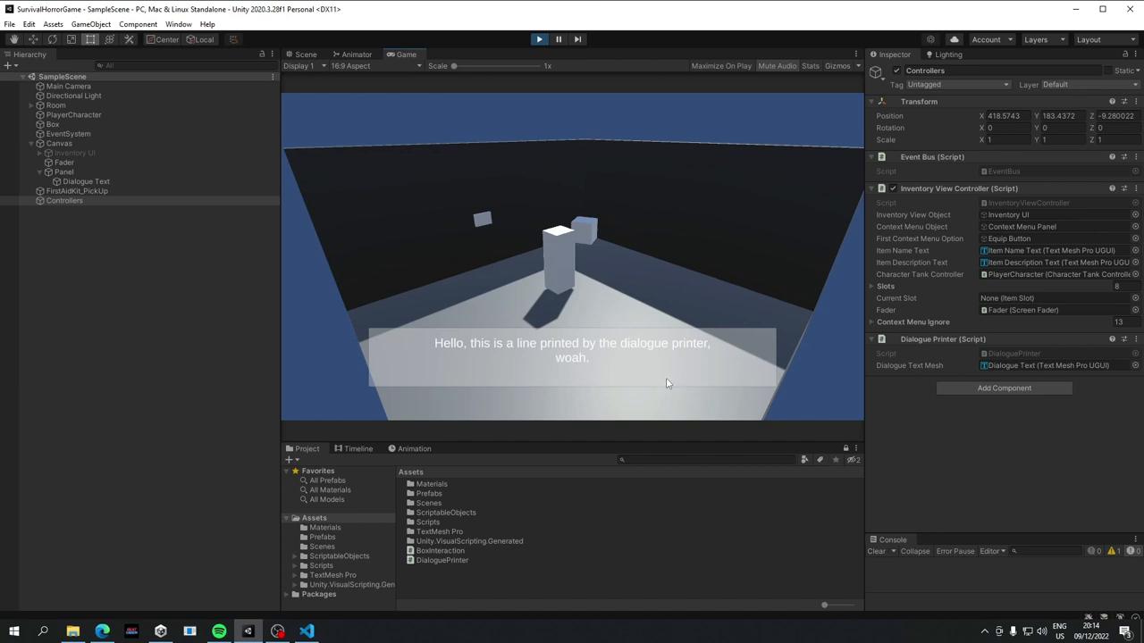
mouse_move(405, 351)
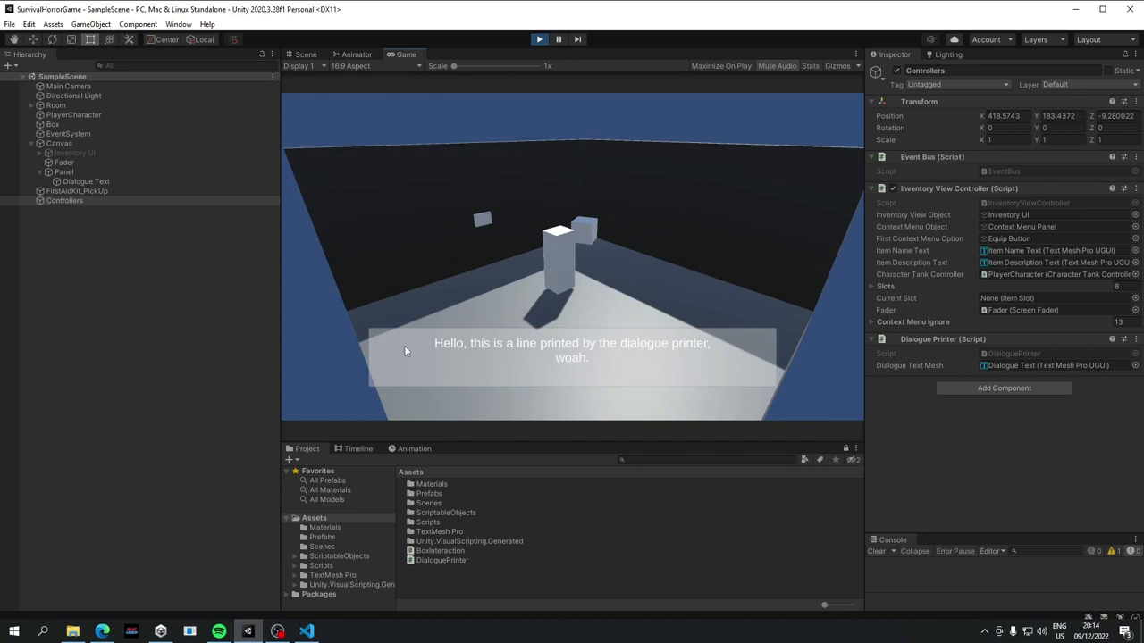
mouse_move(765, 400)
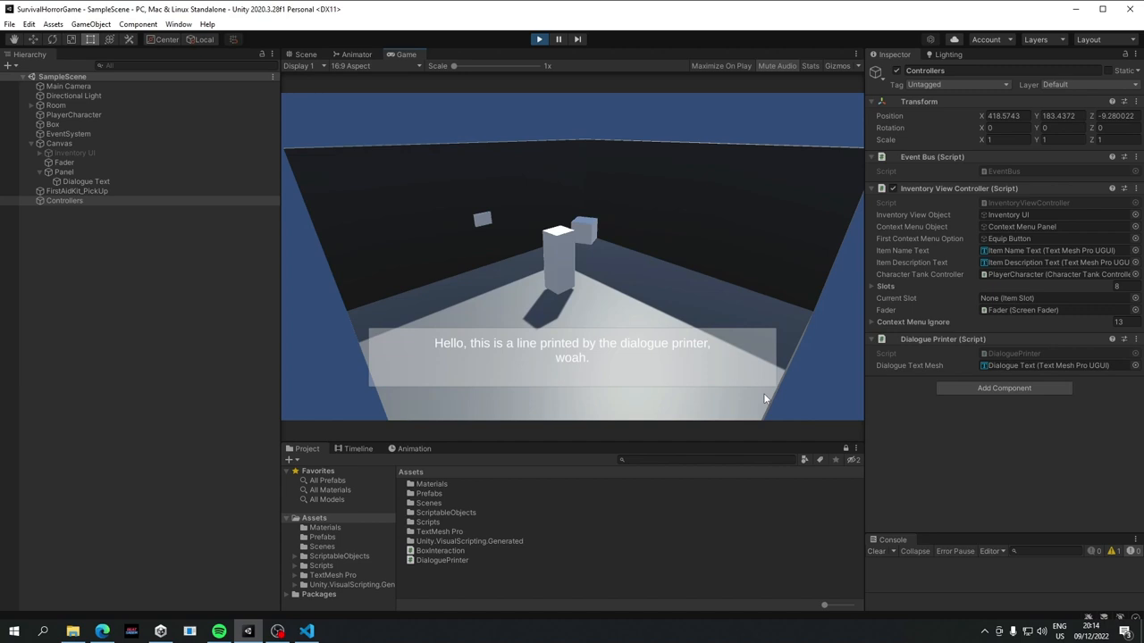
mouse_move(526, 63)
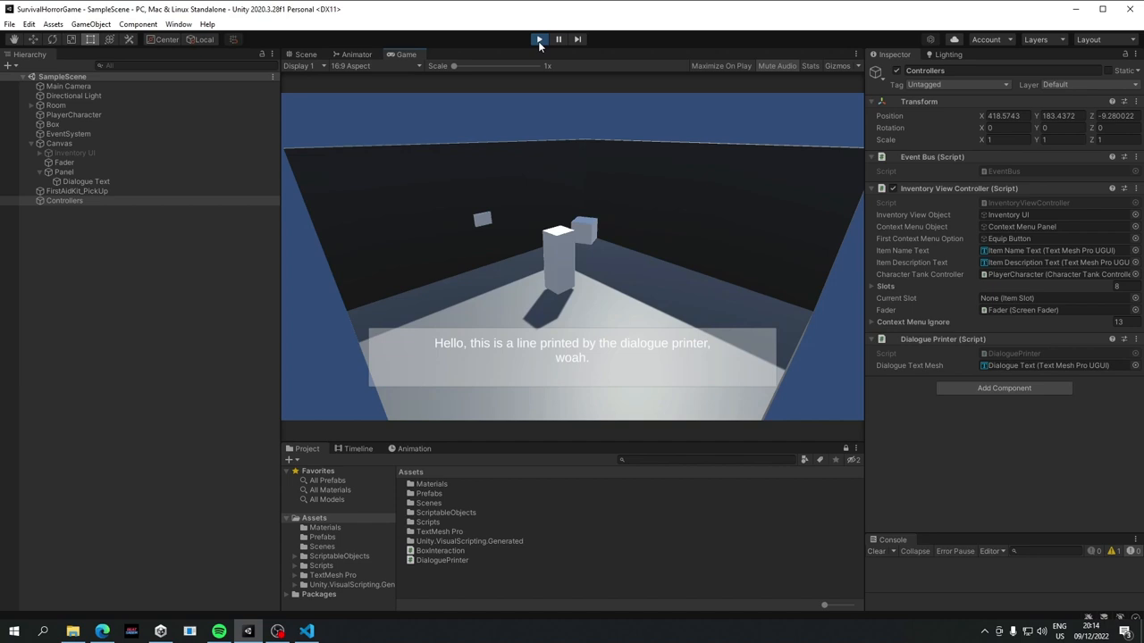
mouse_move(614, 30)
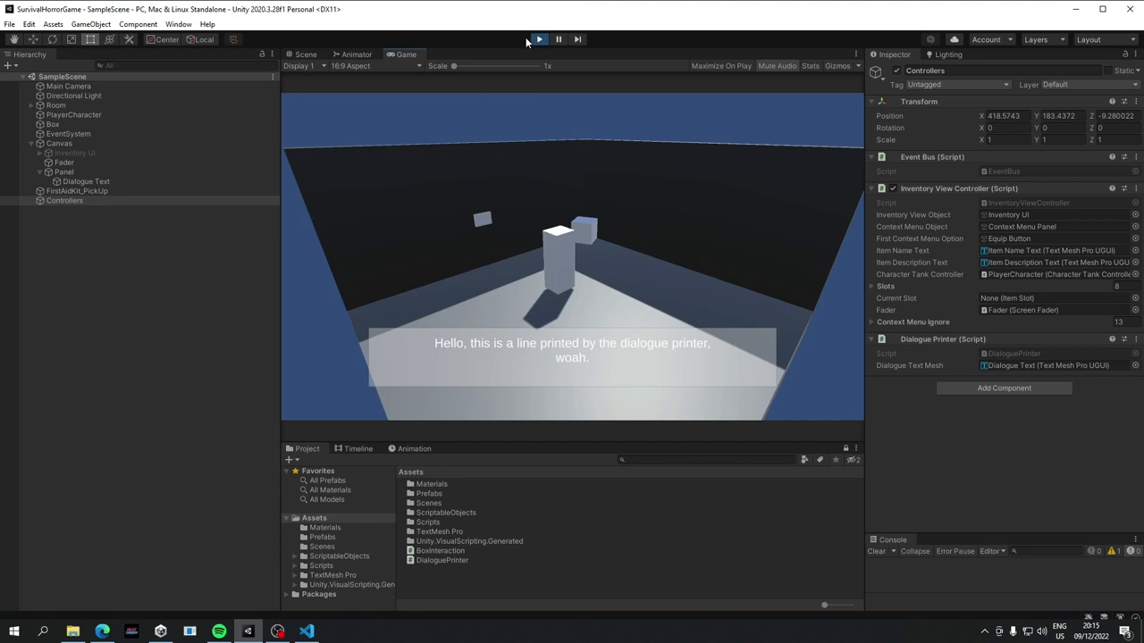
left_click(306, 55)
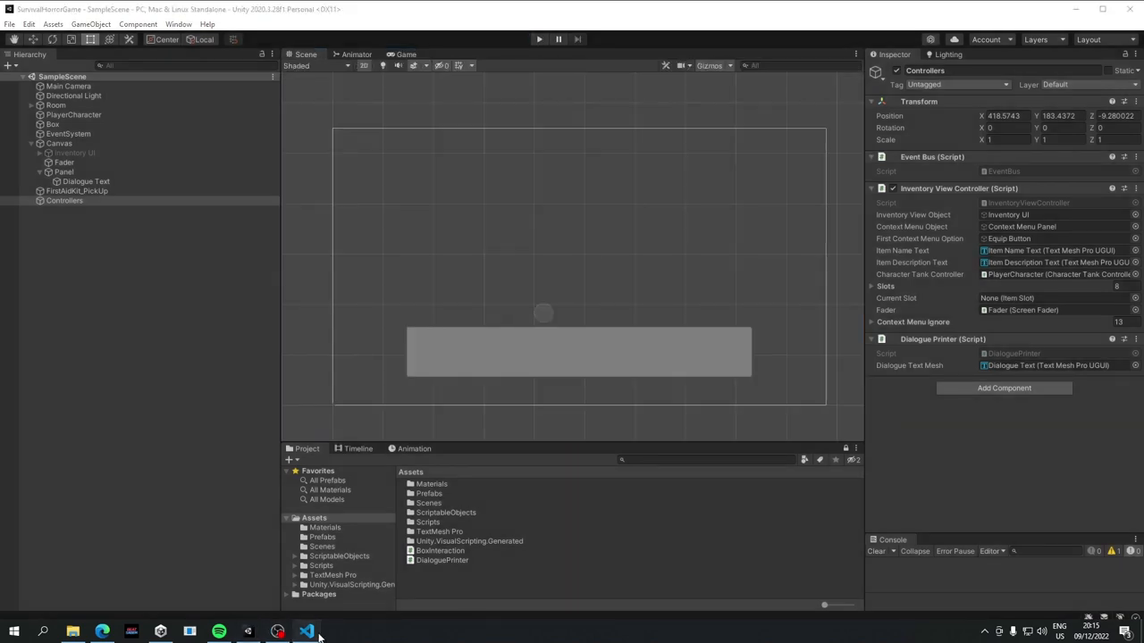
- Extract the loop into IEnumerator CO_PrintDialogueLine with yield return null, launched via StartCoroutine
left_click(306, 632)
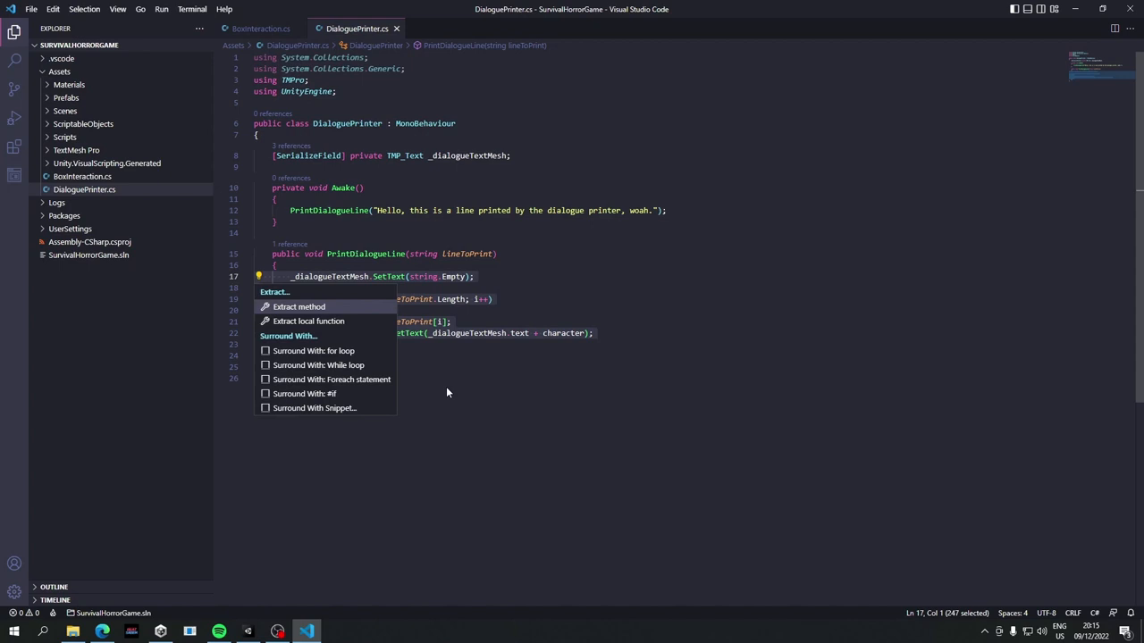
left_click(299, 306)
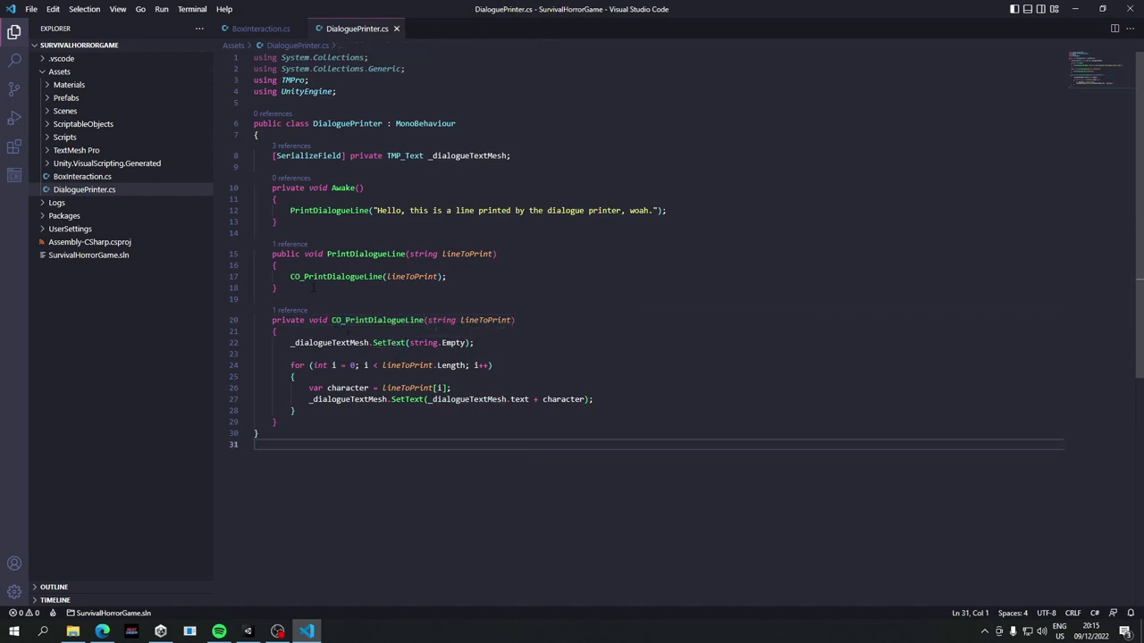
double_click(319, 320)
type("IEnumerator")
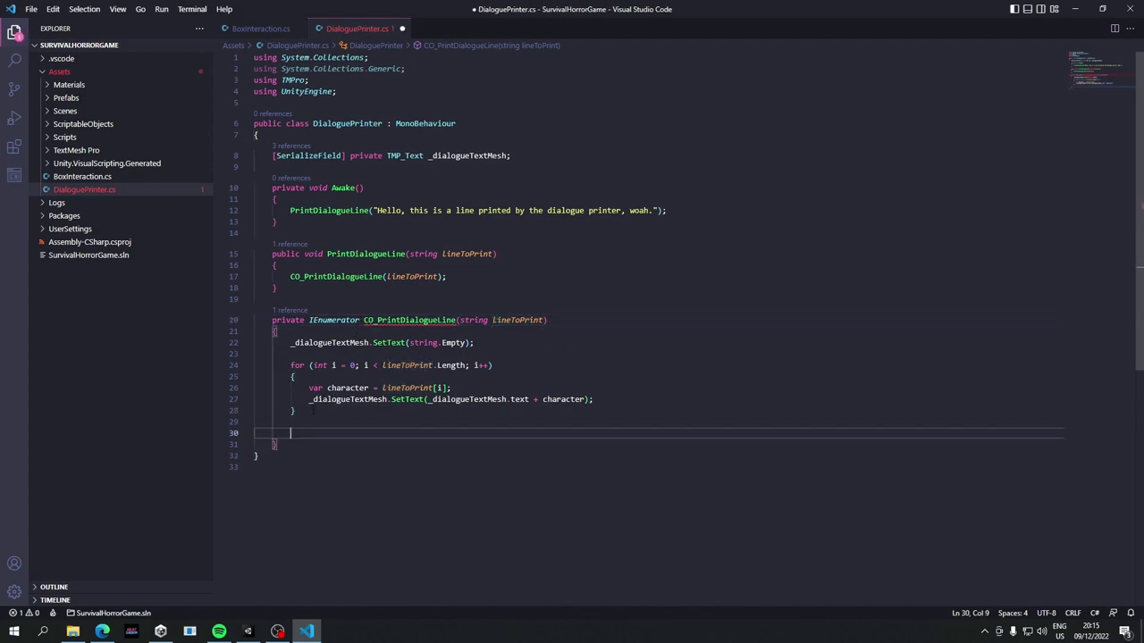
type("yield r")
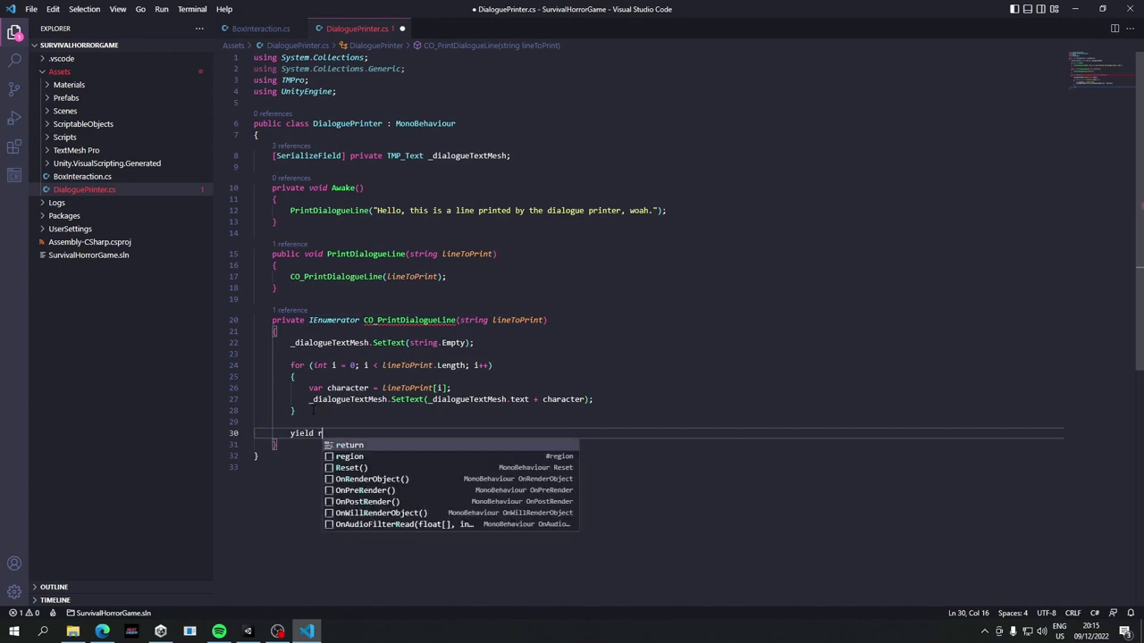
type("eturn null;")
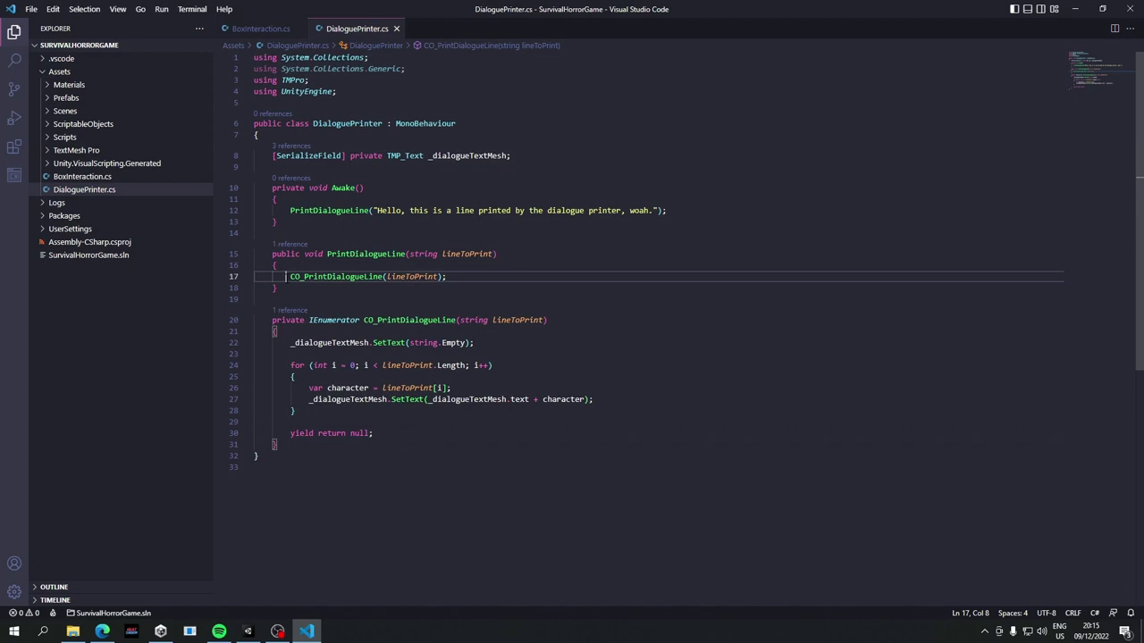
type("StartCoroutine(")
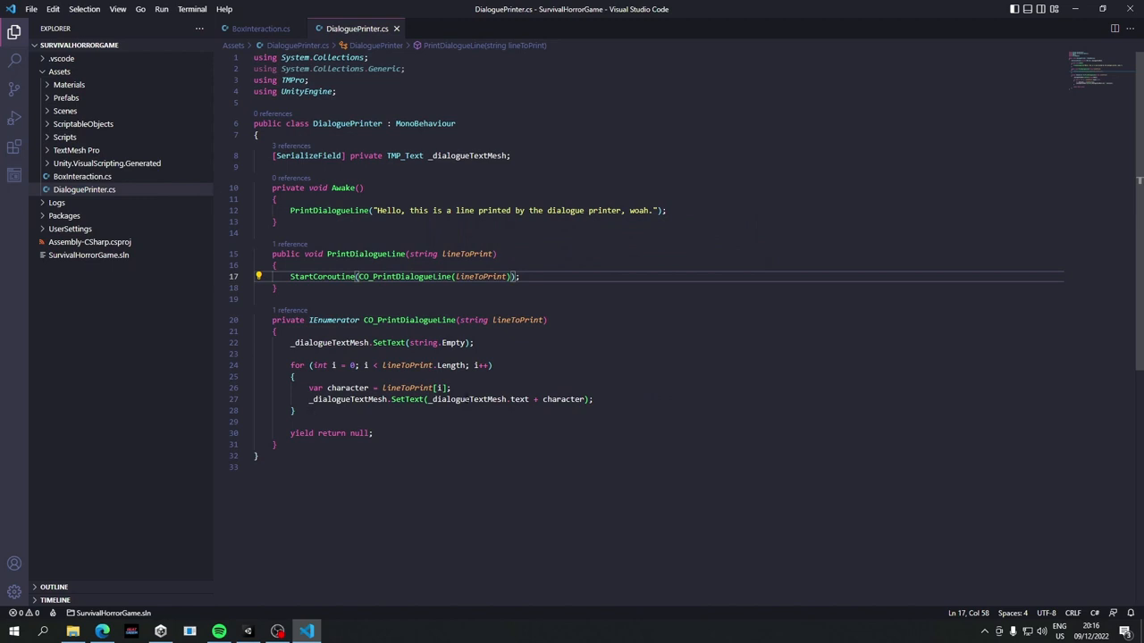
- Add a float charSpeed parameter, pass 0.06f from the Awake test call, and save
left_click(594, 399)
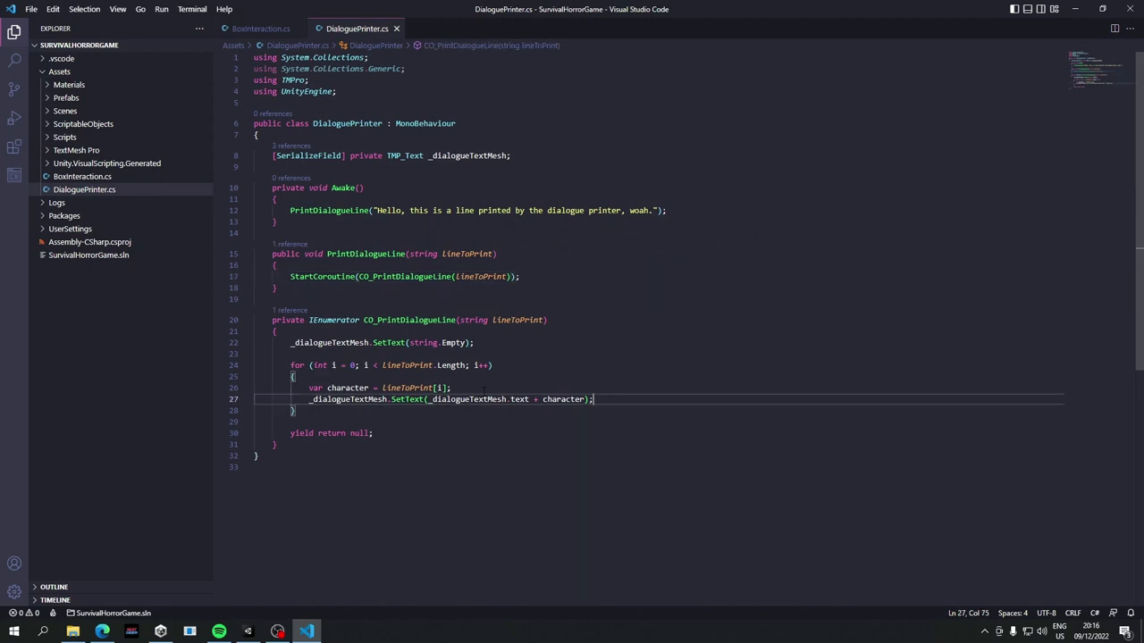
key("Enter")
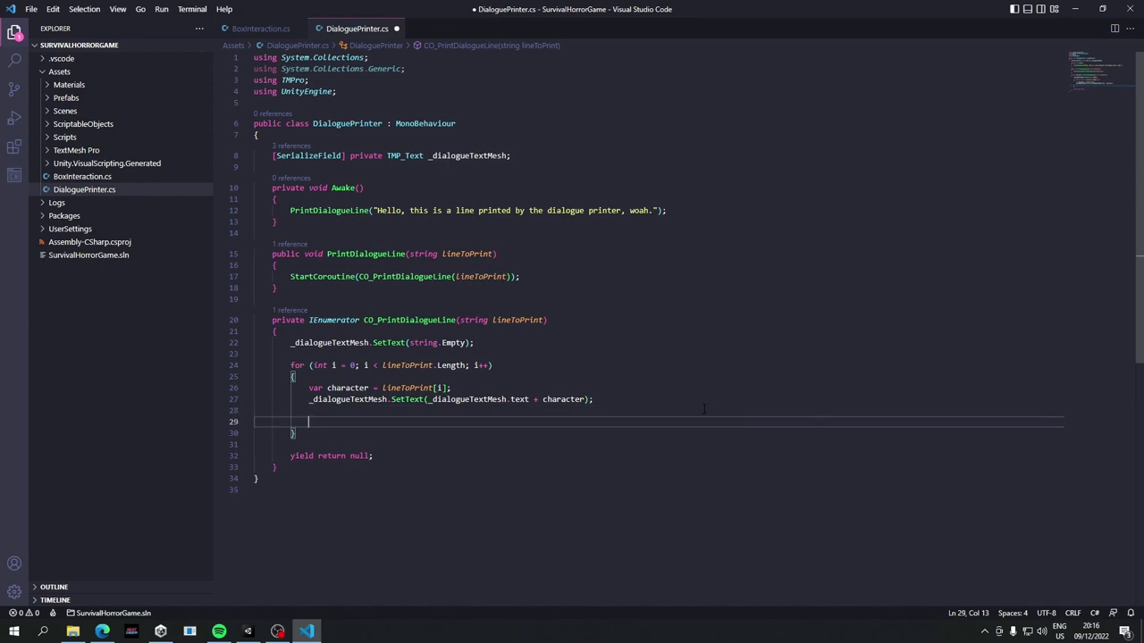
type("yield return null;")
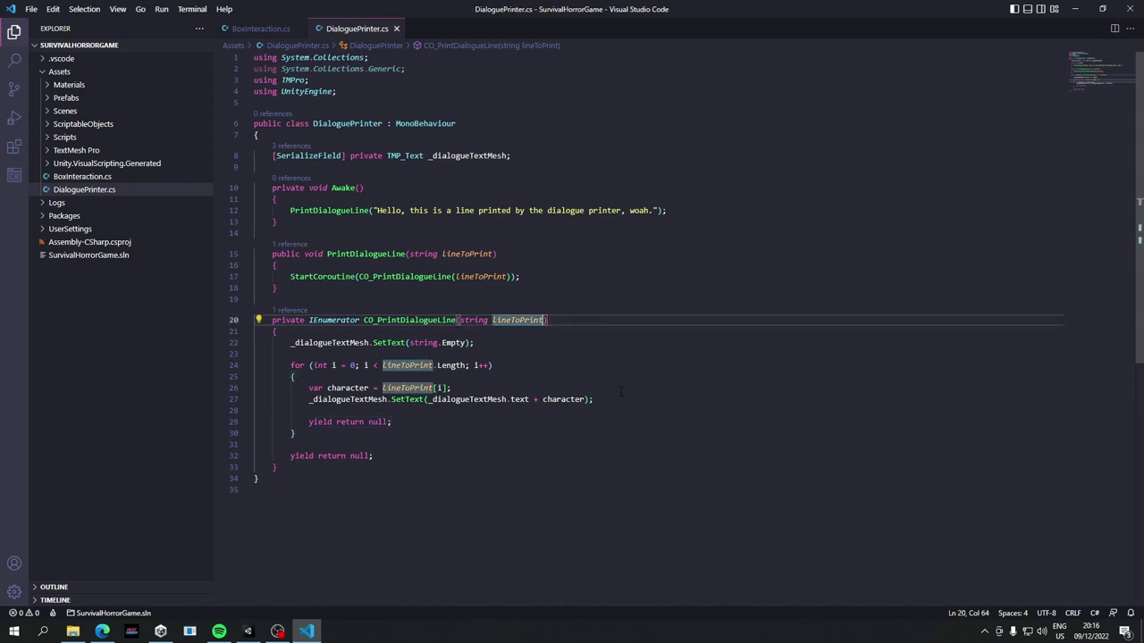
type(", float")
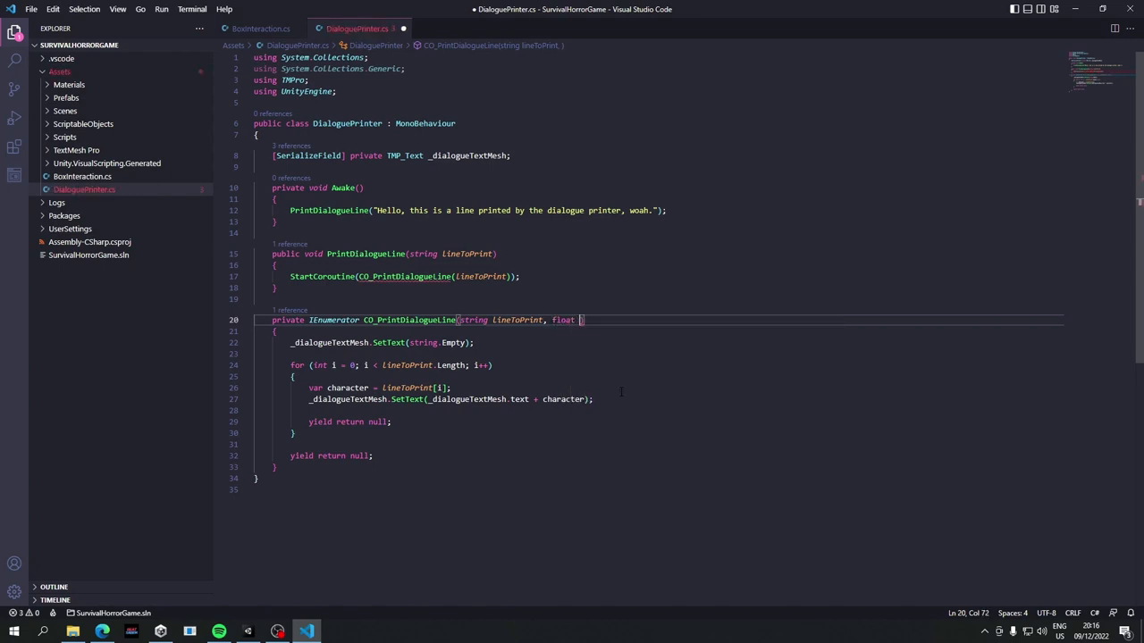
type("charac")
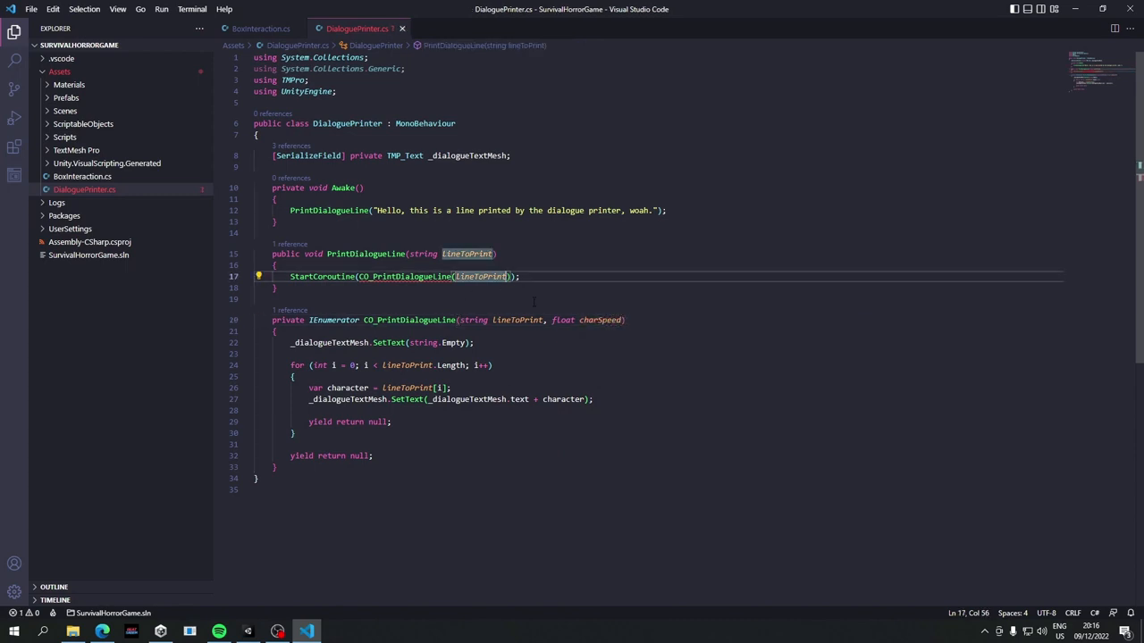
type(", charSpeed")
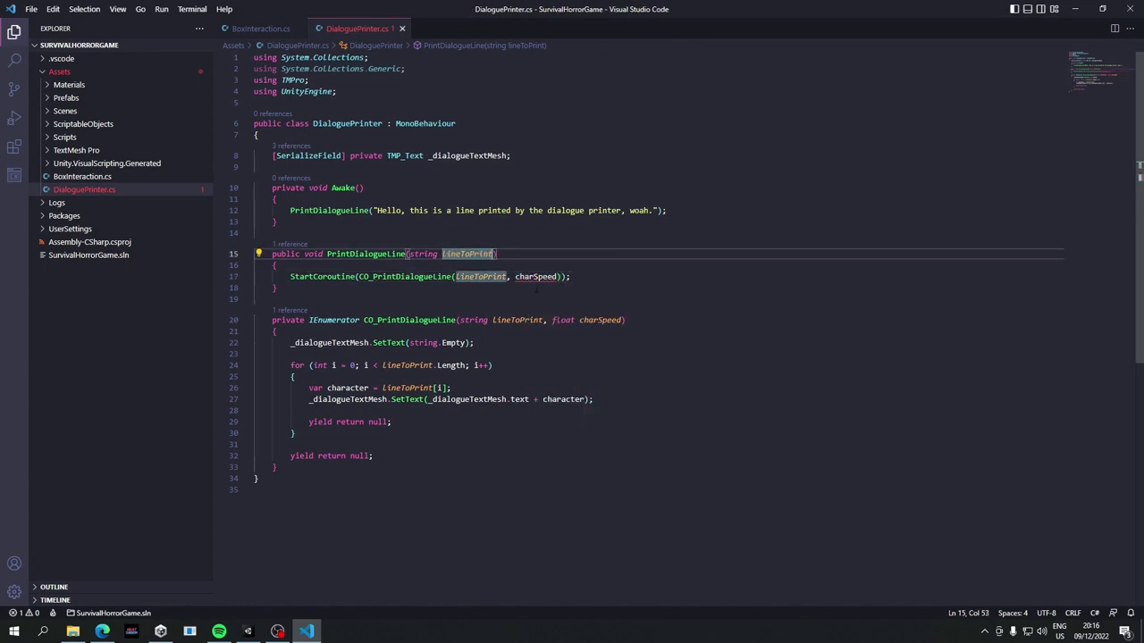
type(",")
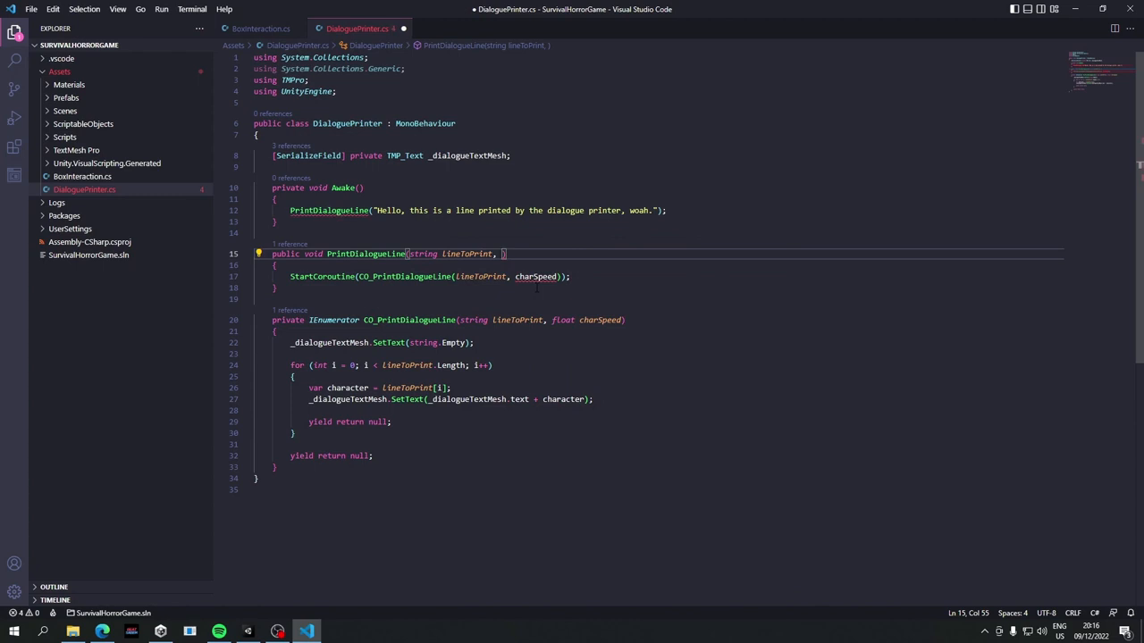
type("float charSpeed")
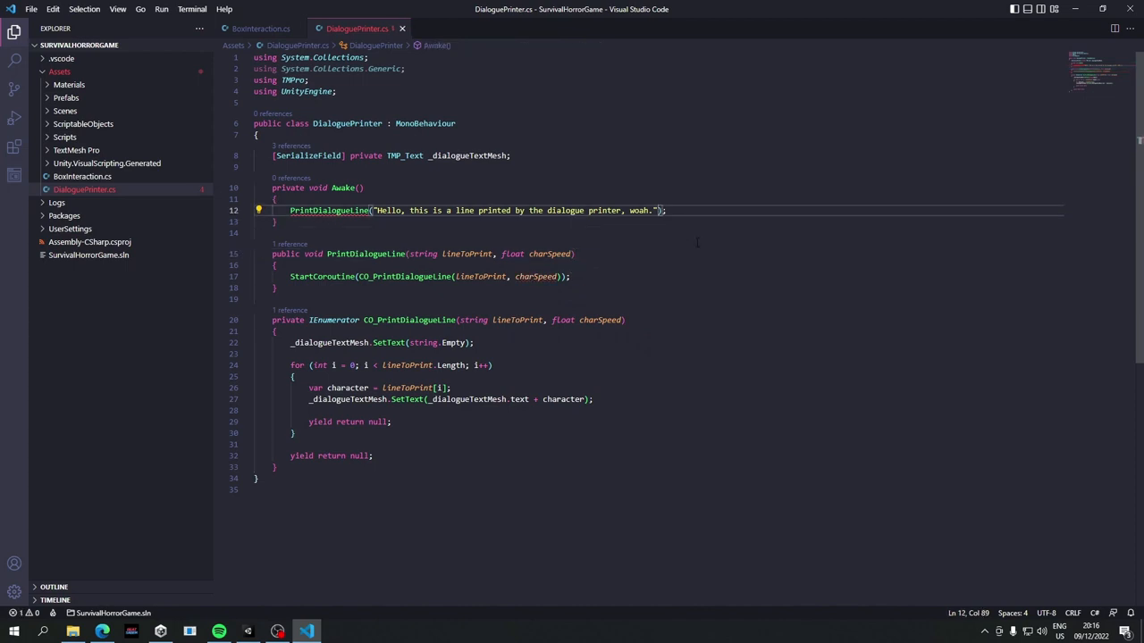
type(", 0.06f")
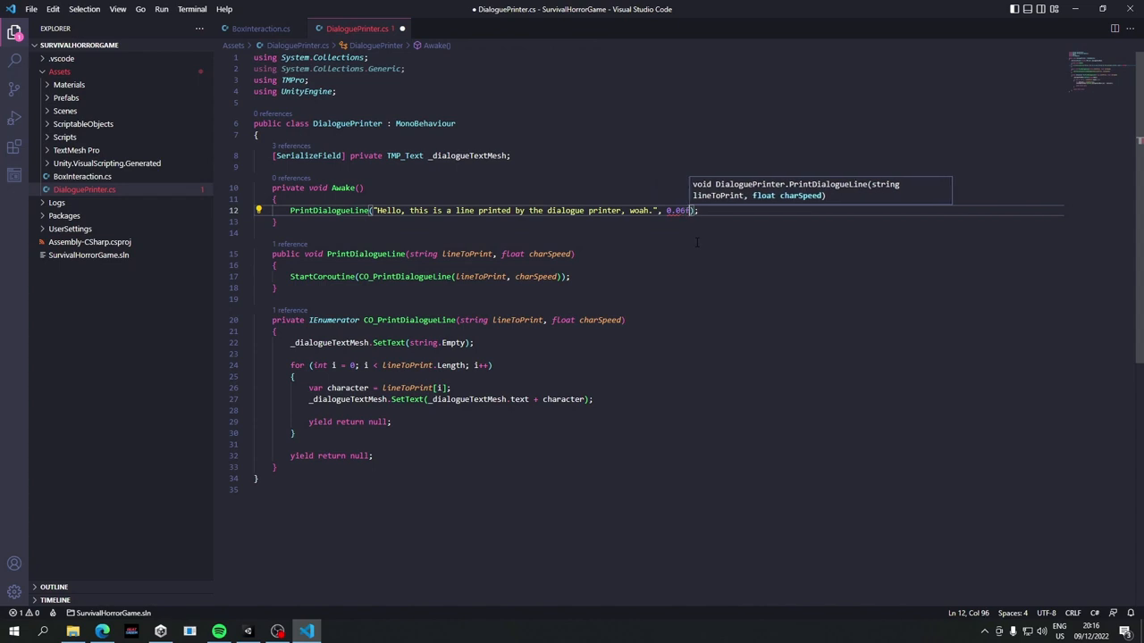
key("ctrl+s")
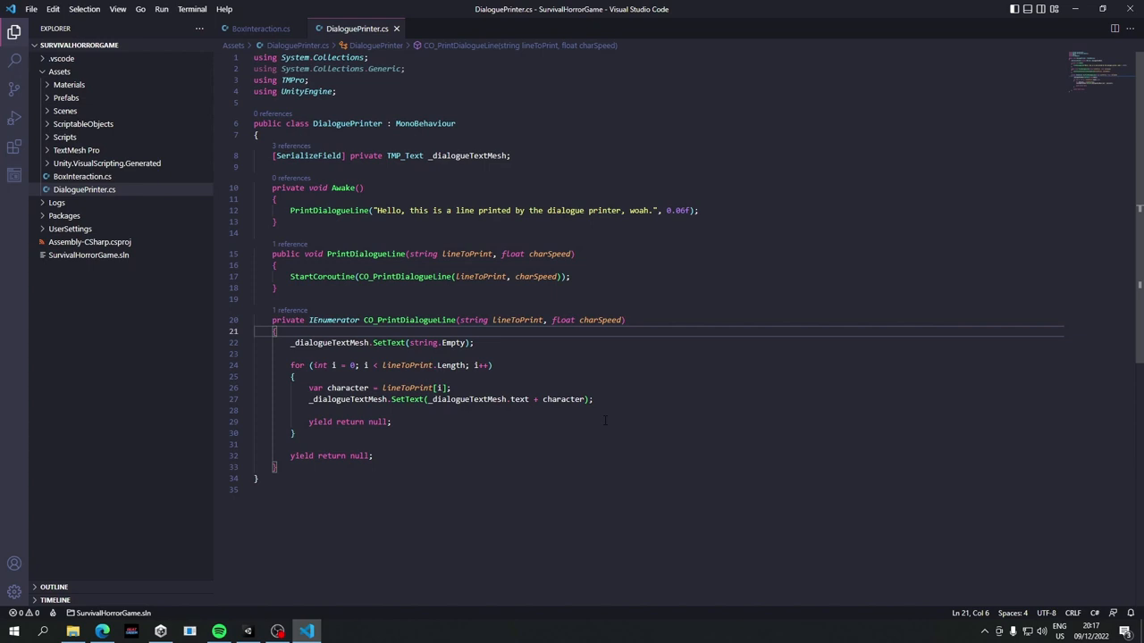
- Replace the loop's yield return null with new WaitForSeconds(charSpeed) and save
left_click(474, 343)
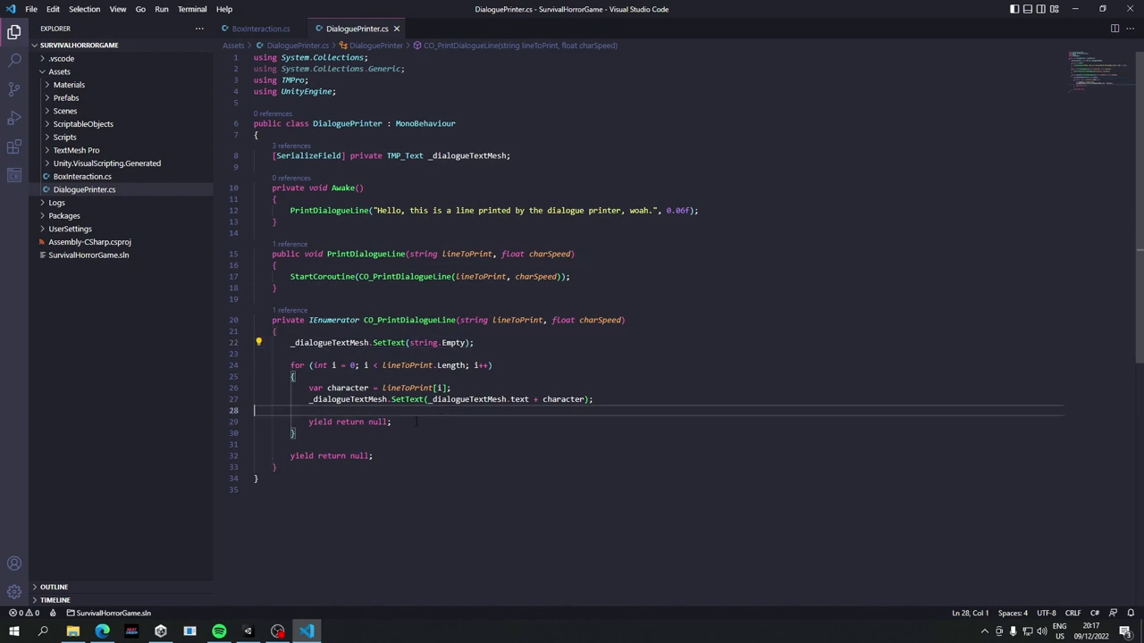
double_click(379, 421)
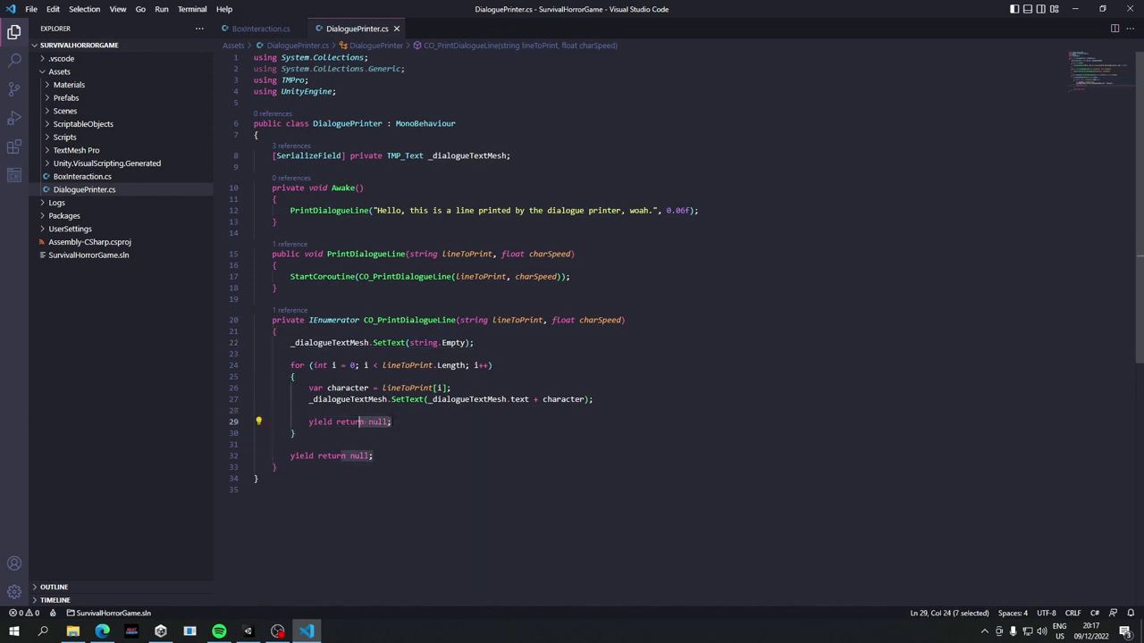
key("Delete")
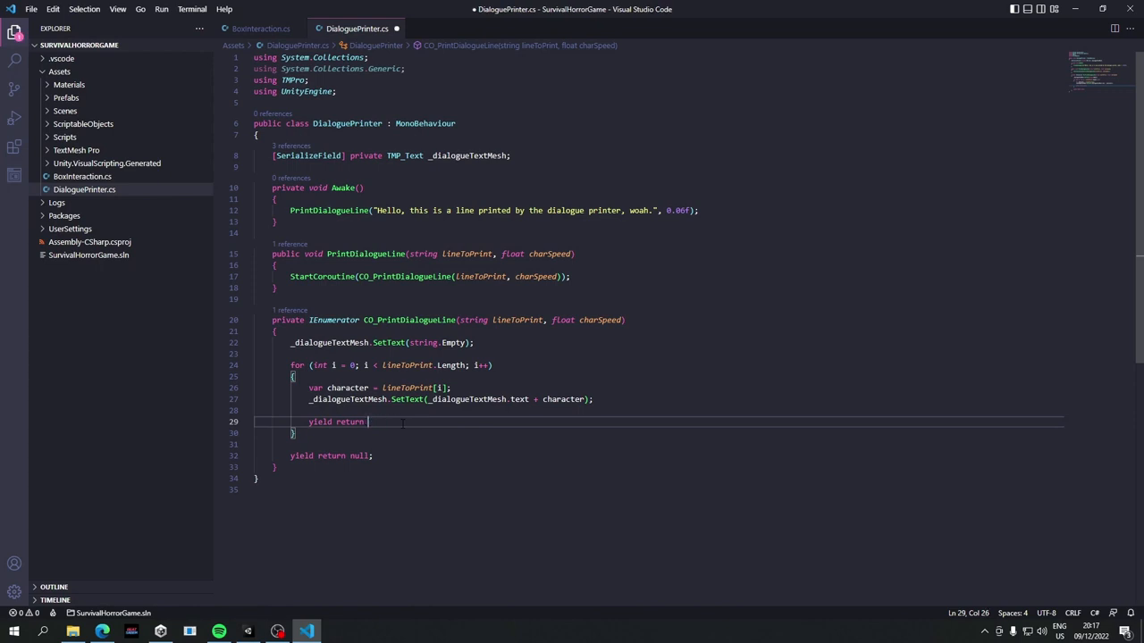
type("new wo")
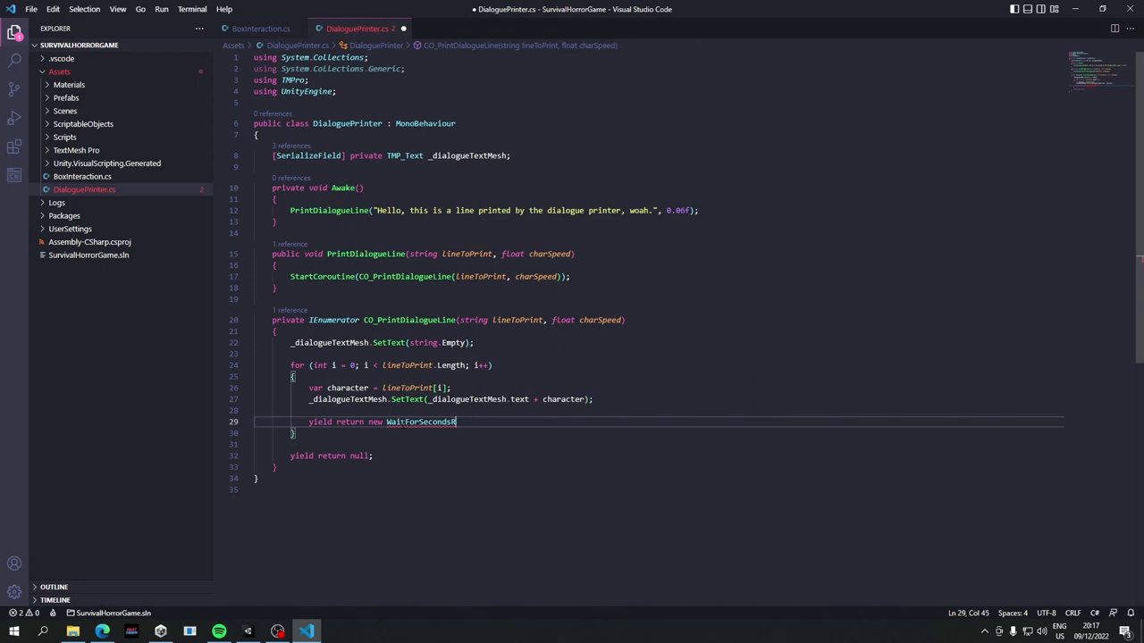
type("(\"")
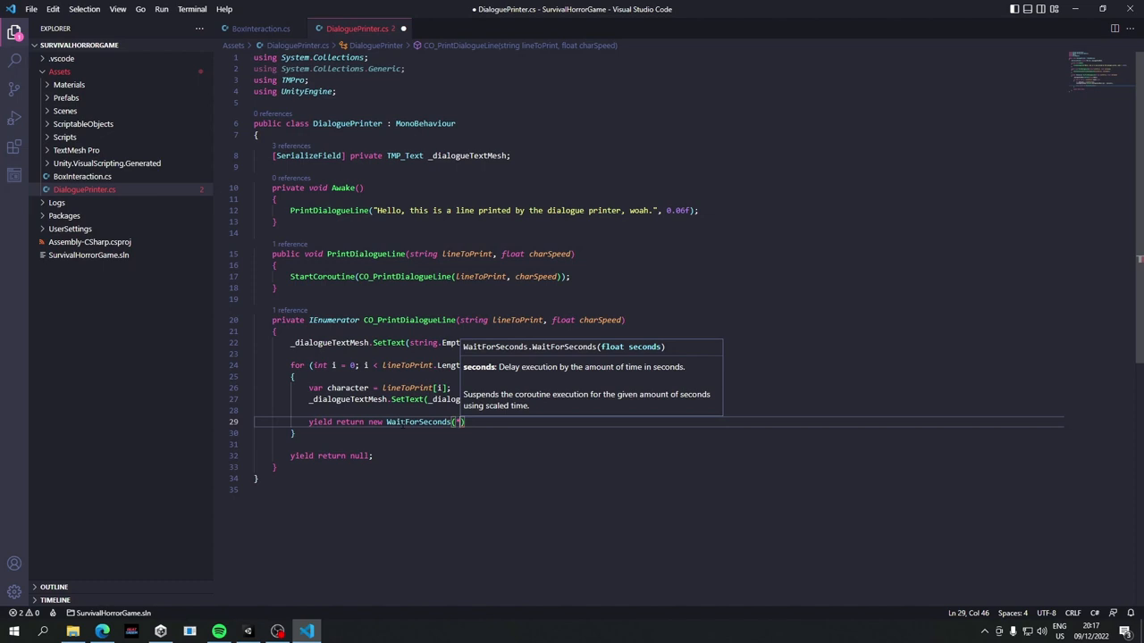
key("Backspace")
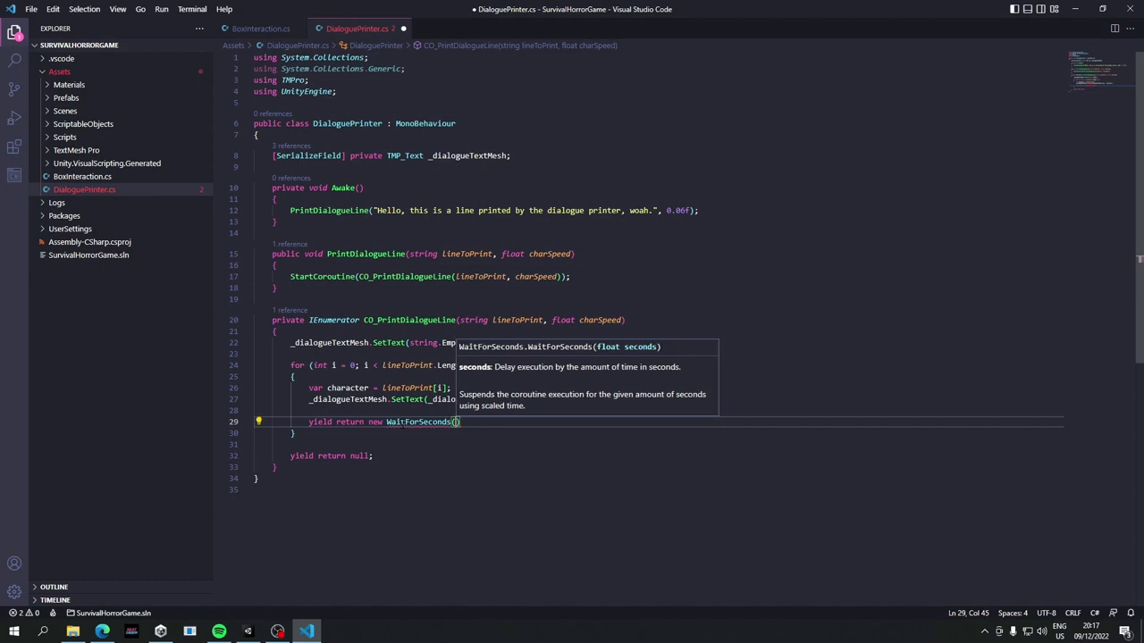
type("charSpeed")
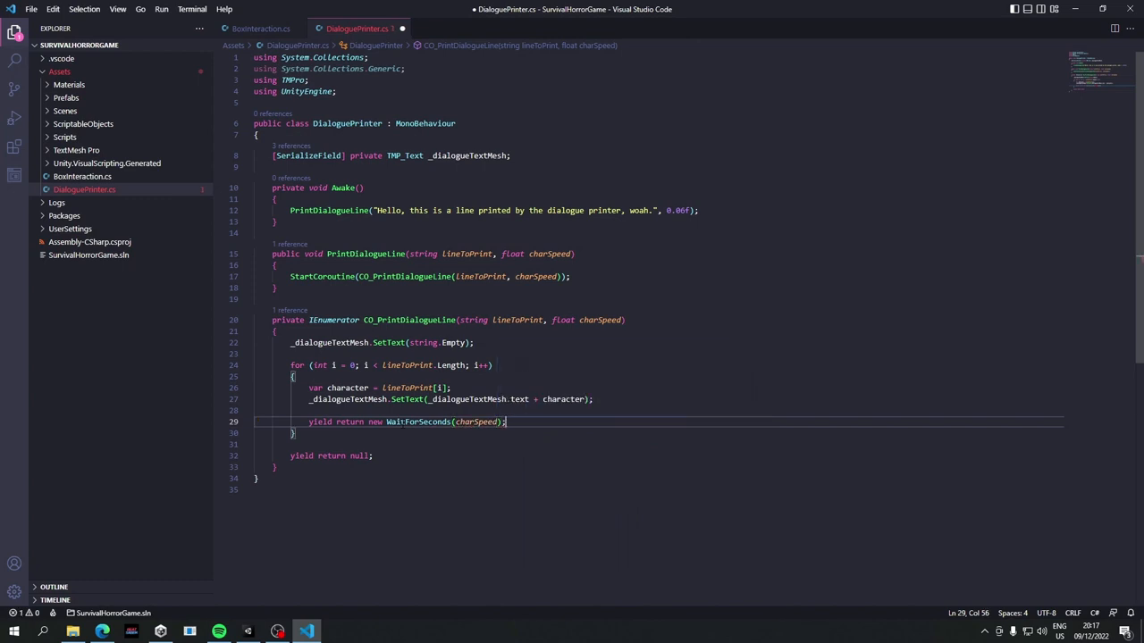
key("ctrl+s")
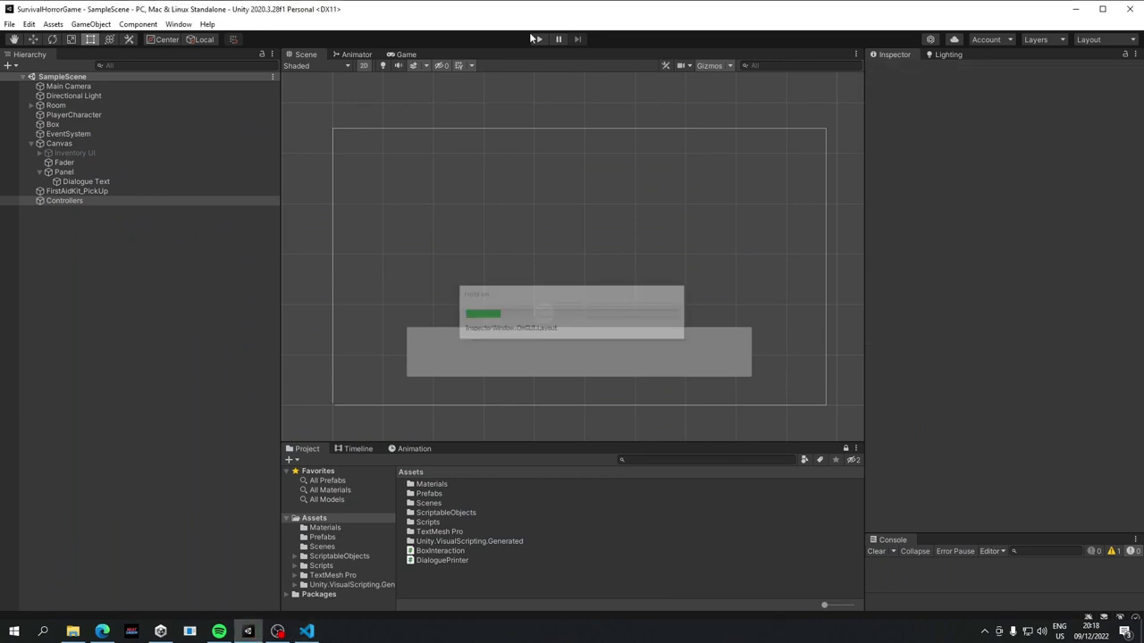
- Play the game, watch the sample dialogue line type out, then return to VS Code
left_click(540, 39)
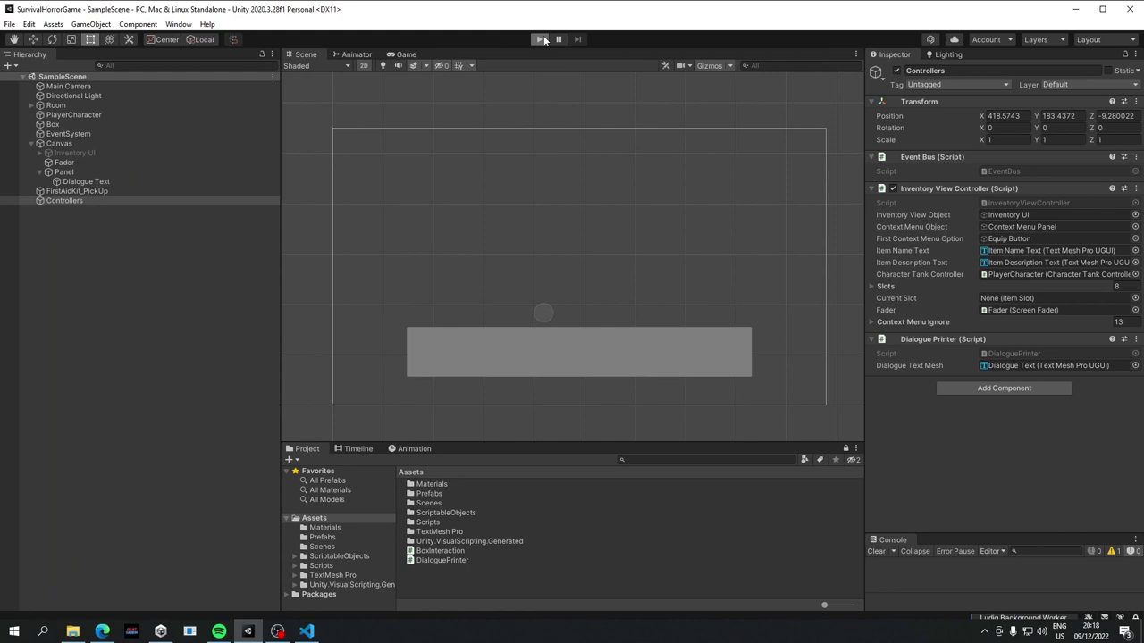
left_click(540, 39)
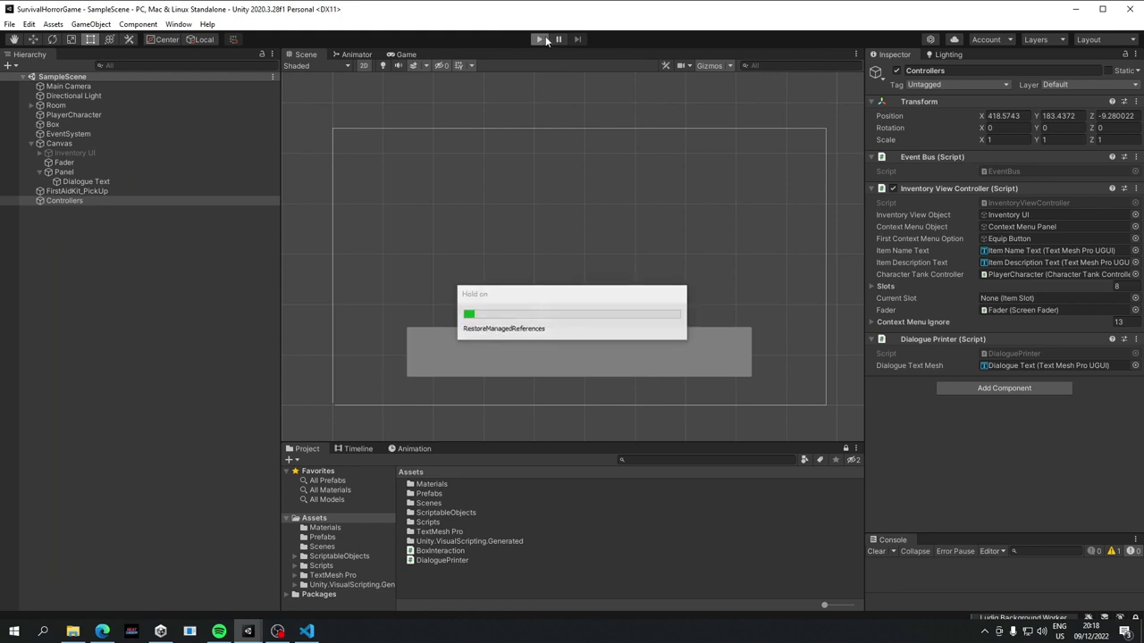
left_click(539, 38)
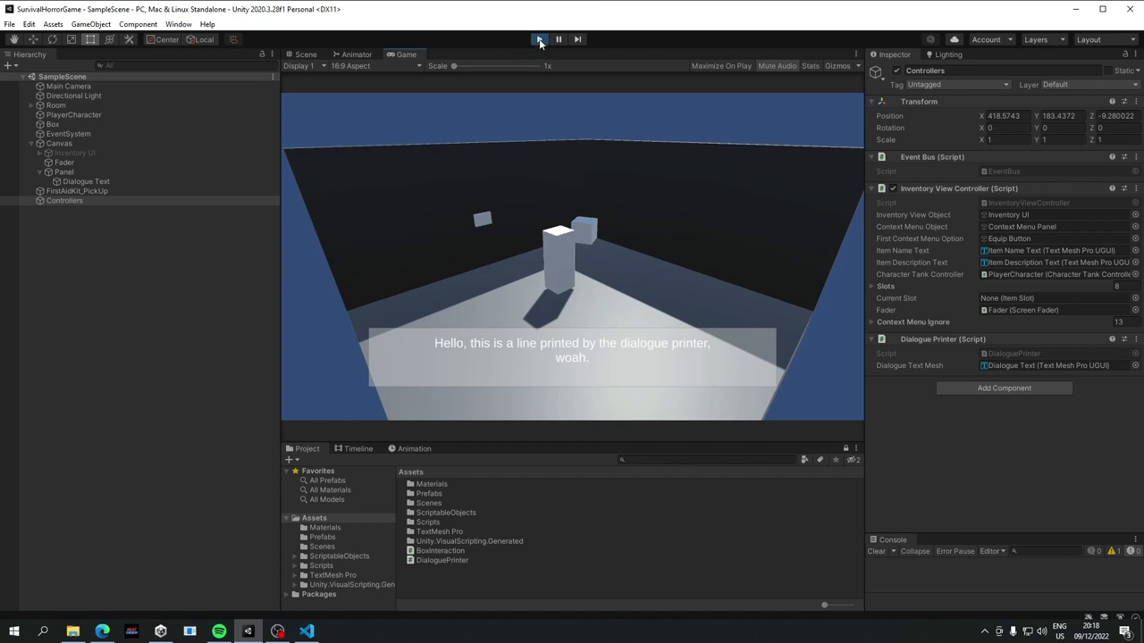
left_click(539, 39)
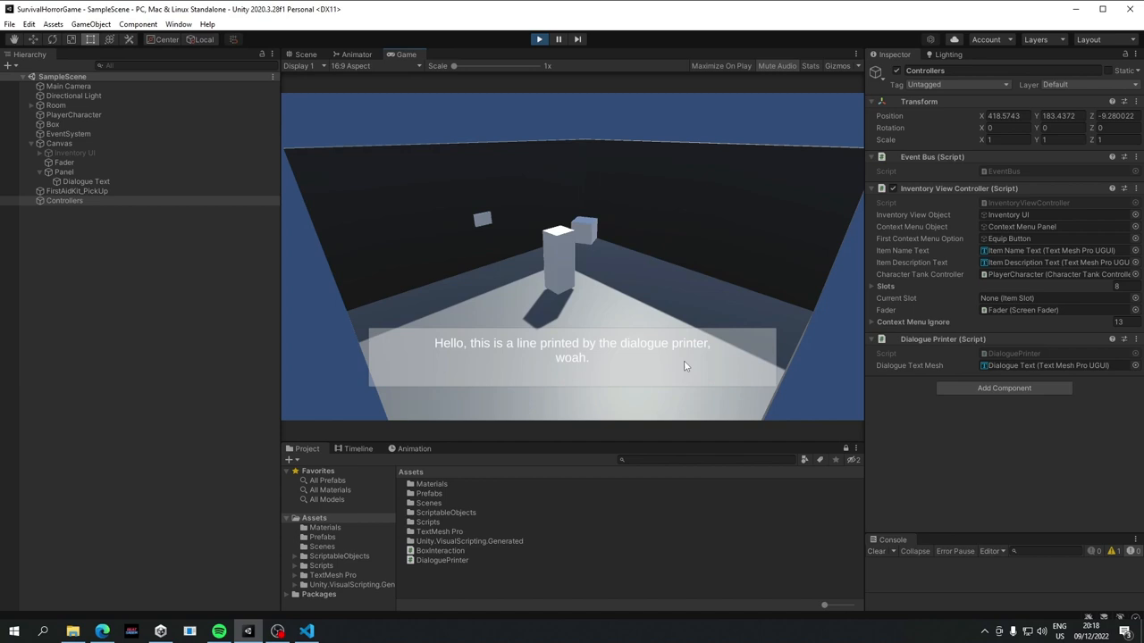
mouse_move(580, 348)
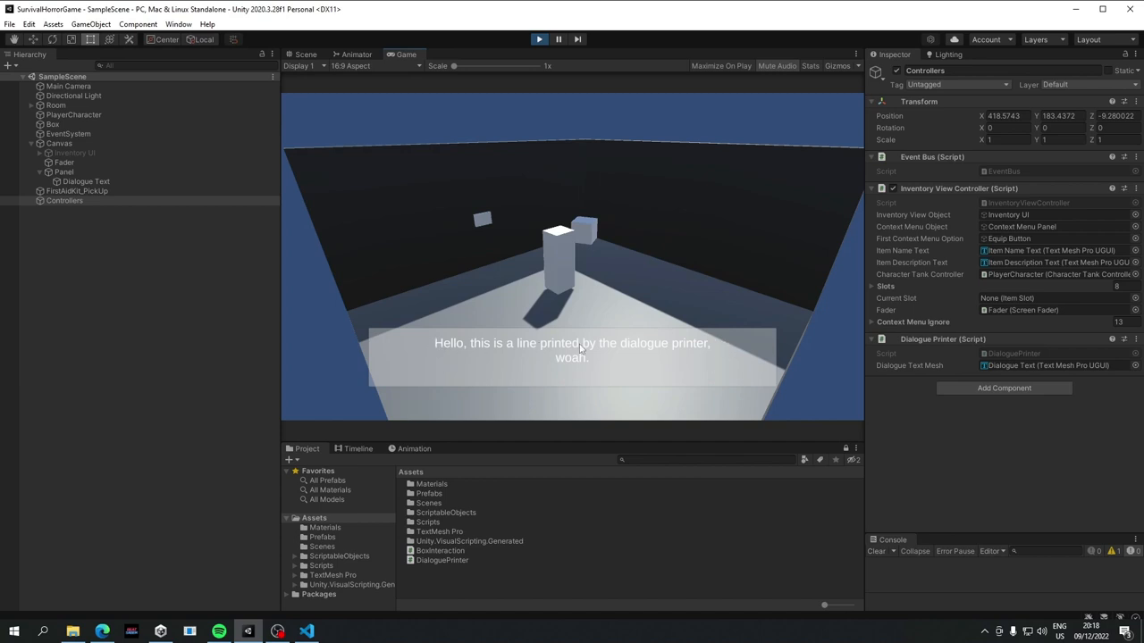
mouse_move(429, 346)
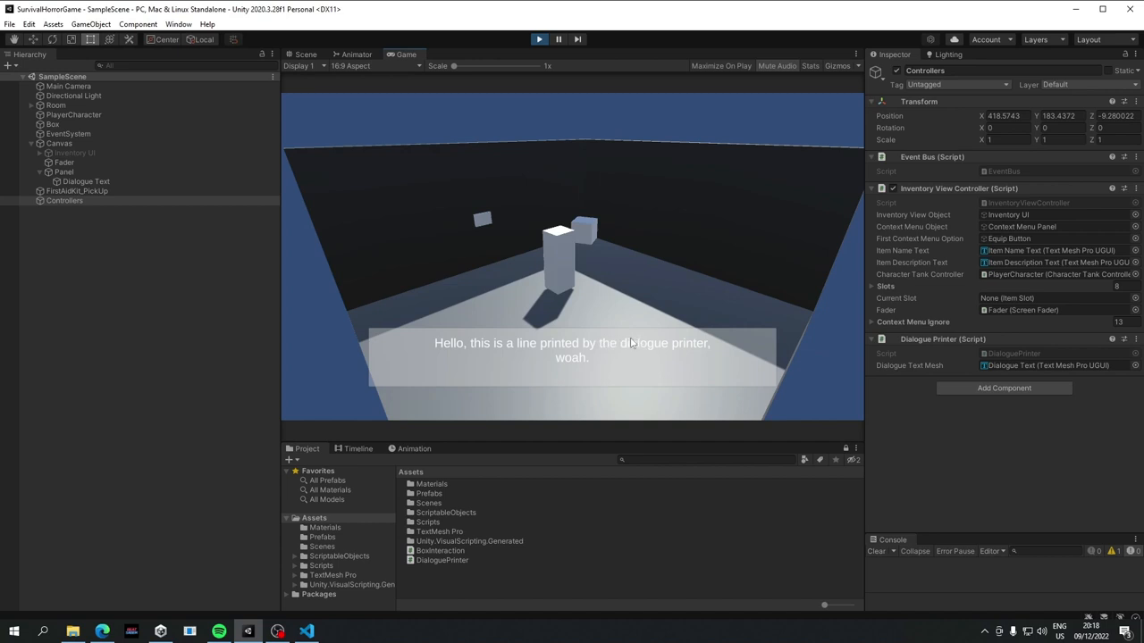
mouse_move(520, 345)
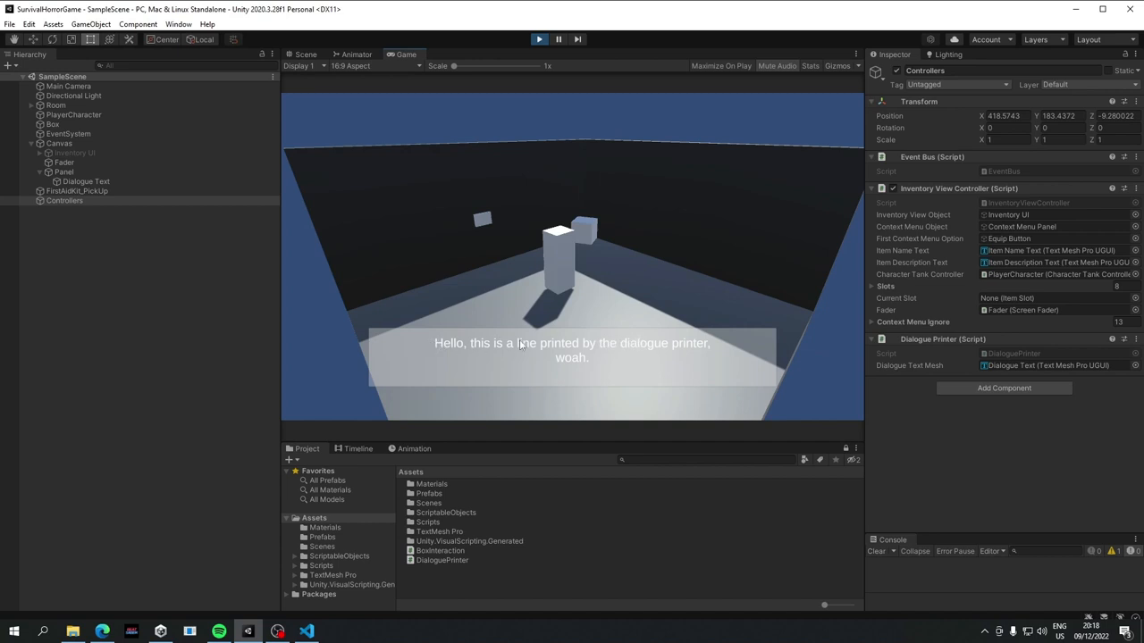
mouse_move(471, 345)
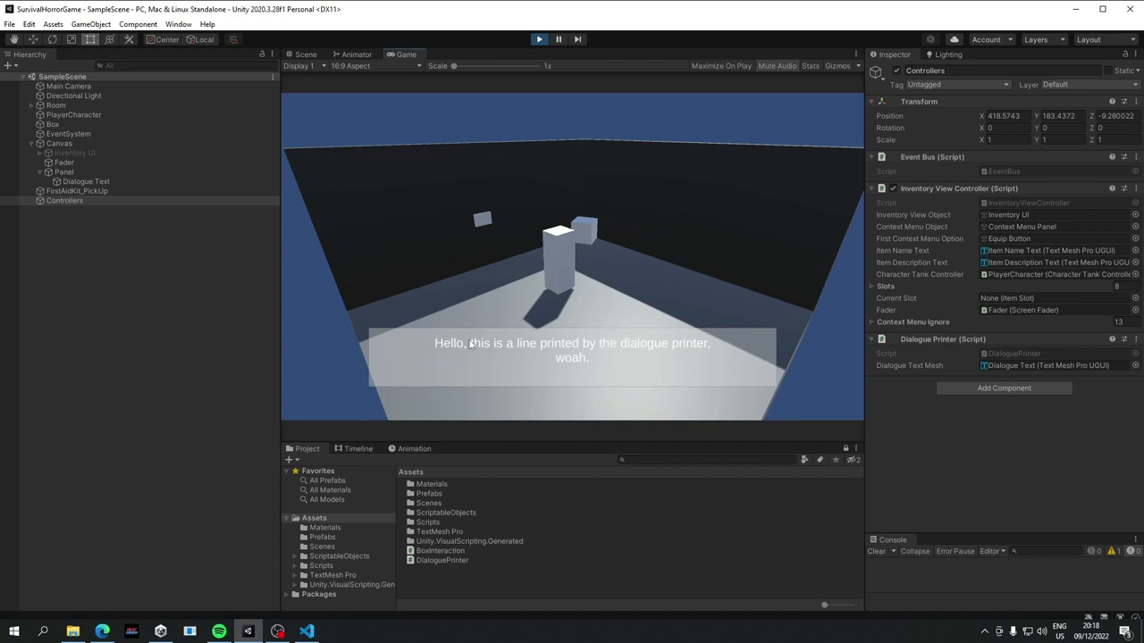
mouse_move(690, 412)
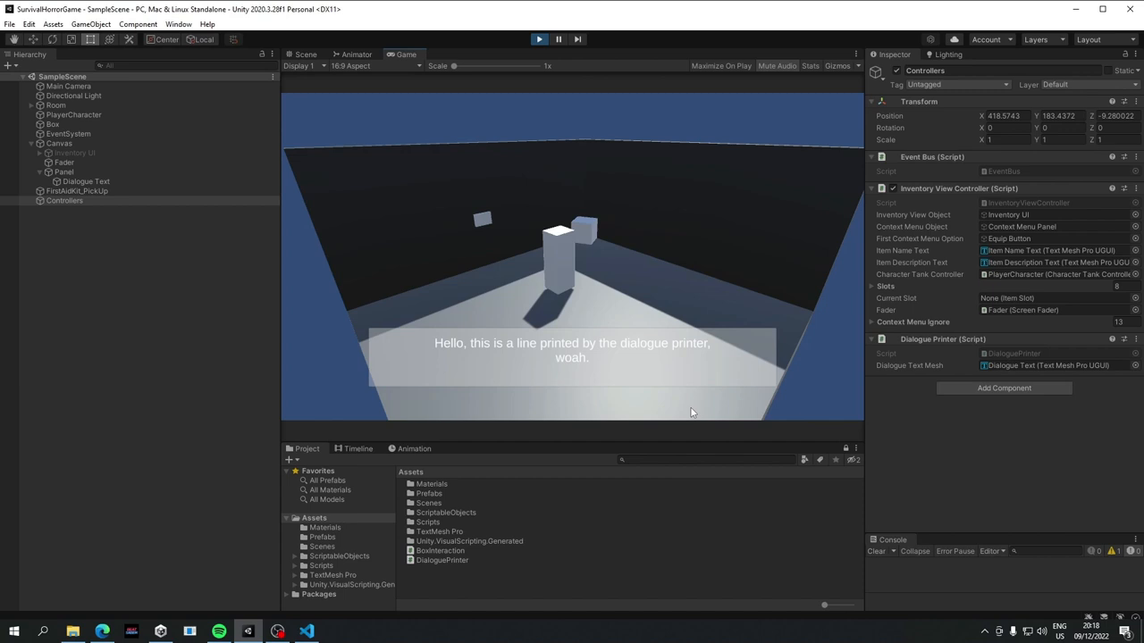
left_click(277, 631)
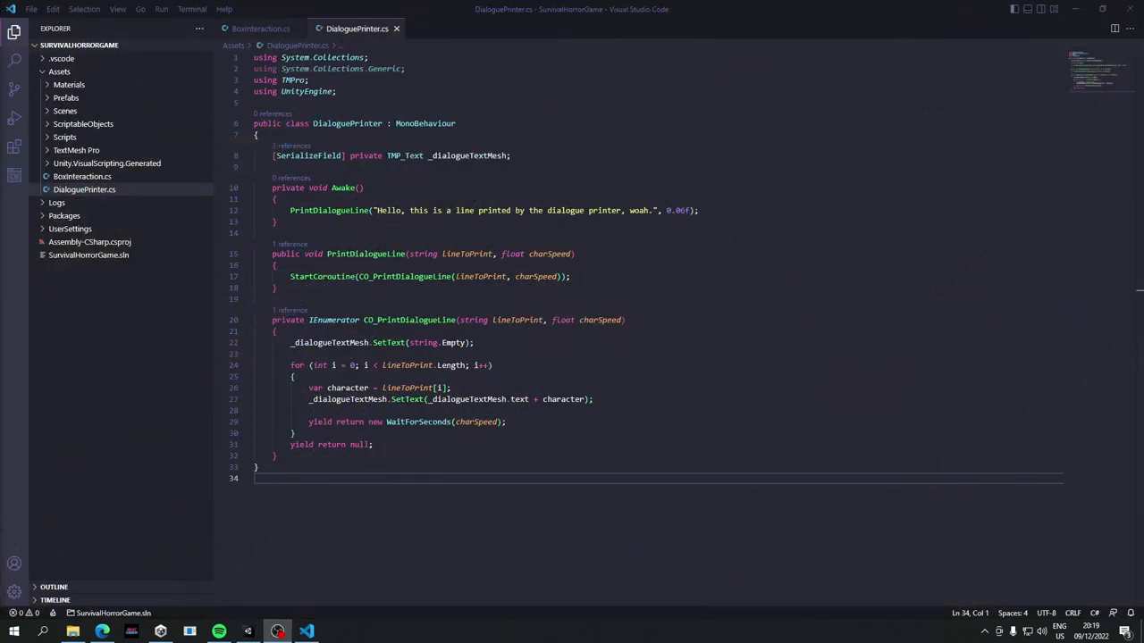
mouse_move(534, 276)
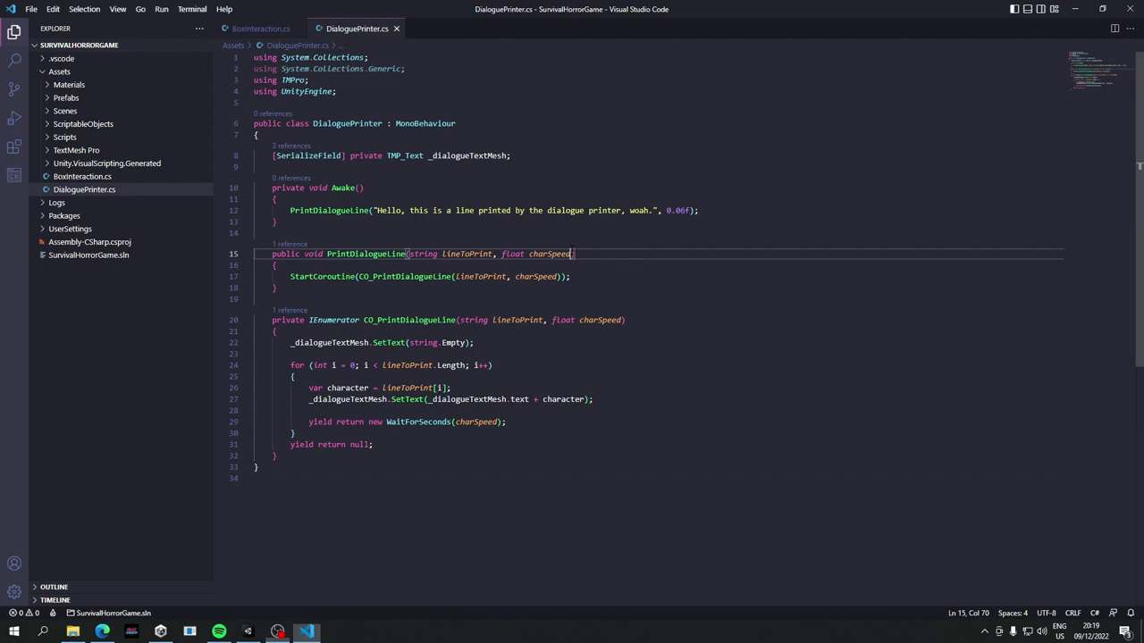
- Add an Action finishedCallback parameter to both methods and call finishedCallback?.Invoke() after the loop
type(",")
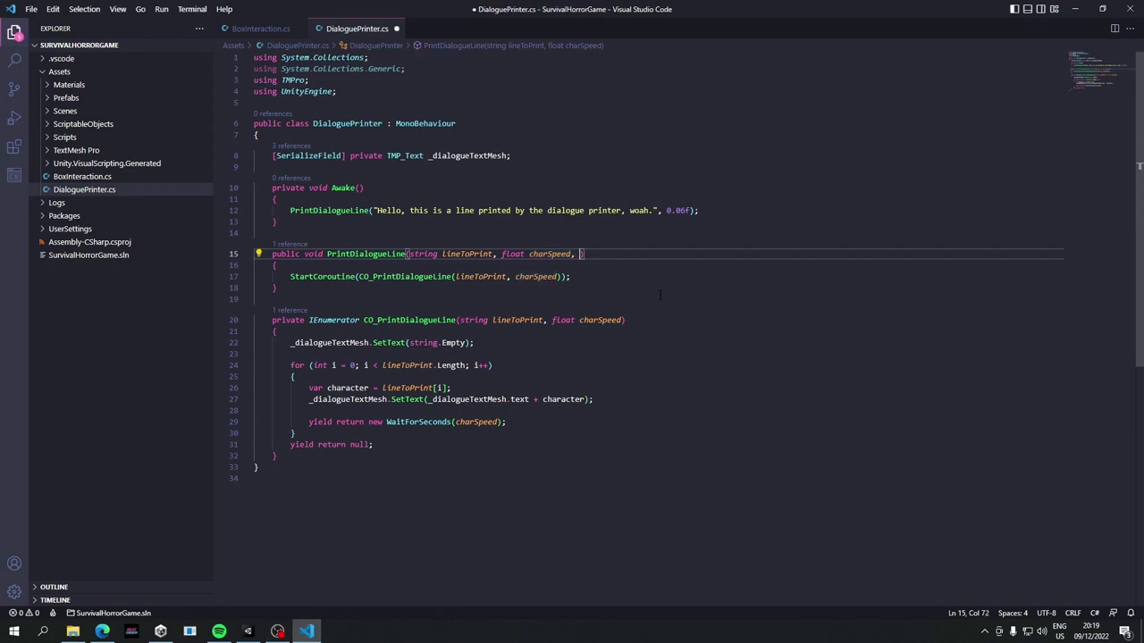
type("Action")
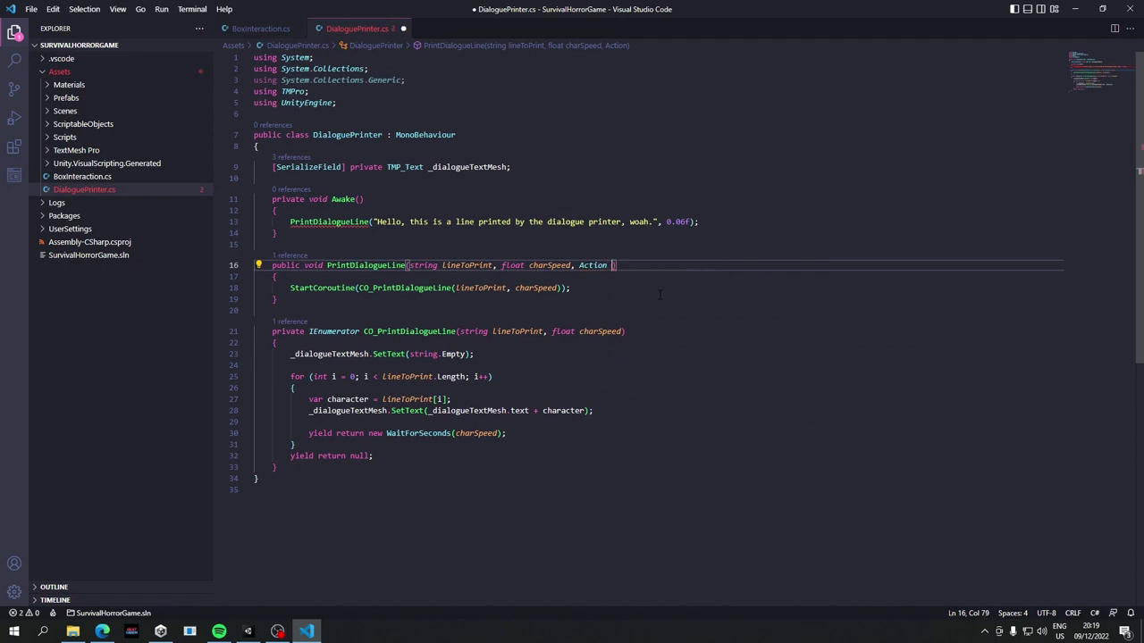
type("finished")
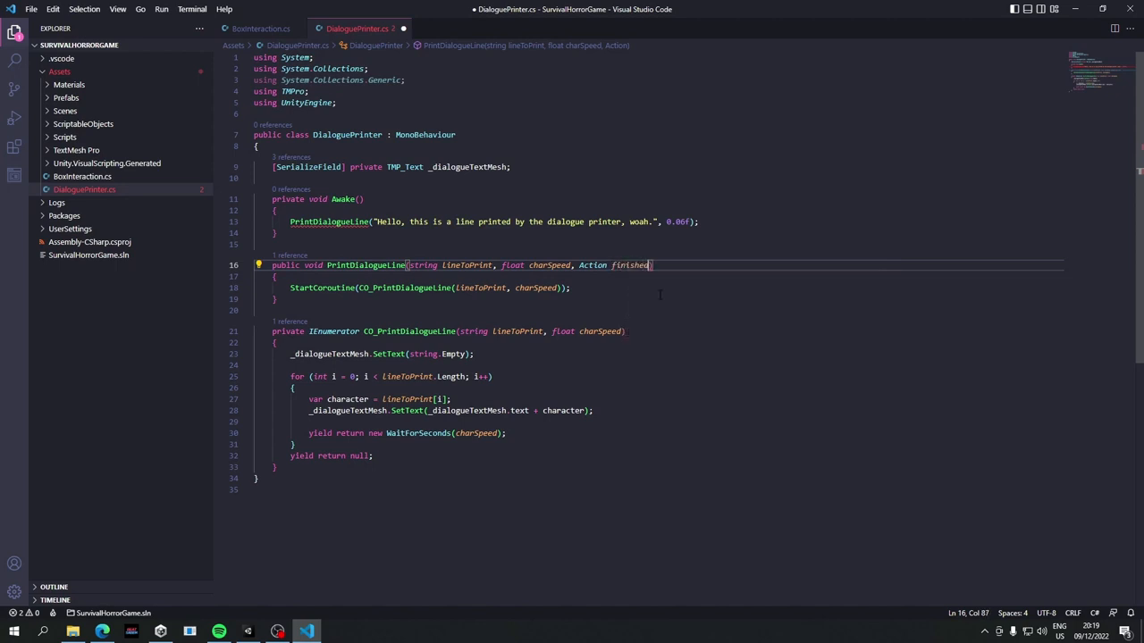
type("Callback")
left_click(658, 287)
type(",")
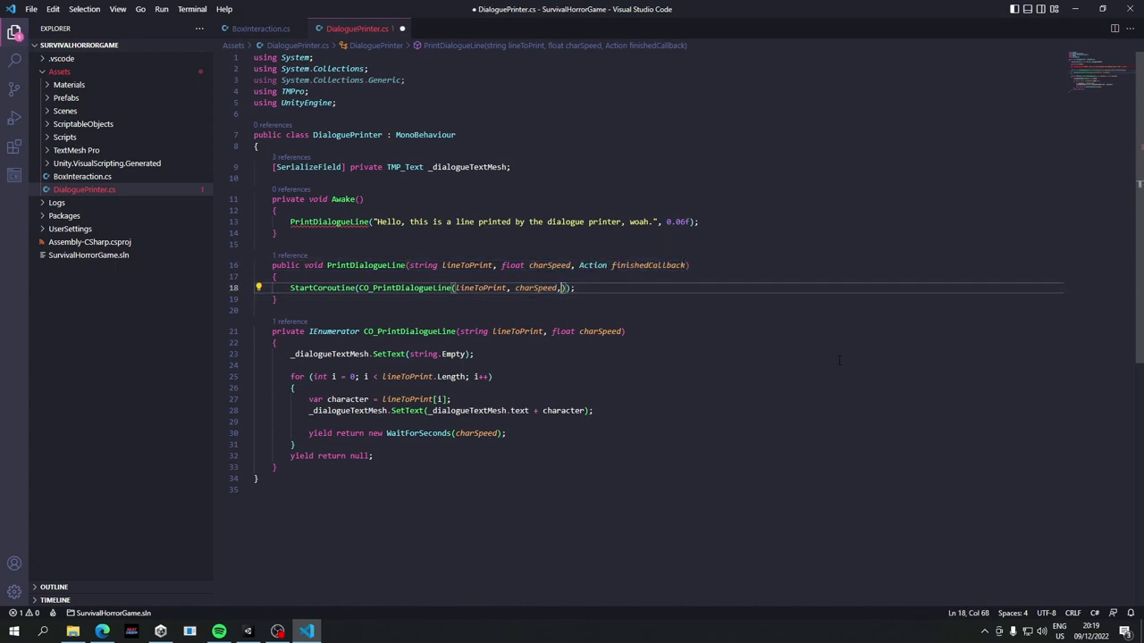
type("finishedCallback")
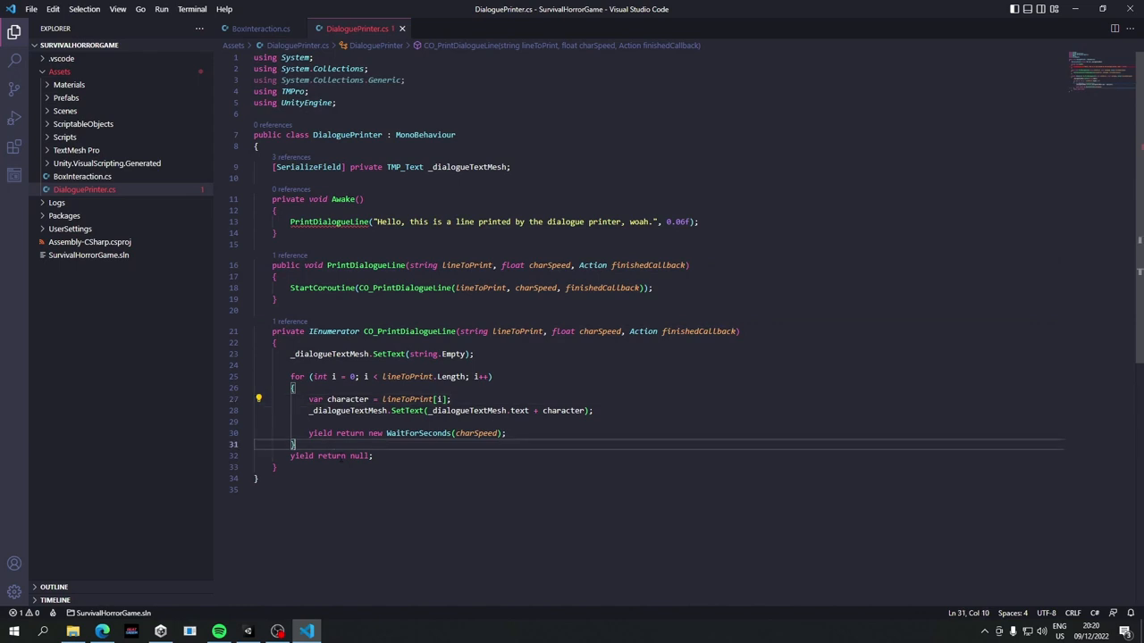
type("finishedCallback?")
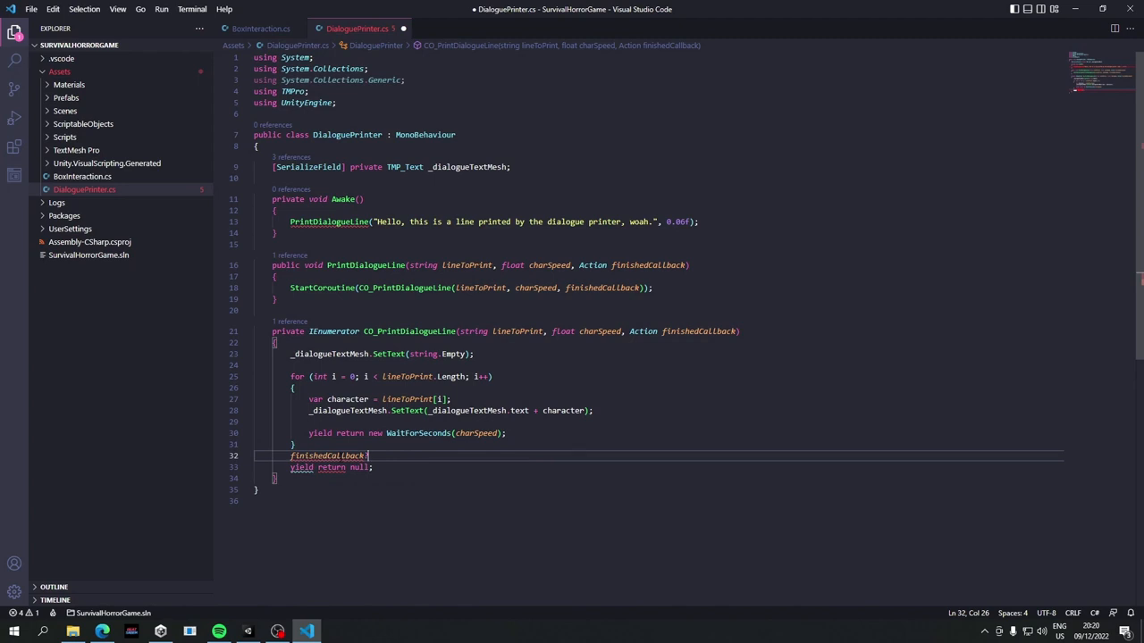
type(".Invoke();")
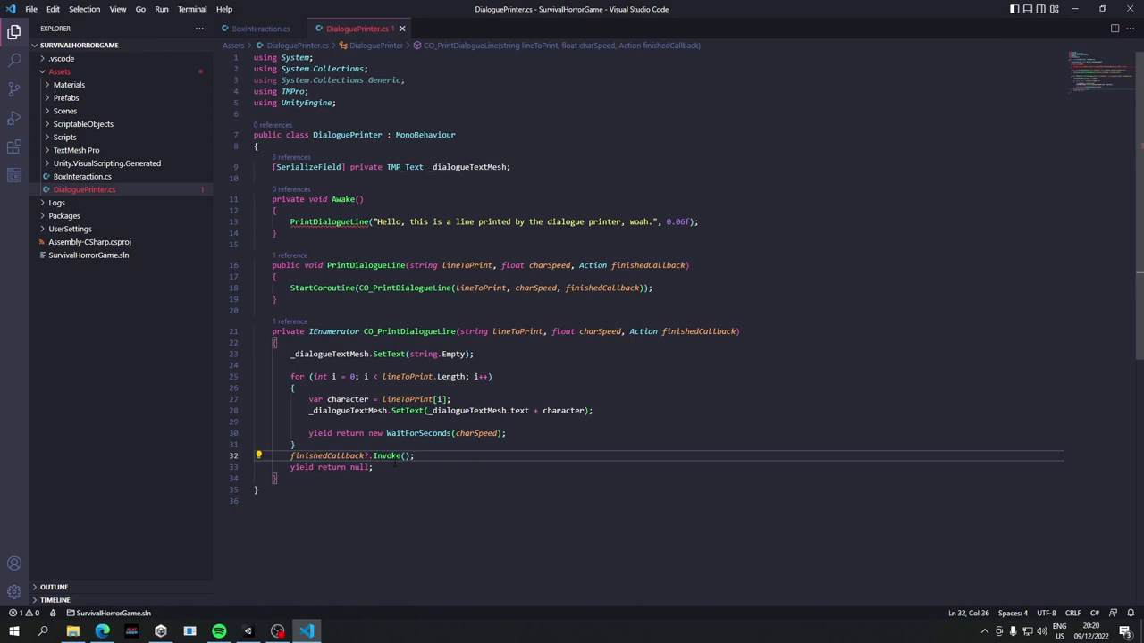
key("Enter")
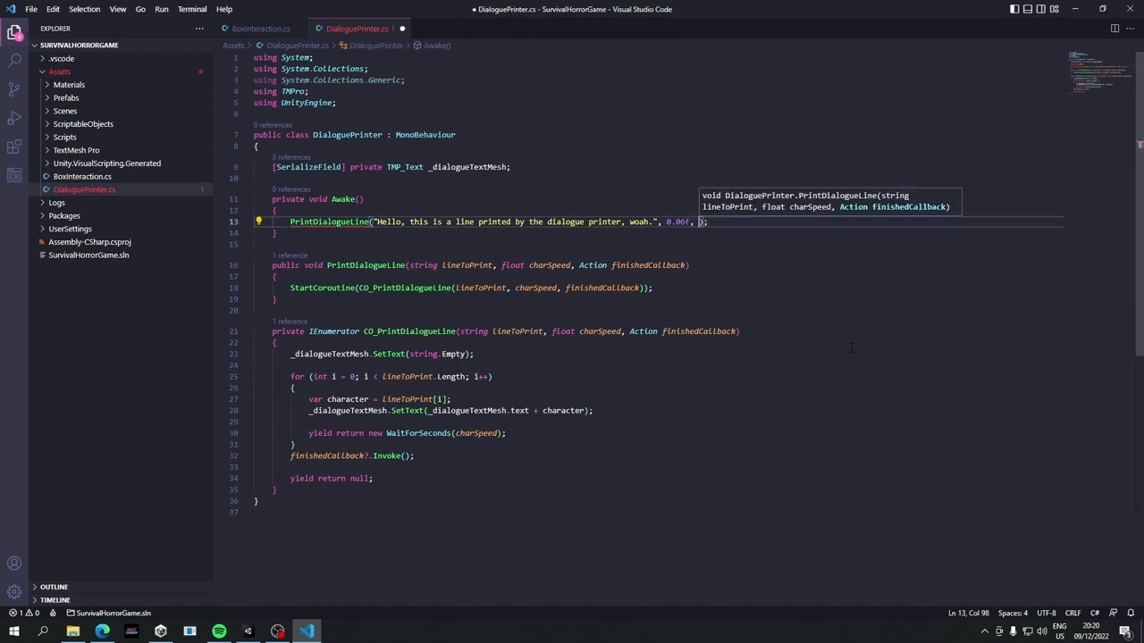
- Pass null in the Awake test call, delete the Awake method, and open BoxInteraction.cs
type("nu")
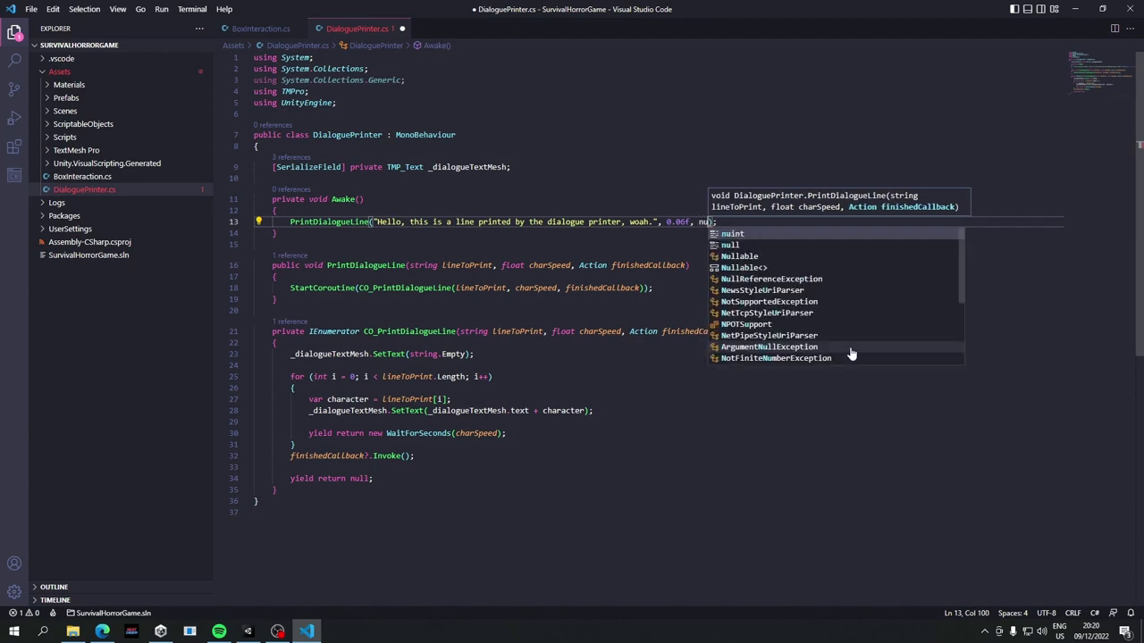
type("ll")
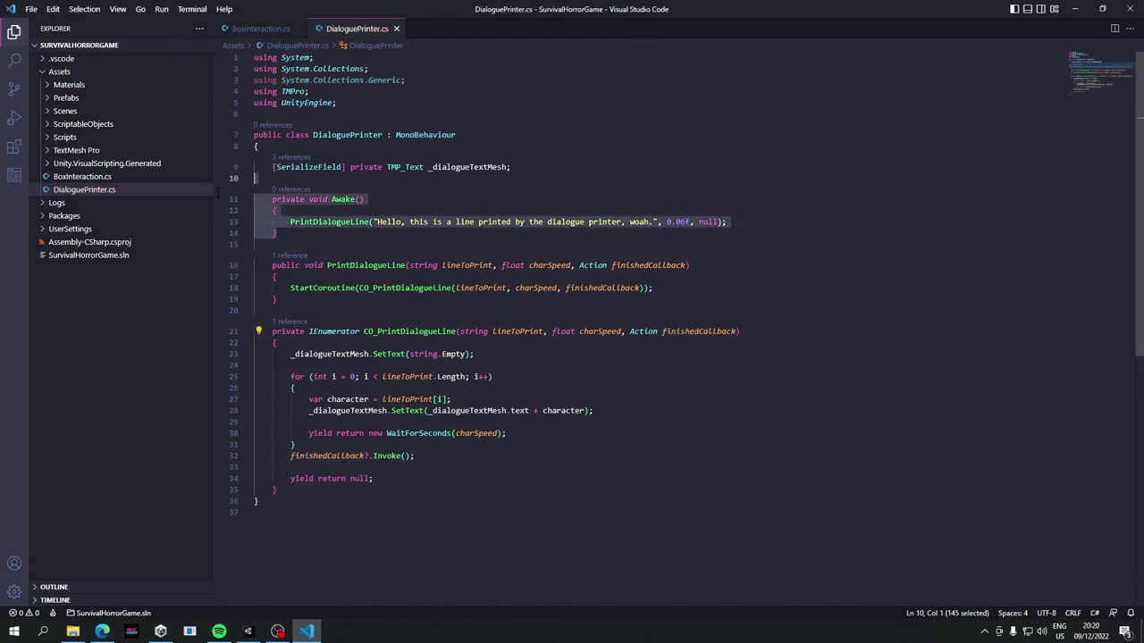
key("Delete")
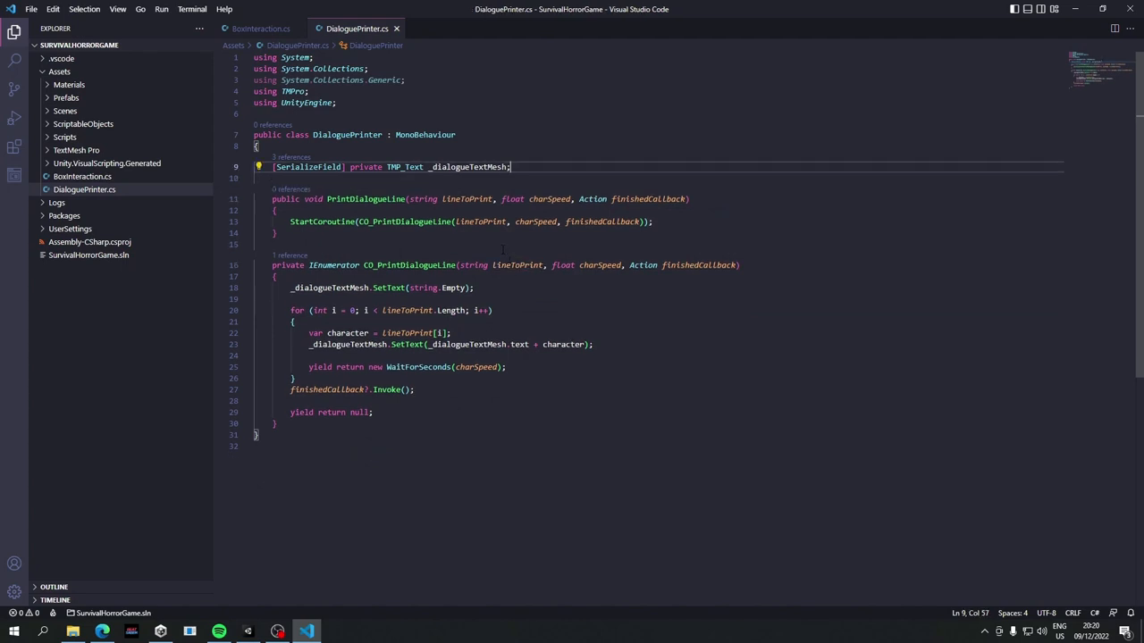
left_click(286, 233)
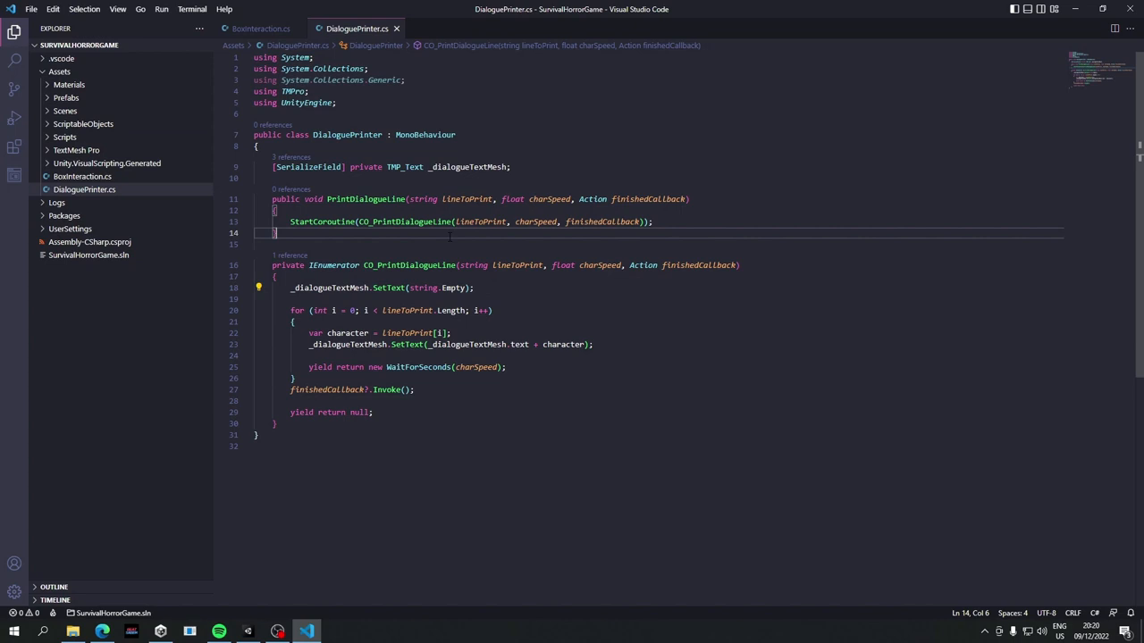
left_click(82, 176)
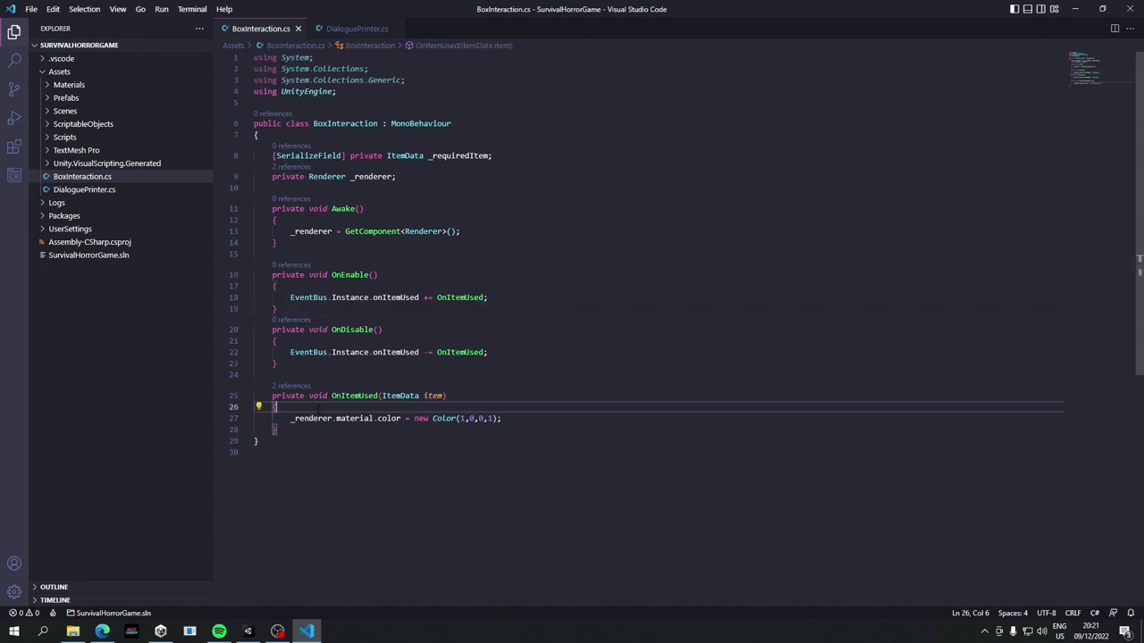
- Declare 'public DialoguePrinter Instance { get; private set; }' in DialoguePrinter
left_click(356, 29)
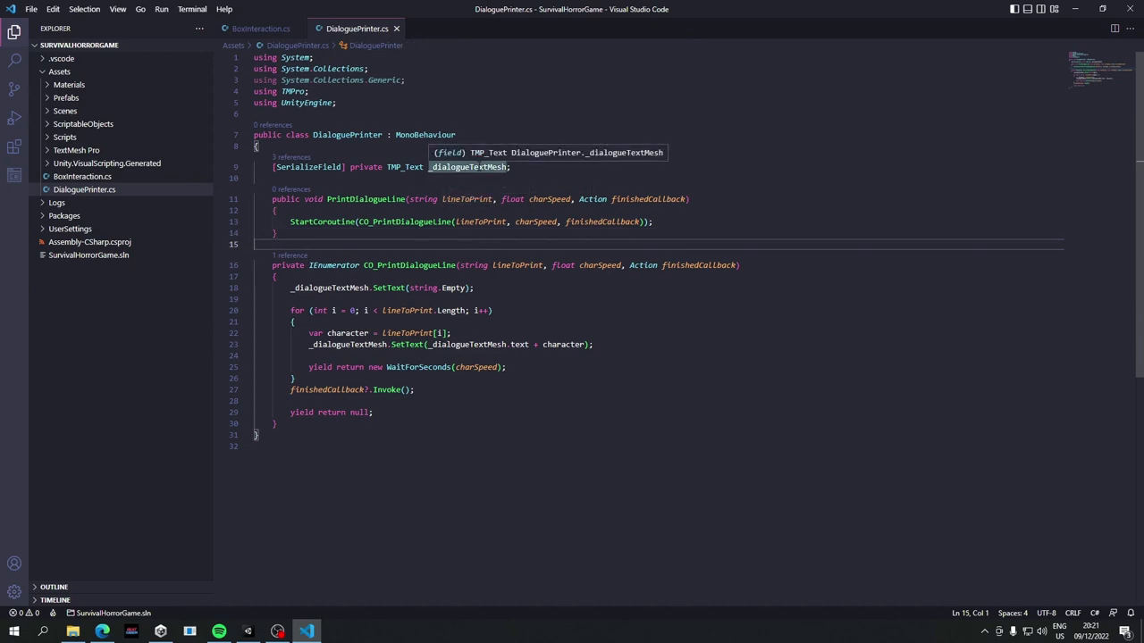
mouse_move(470, 182)
type("public")
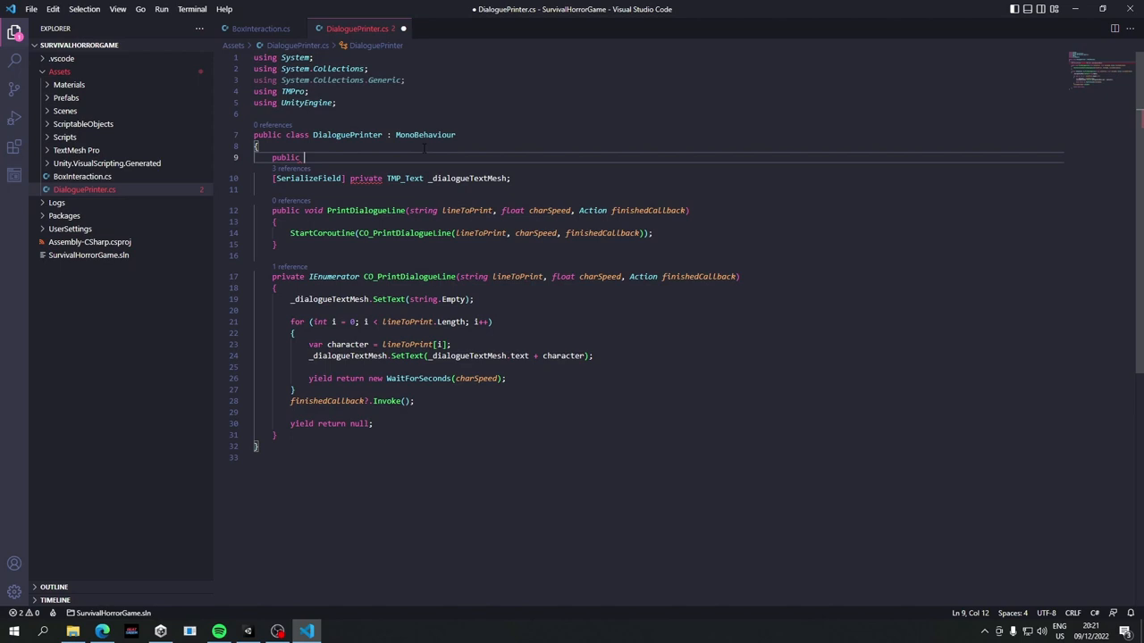
type("b")
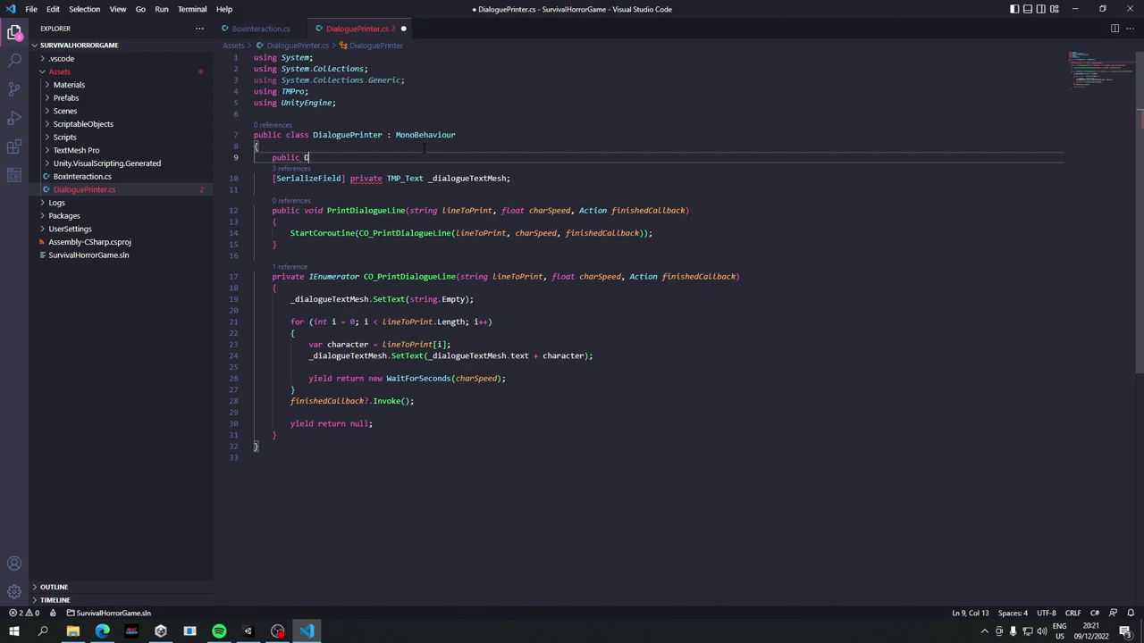
type("DialoguePrinter I")
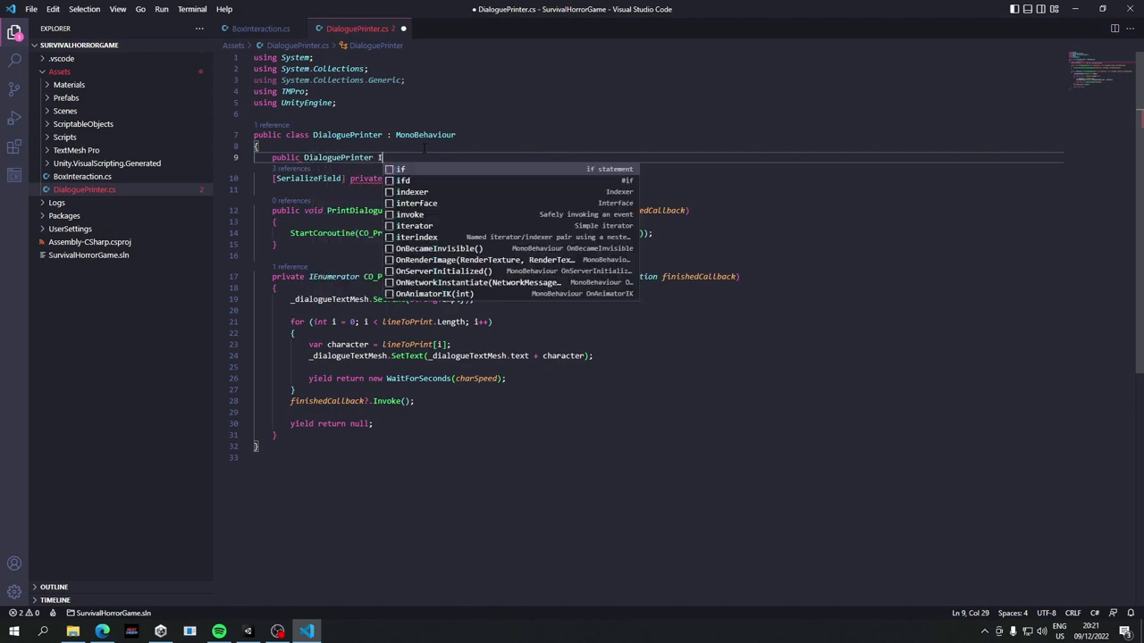
type("nstance")
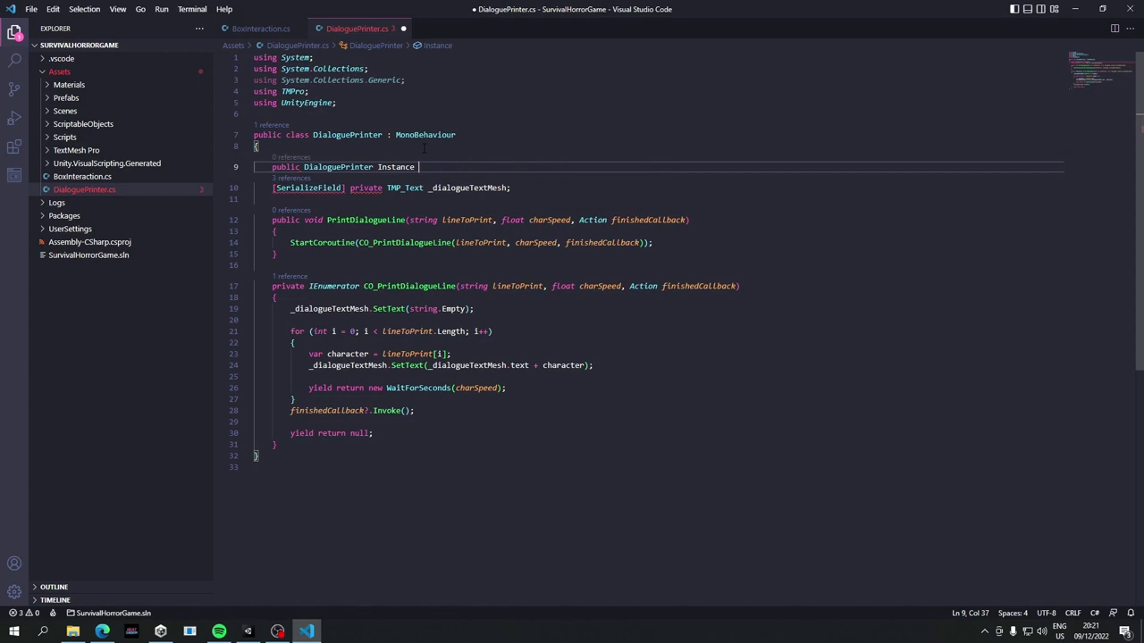
type("{ get")
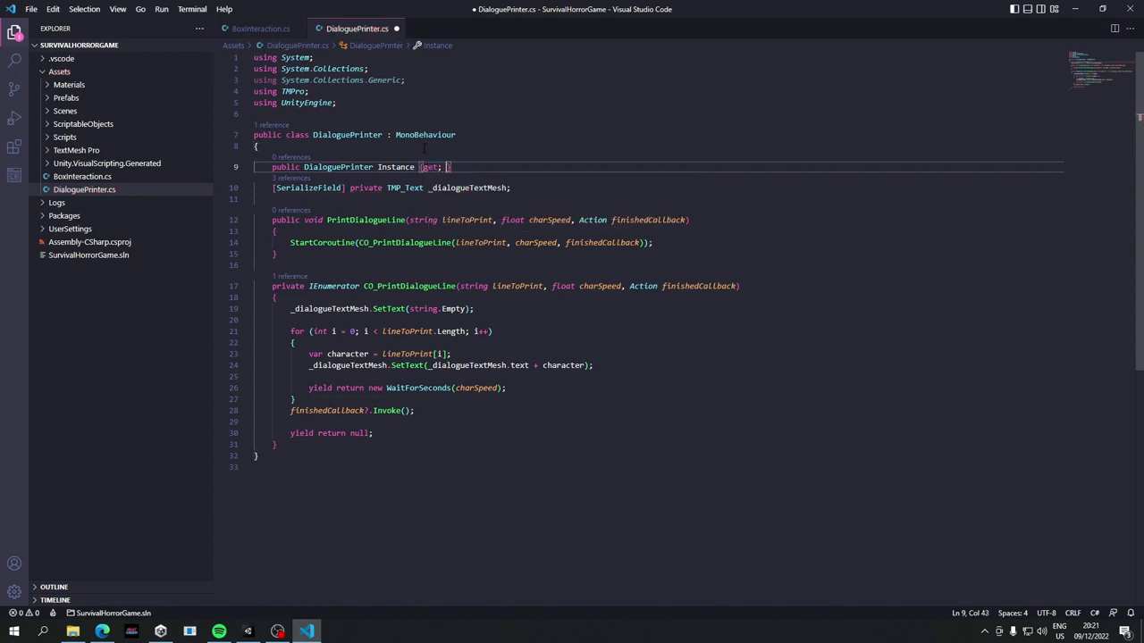
type("private")
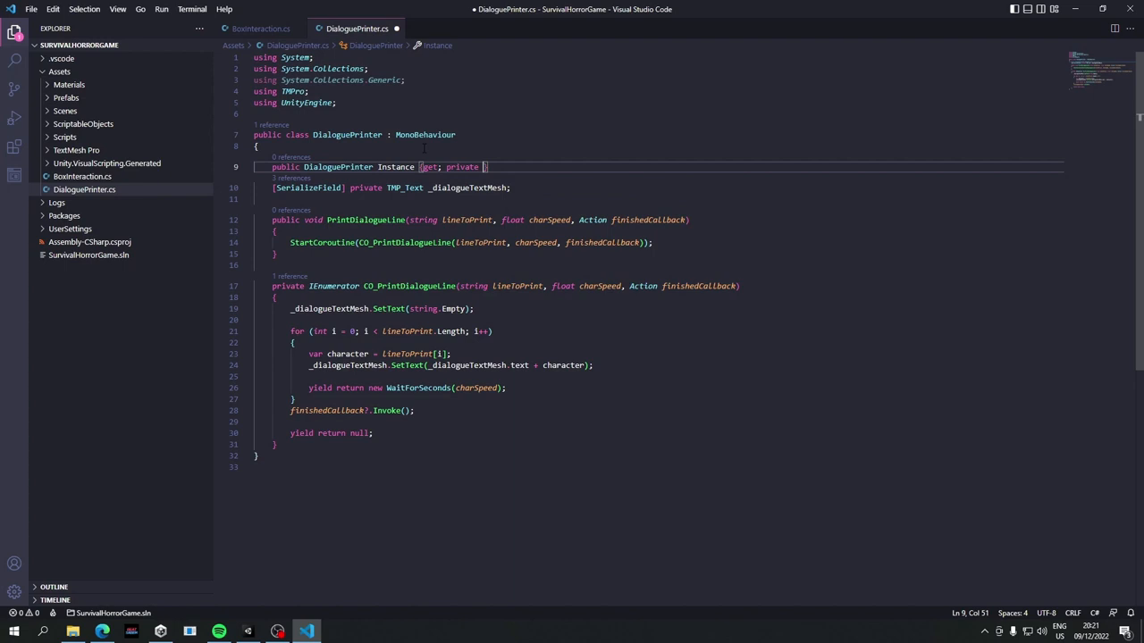
type("set;")
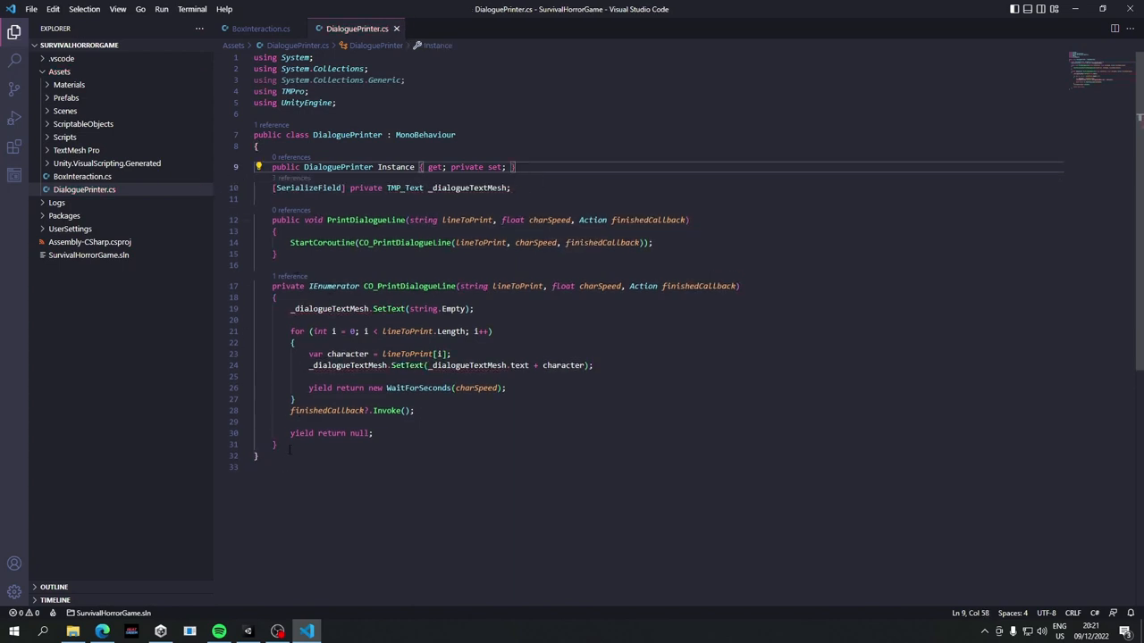
- Add an Awake method that sets Instance = this, then return to BoxInteraction.cs
type("private void Awake(")
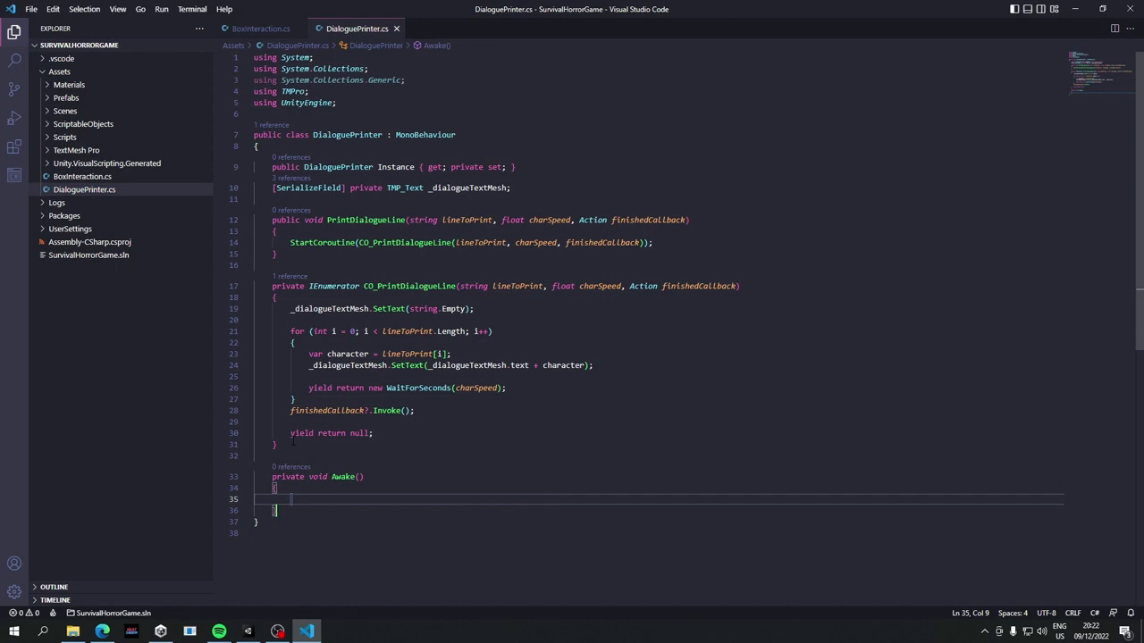
type("_dia")
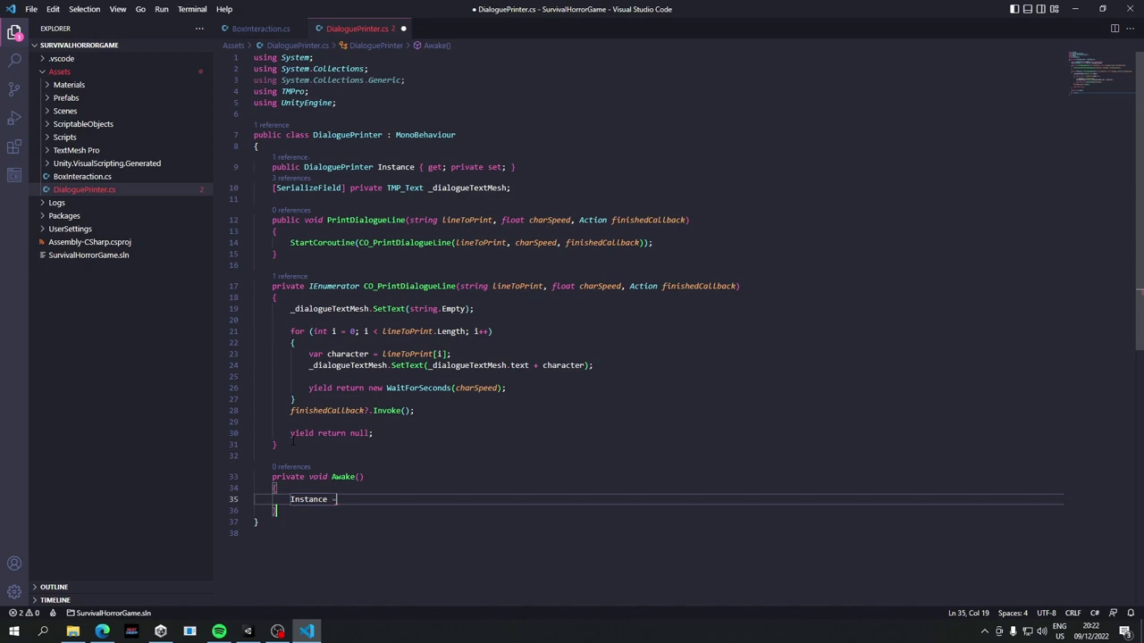
type("= this;")
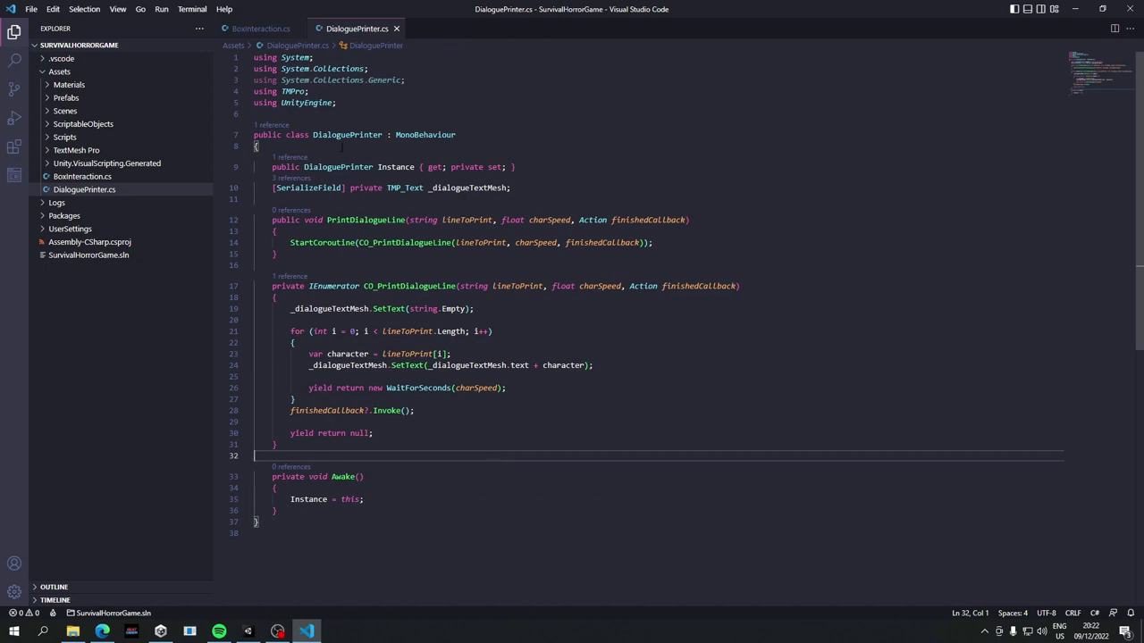
left_click(261, 28)
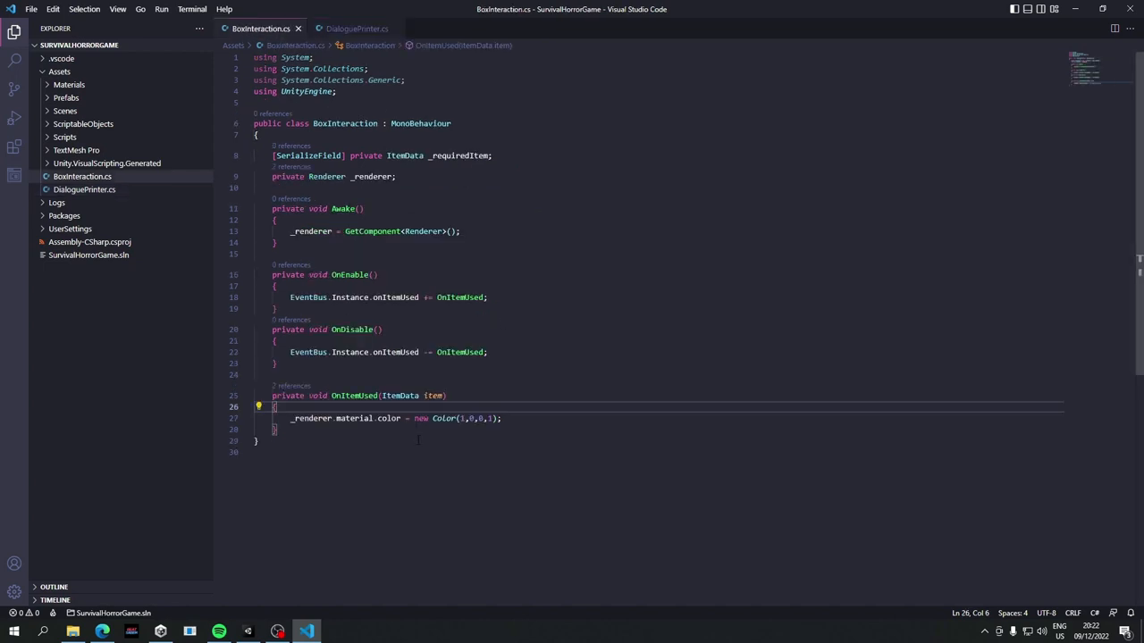
mouse_move(420, 419)
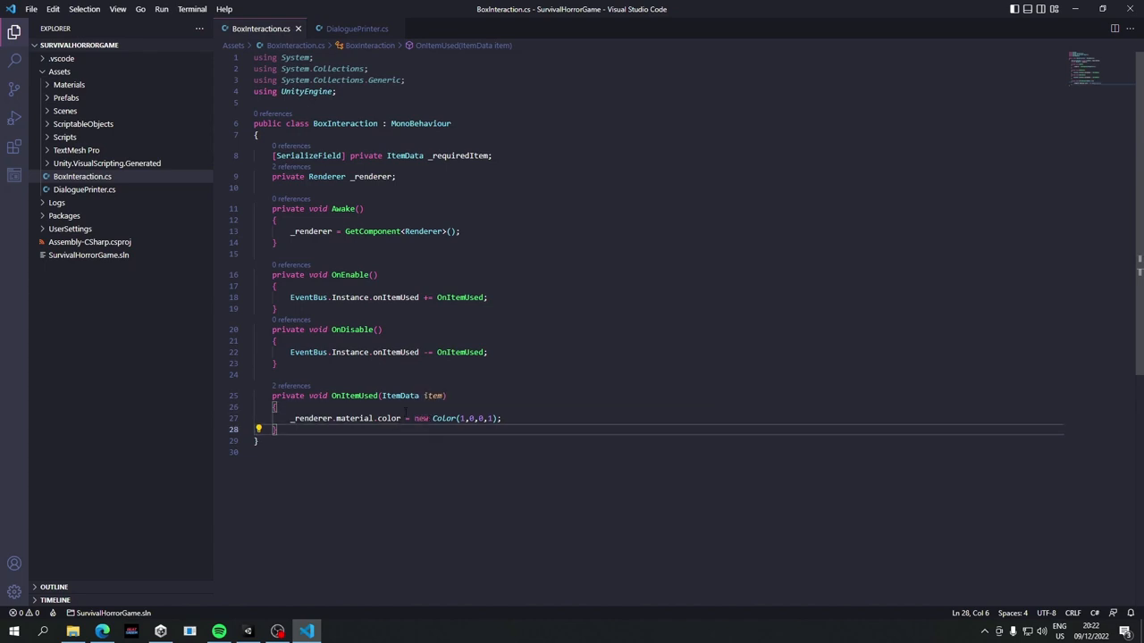
- Start a DialoguePrinter reference in OnItemUsed, then make Instance static and save DialoguePrinter
double_click(401, 396)
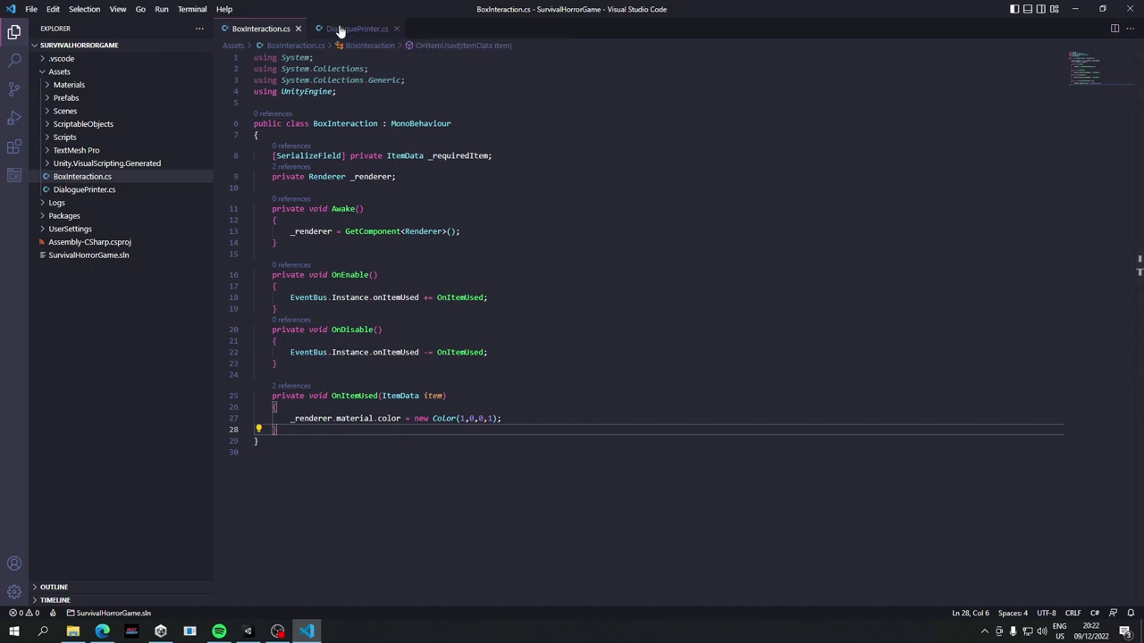
left_click(355, 28)
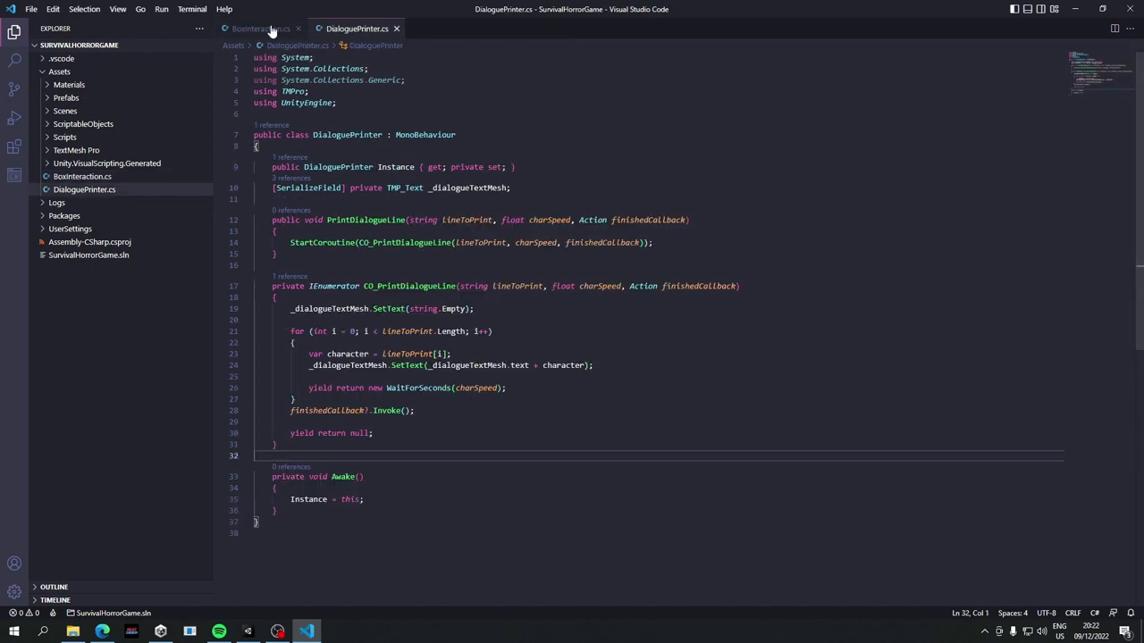
left_click(260, 29)
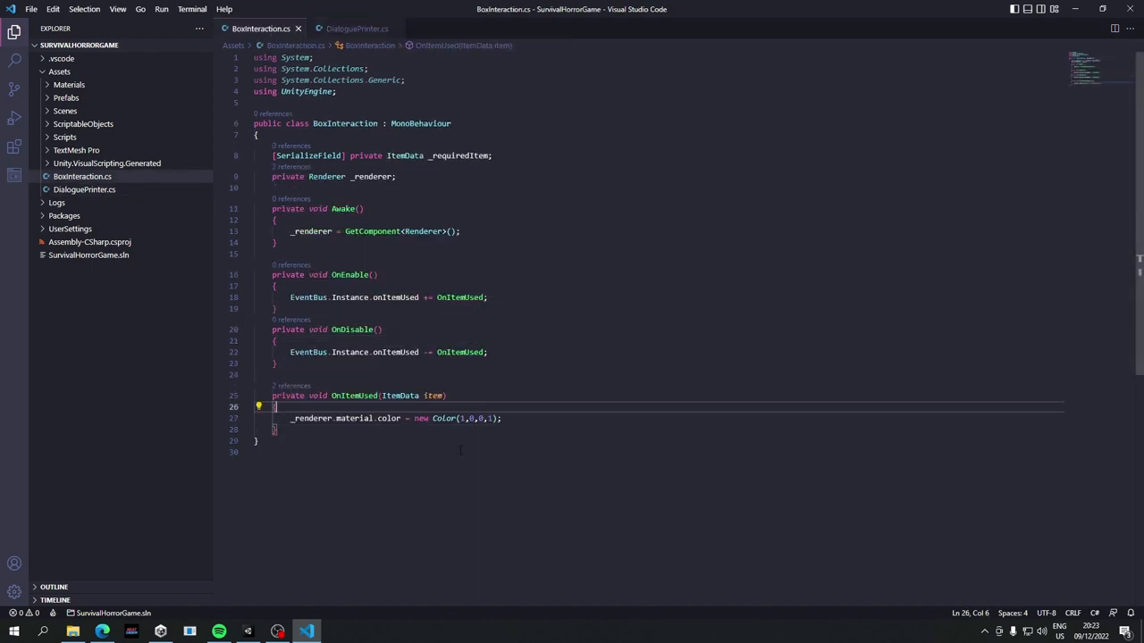
key("enter")
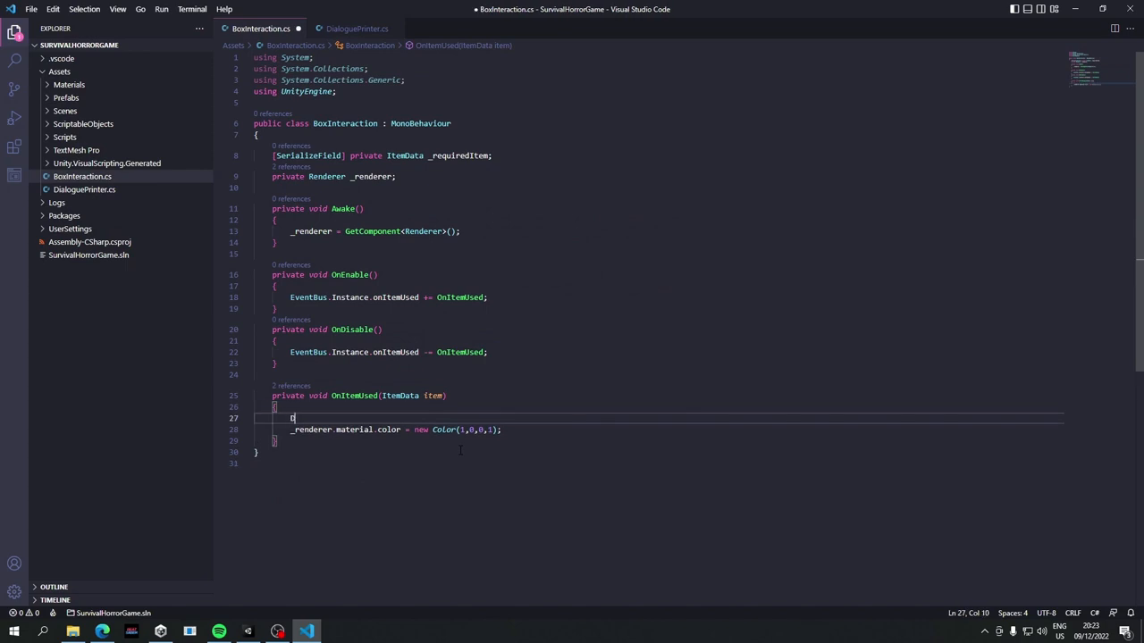
type("DialoguePrinter.Instantiate")
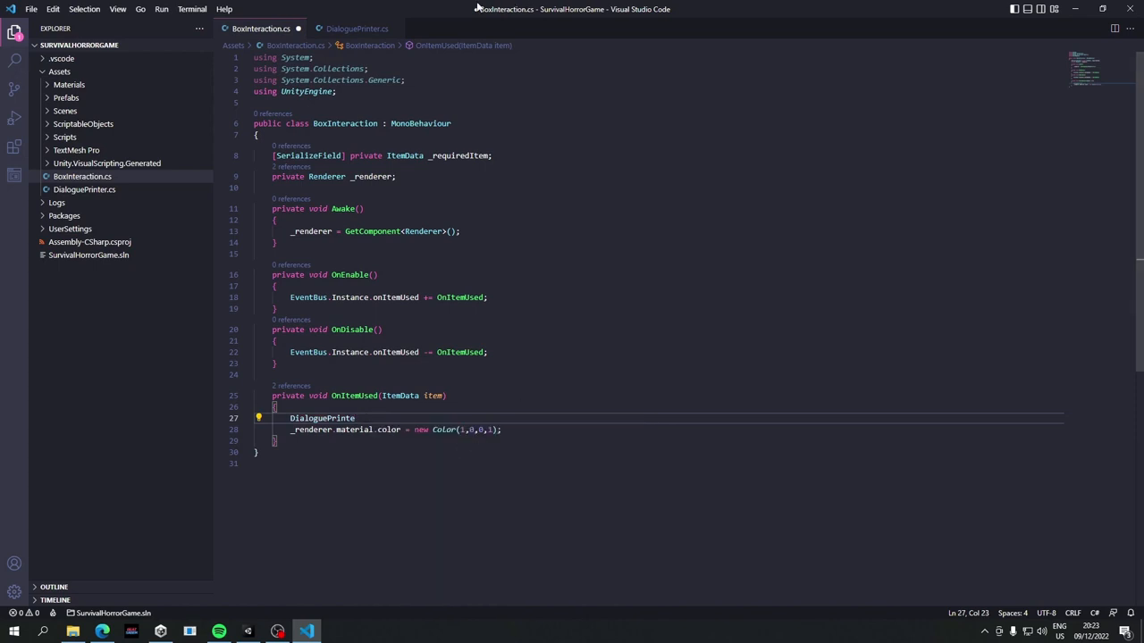
left_click(356, 27)
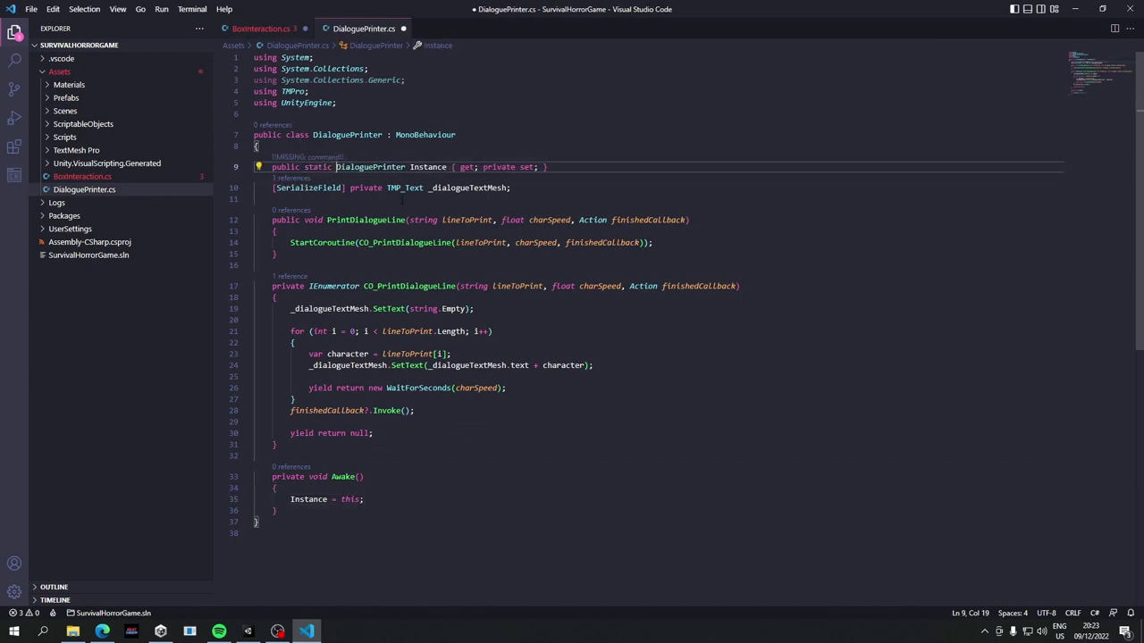
key("ctrl+s")
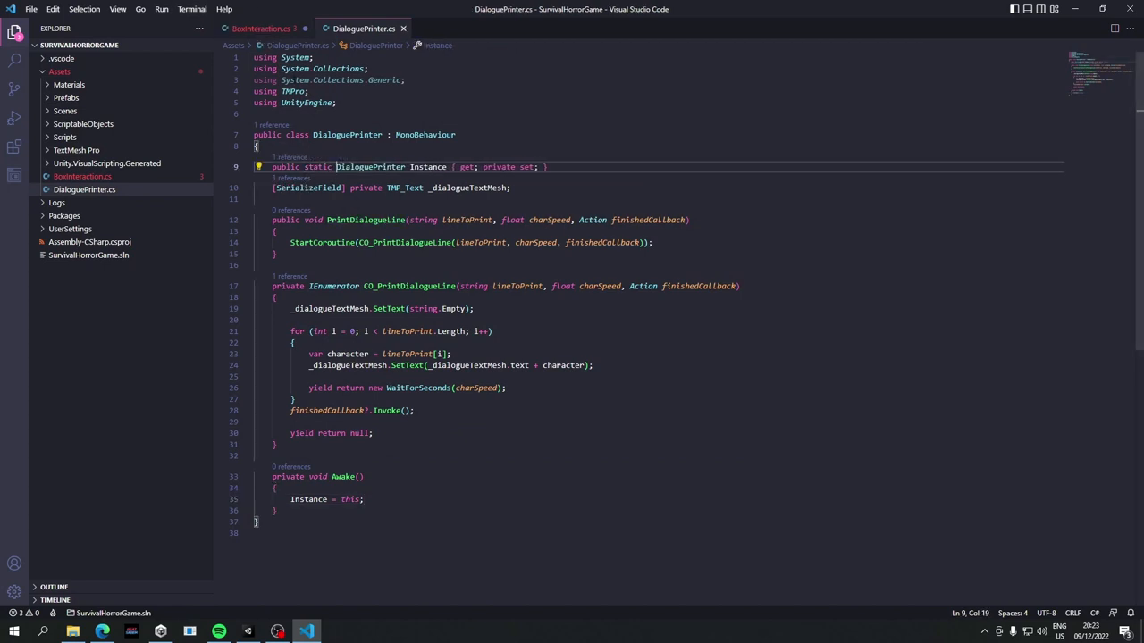
mouse_move(268, 57)
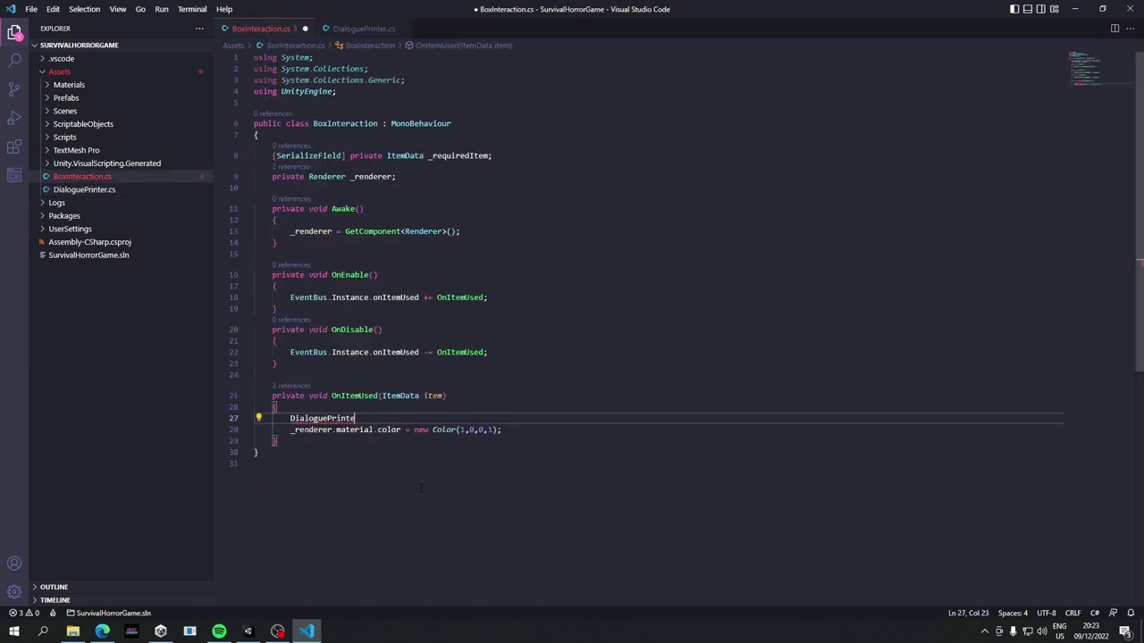
- Call DialoguePrinter.Instance.PrintDialogueLine("You used the key on this cube for some reason.", 0.06f, () => )
type(".Instance")
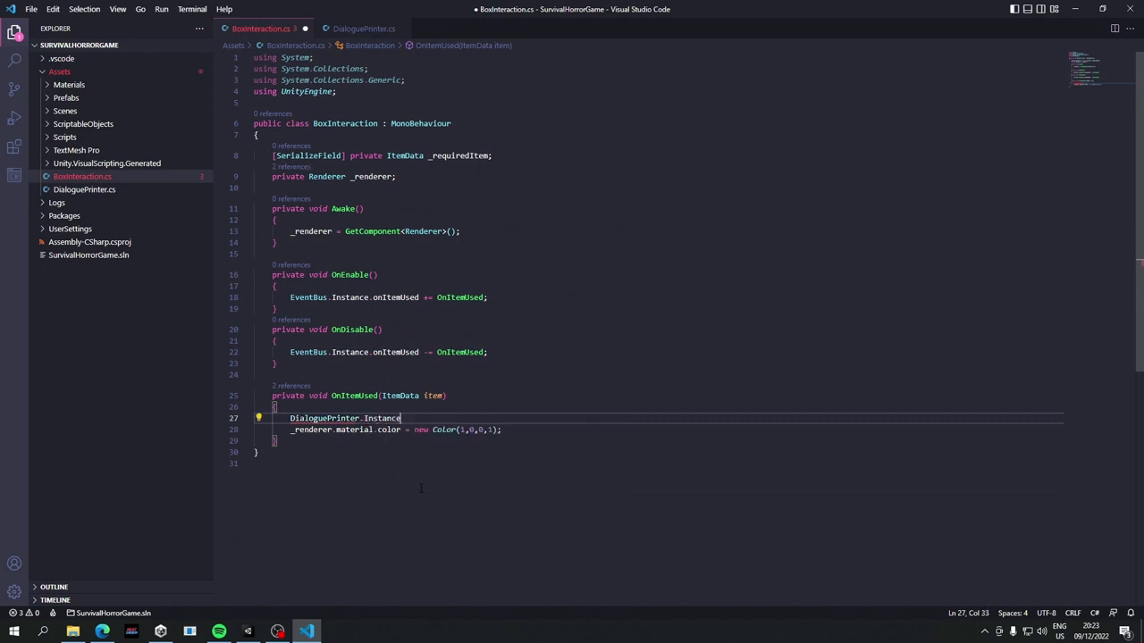
type(".pr")
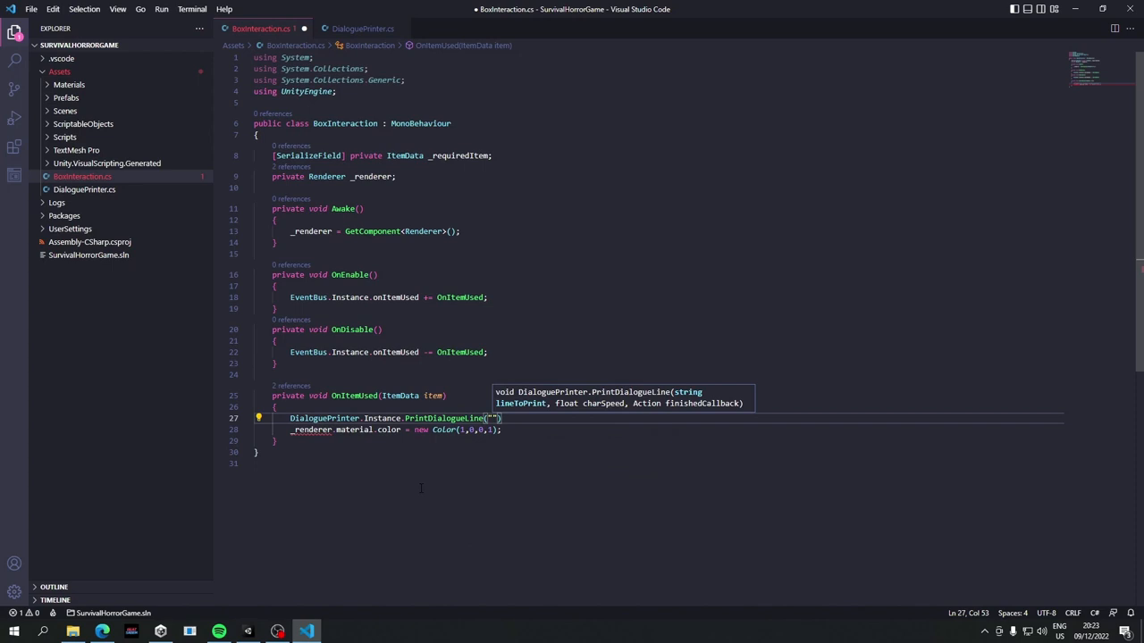
type("You used the")
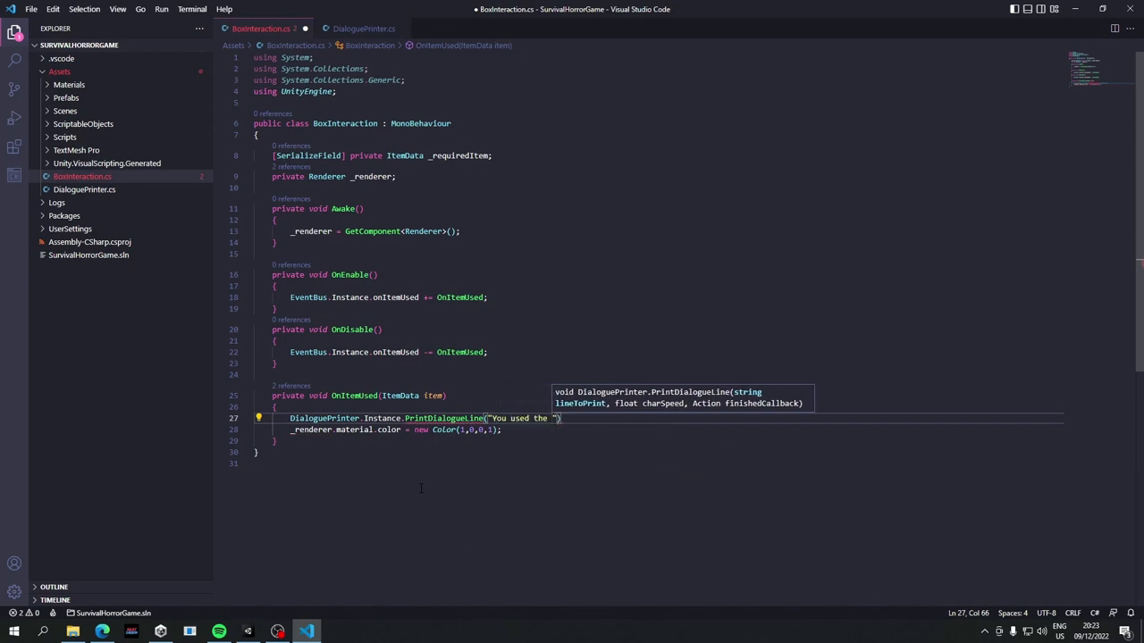
type("key for")
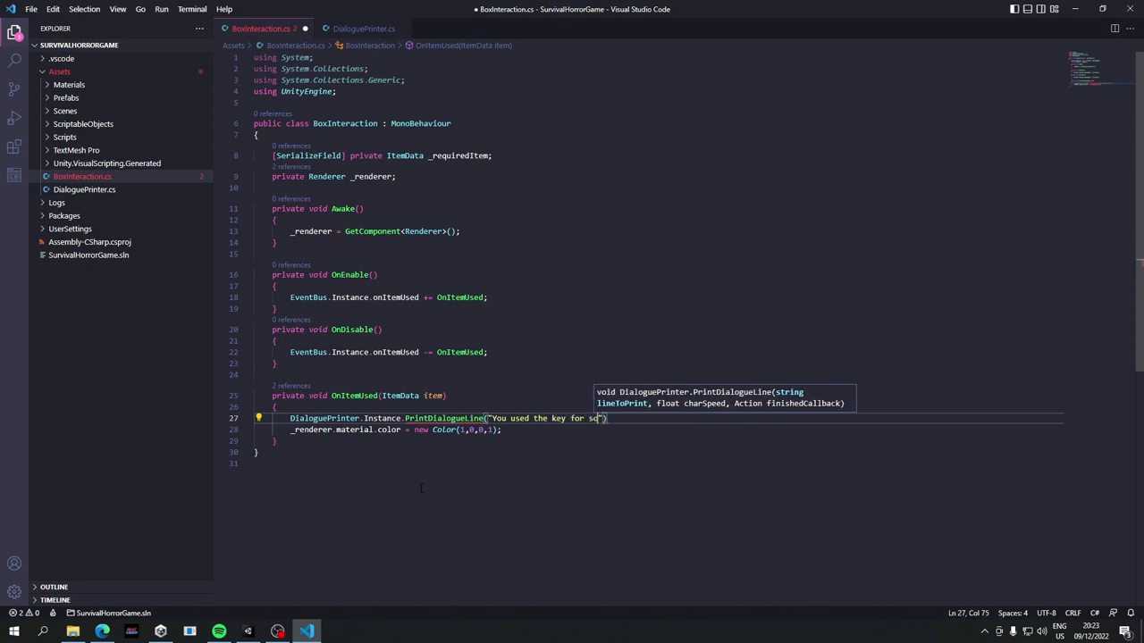
type("some reason.")
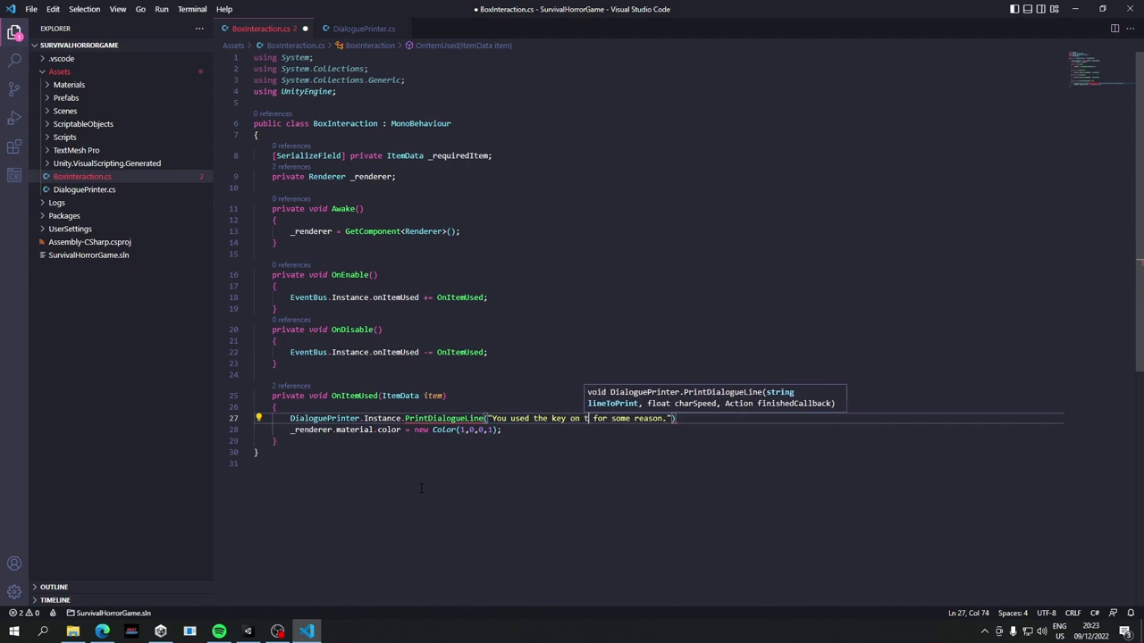
type("his cube")
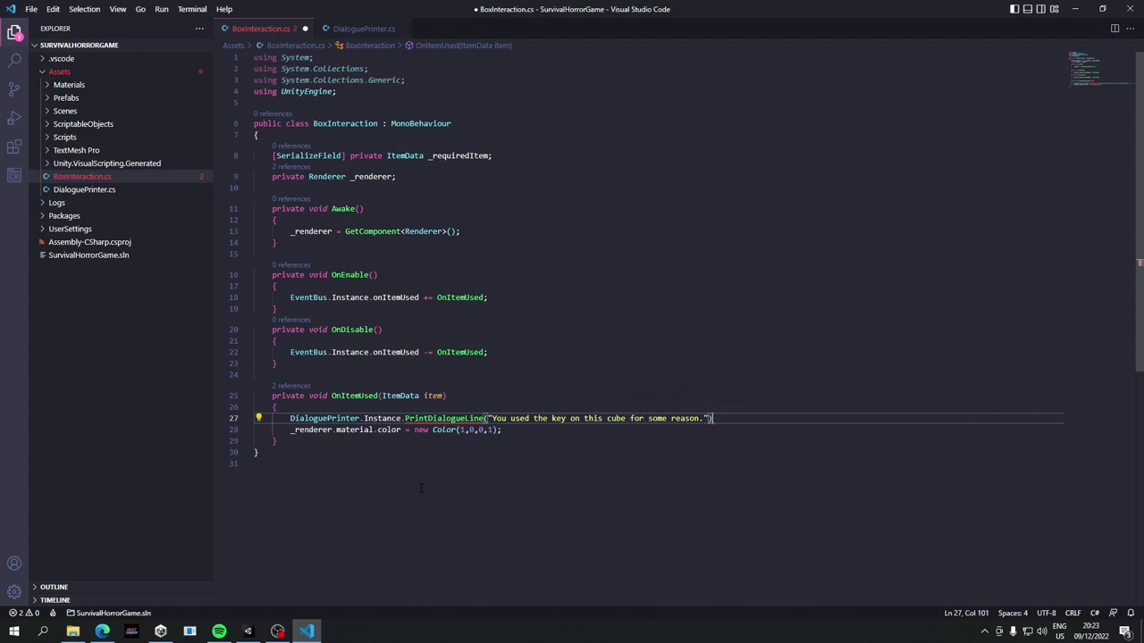
type(",")
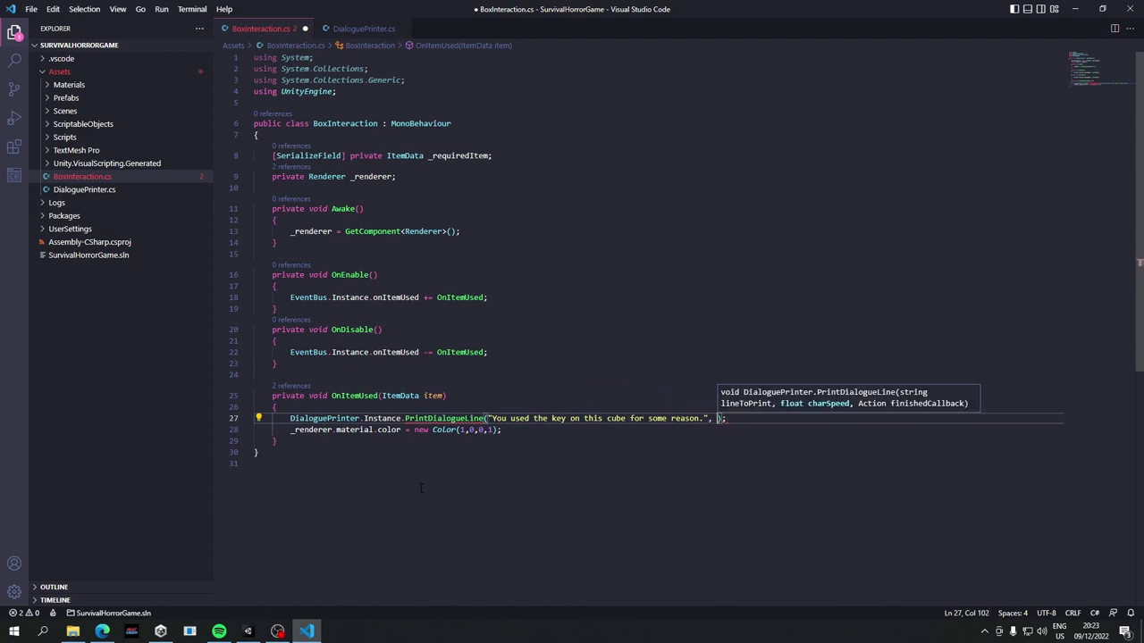
type("0.06f,")
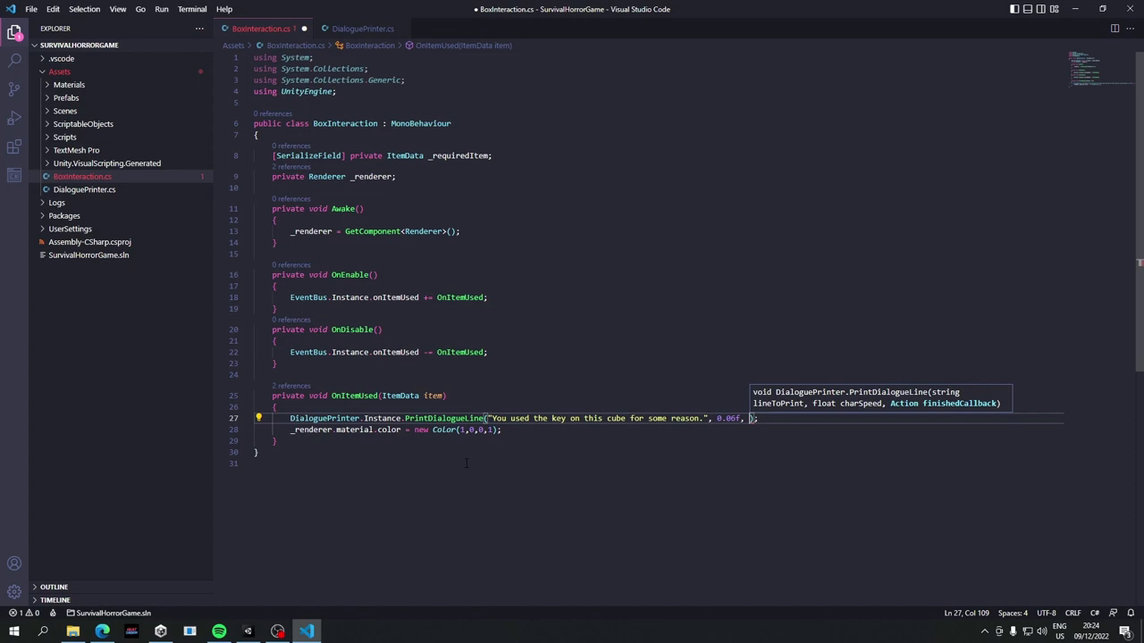
type("()")
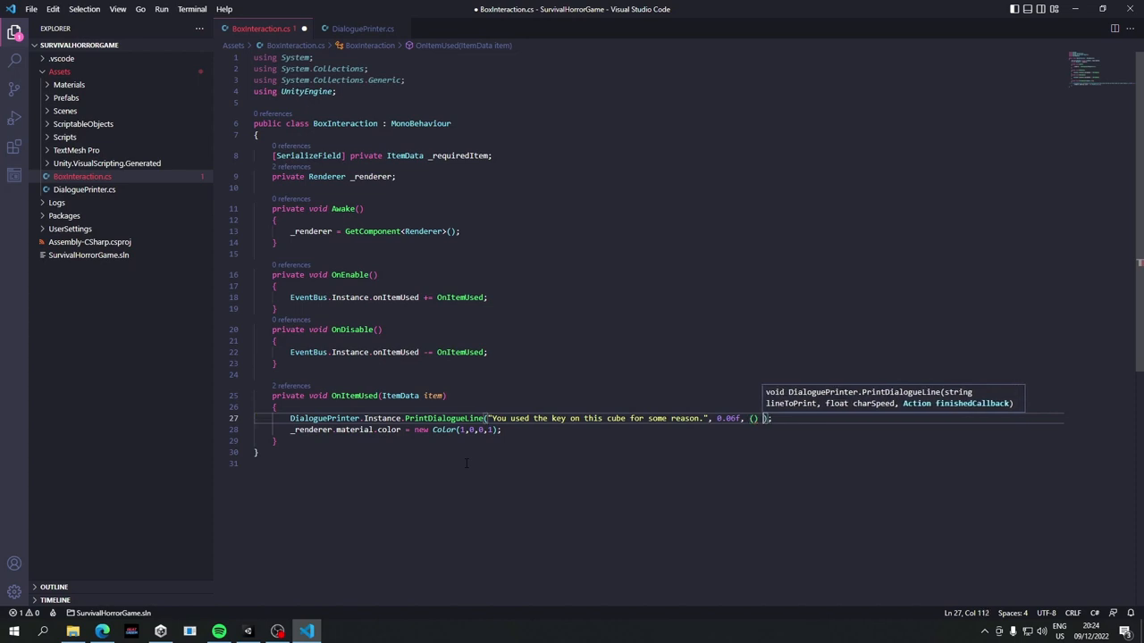
type("=>")
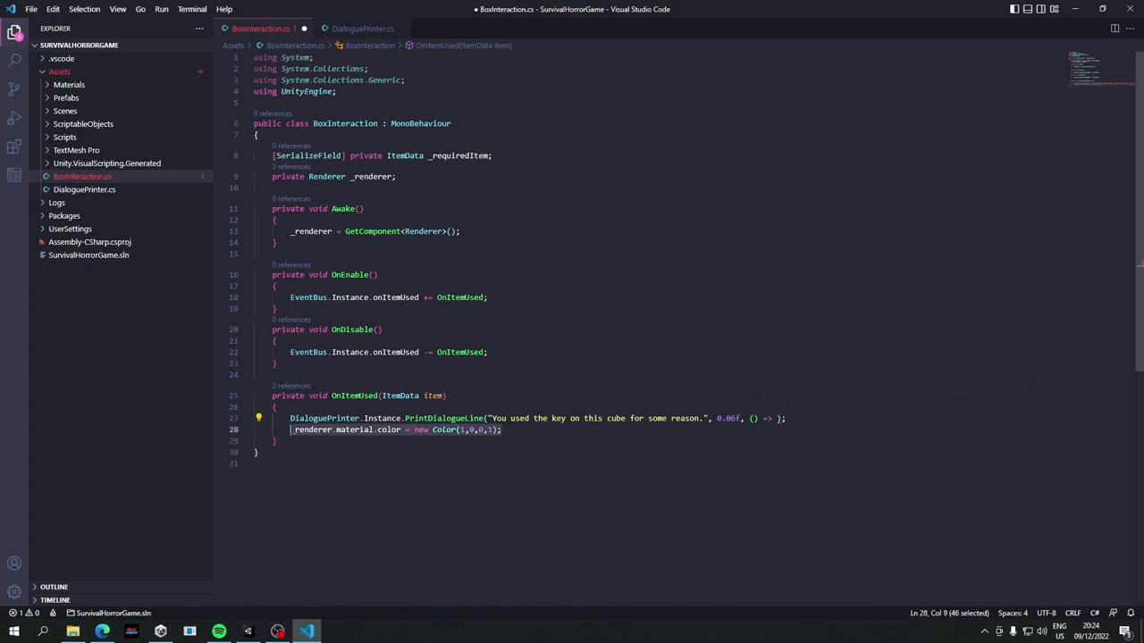
key("Backspace")
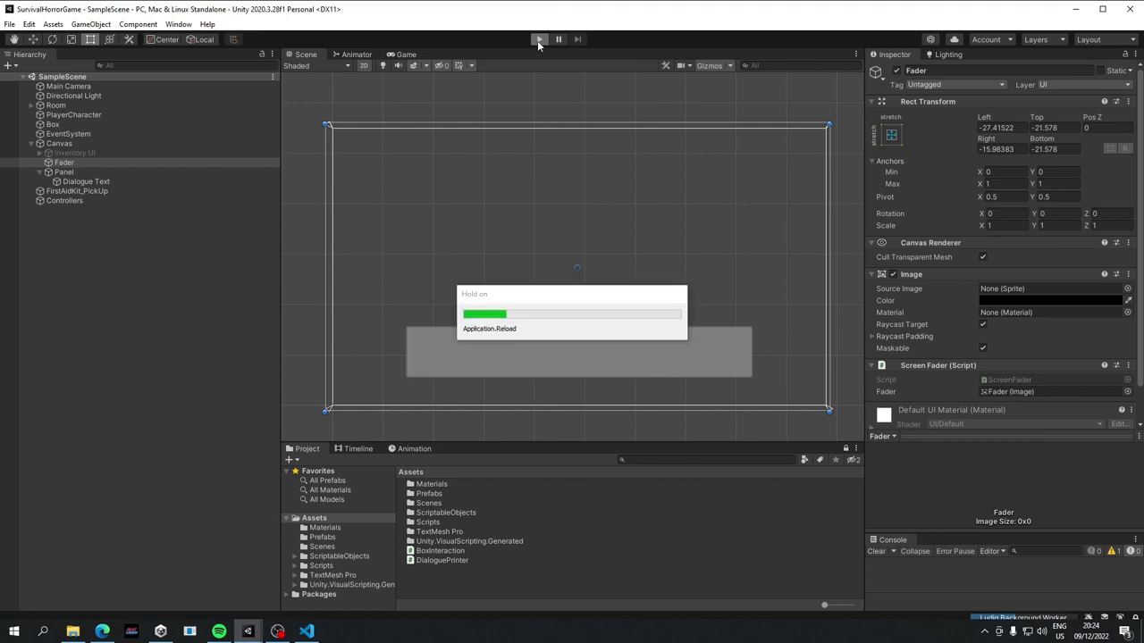
- Play, use the Rusty Key on the cube to check the dialogue, stop, and return to VS Code
left_click(539, 39)
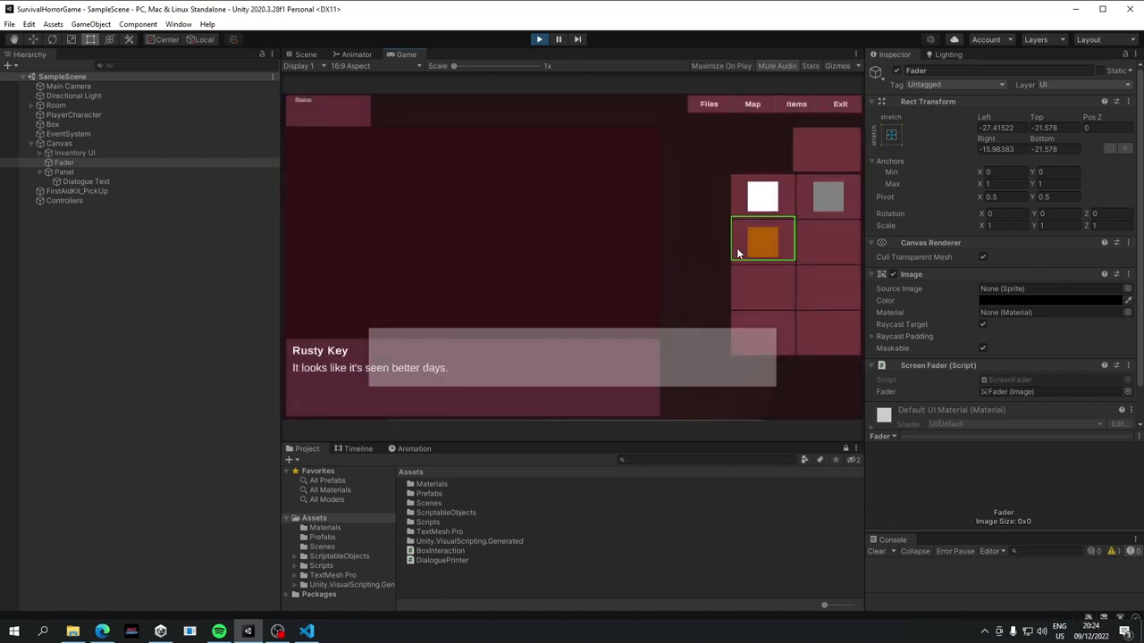
left_click(763, 239)
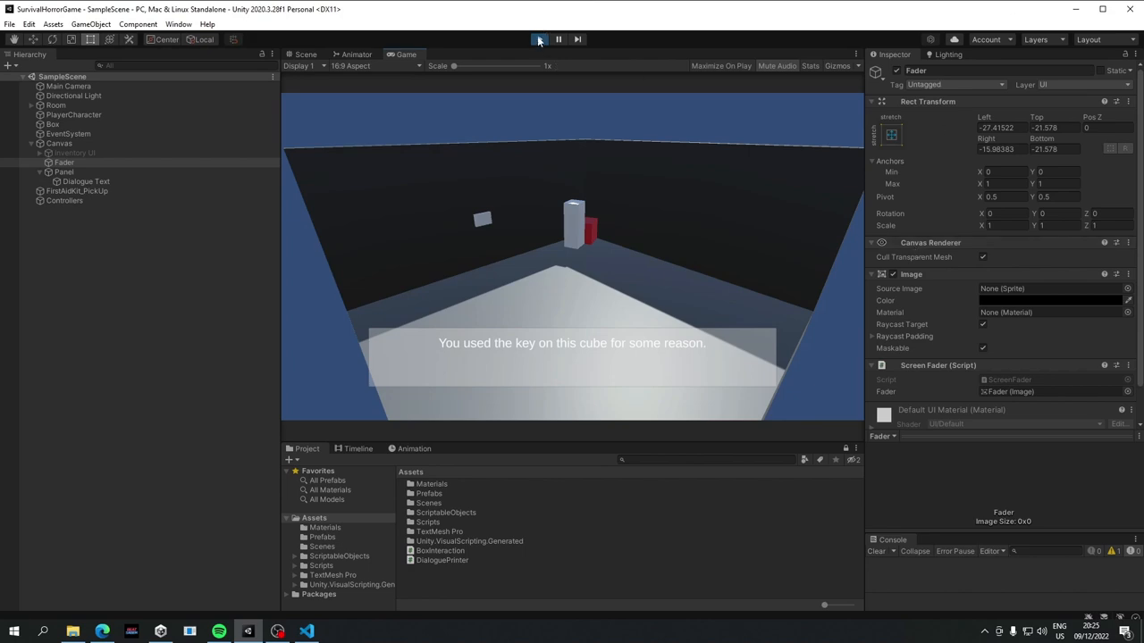
left_click(539, 38)
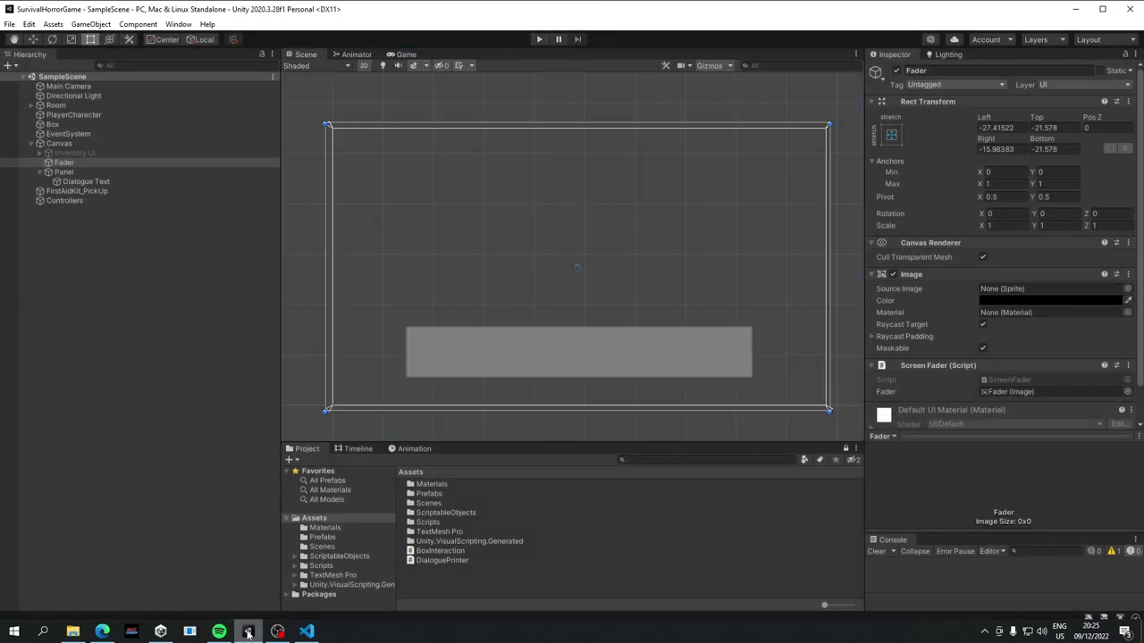
left_click(306, 632)
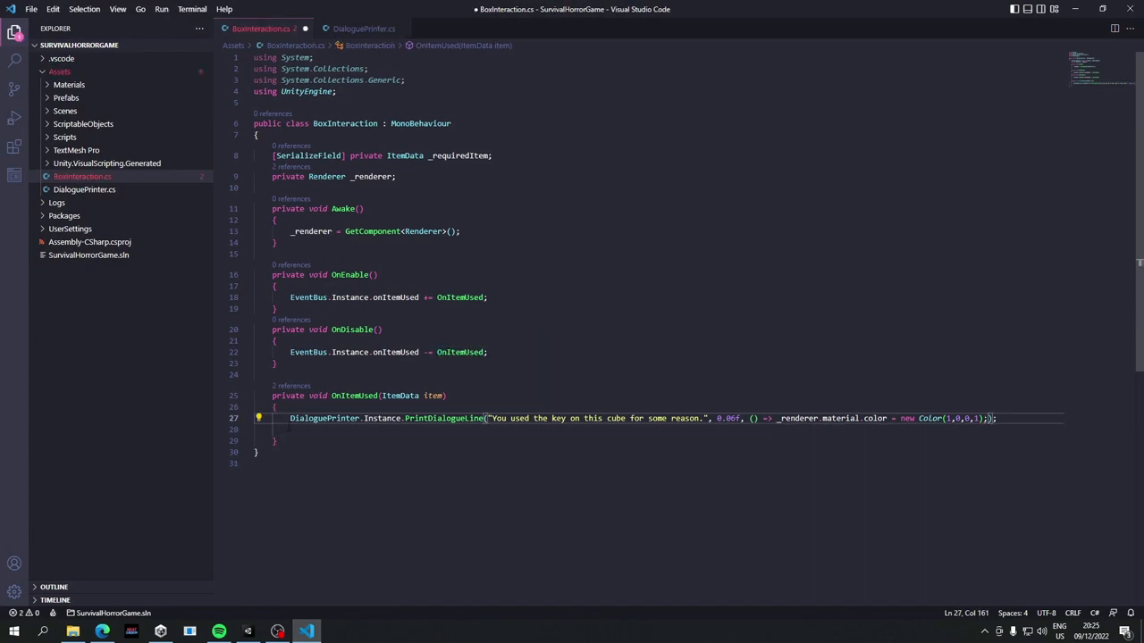
- After DialoguePrinter's typing loop, start typing yield return new WaitUntil(() => Input.GetK..
key("Backspace")
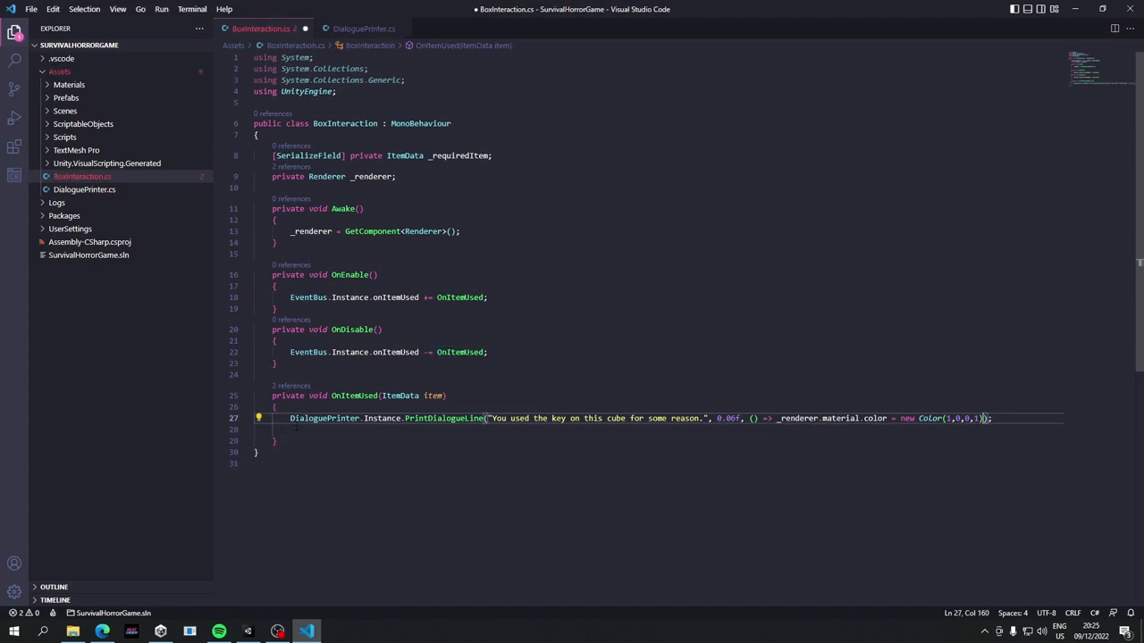
left_click(356, 28)
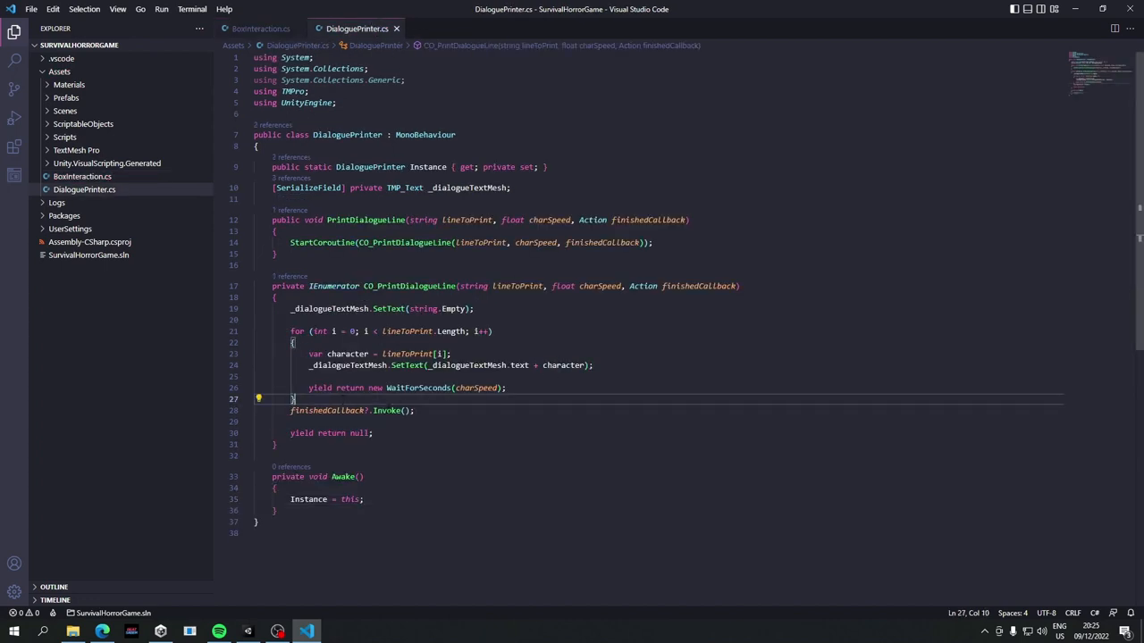
key("Enter")
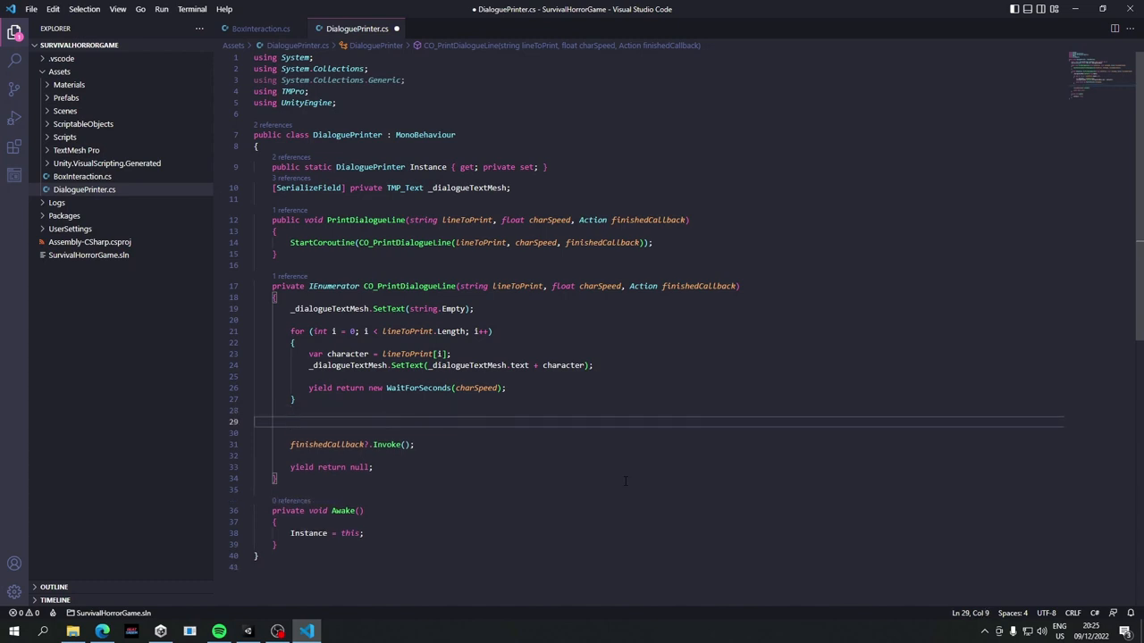
type("yield return")
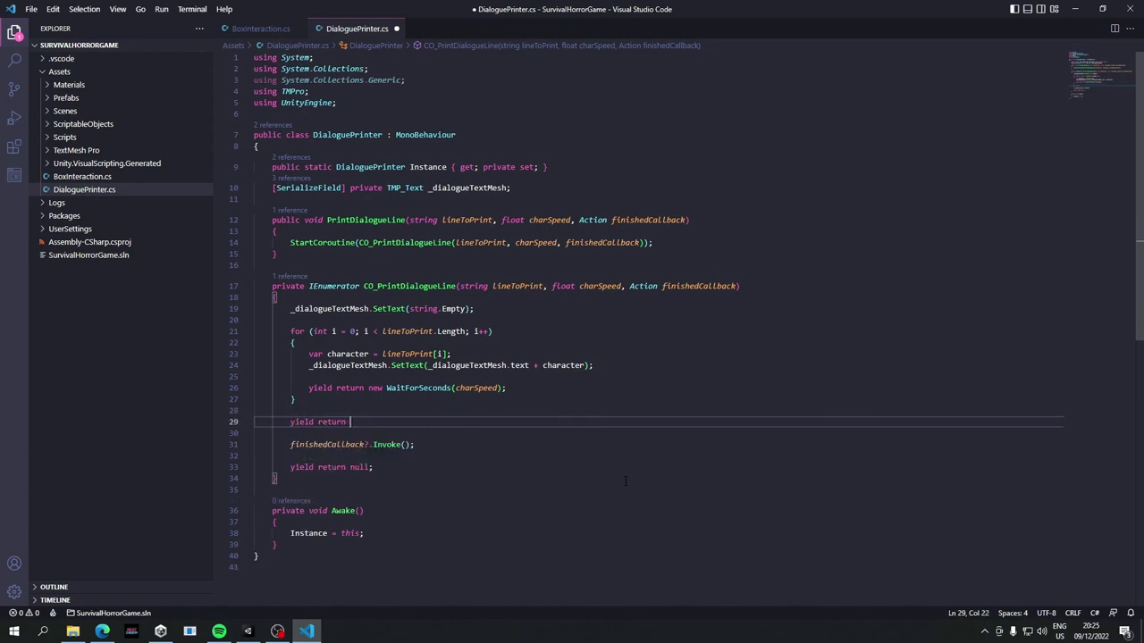
type("new WaitUntil((")
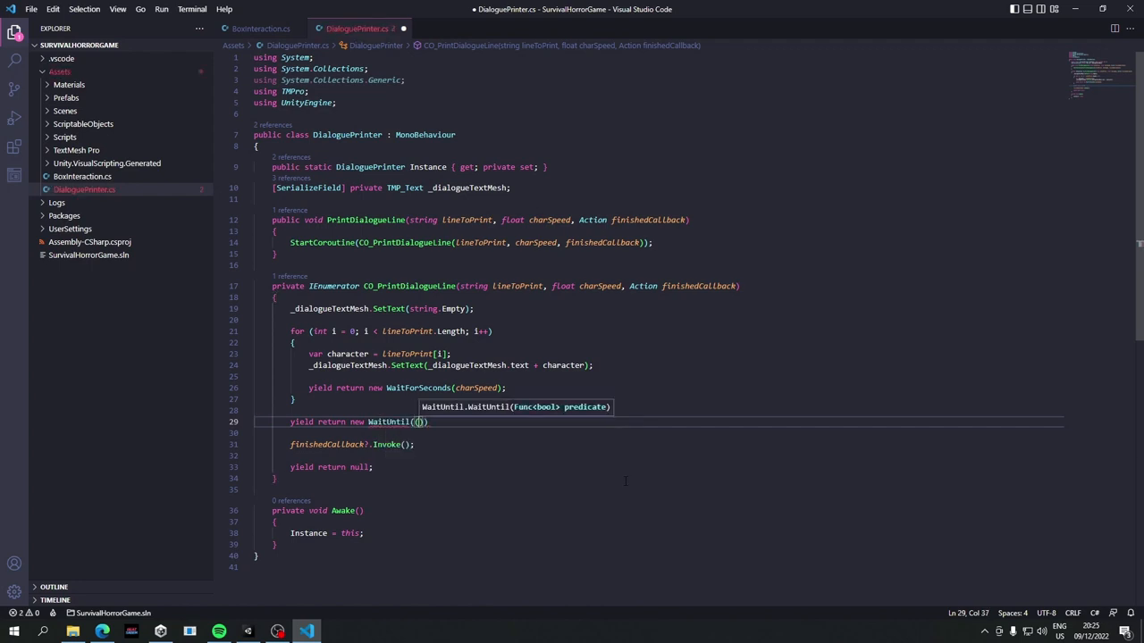
type("() =>")
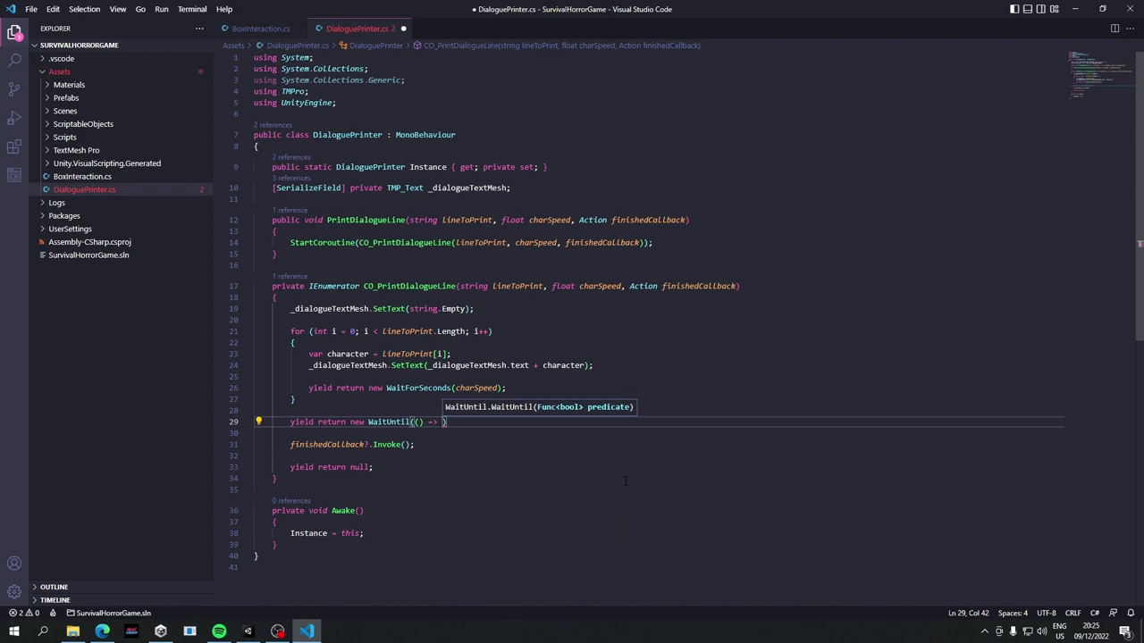
type("Inp")
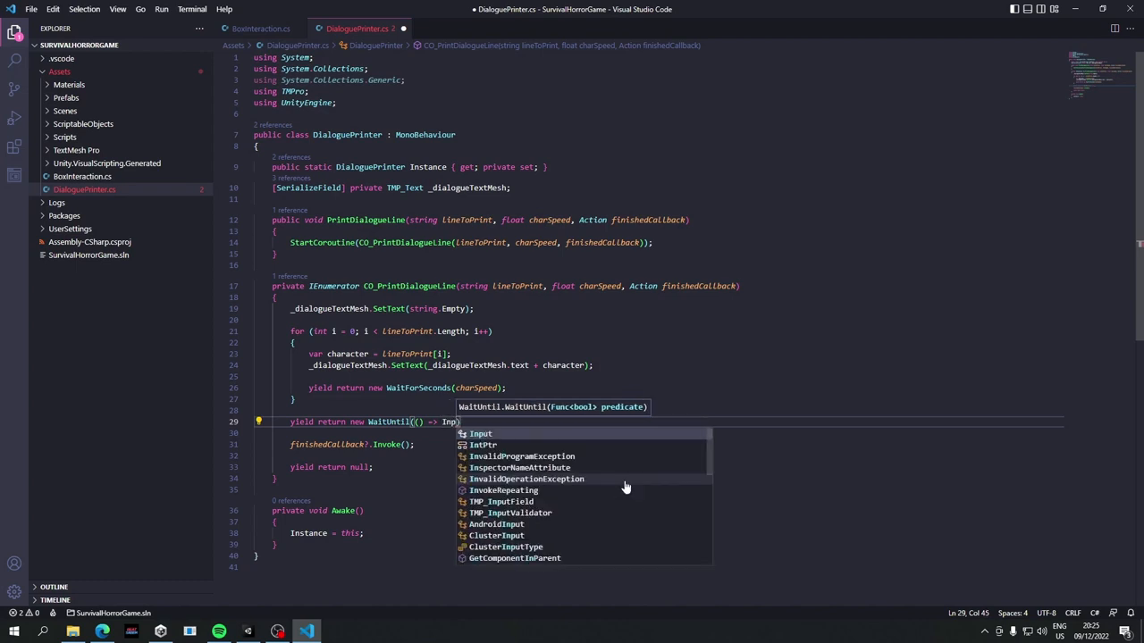
type(".getK")
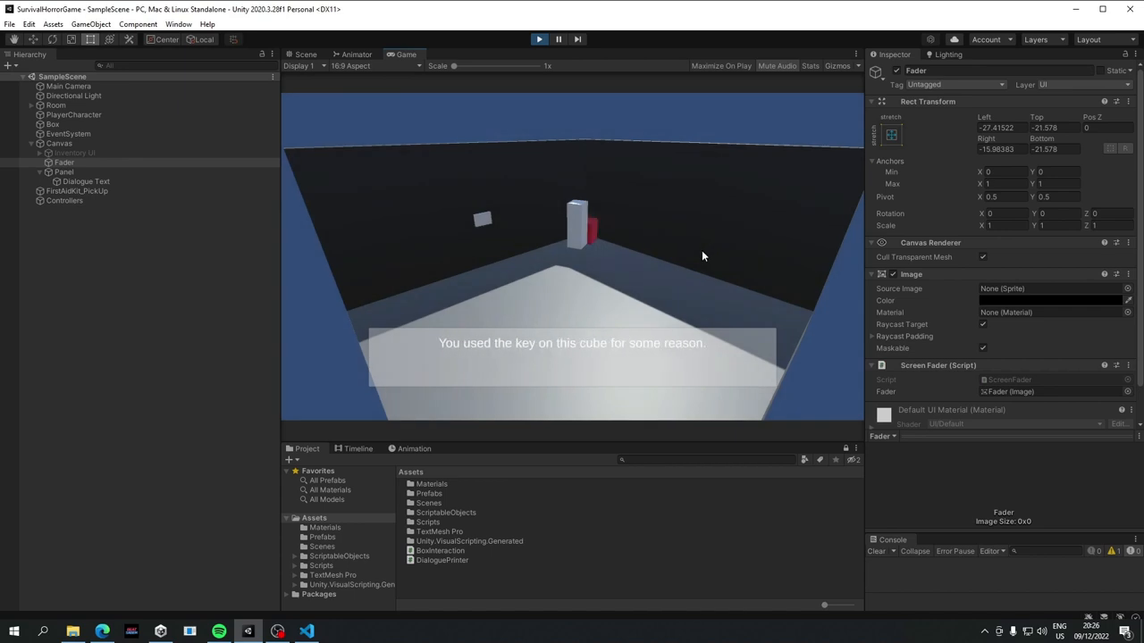
- Stop the test run after the cube dialogue line appears
left_click(306, 55)
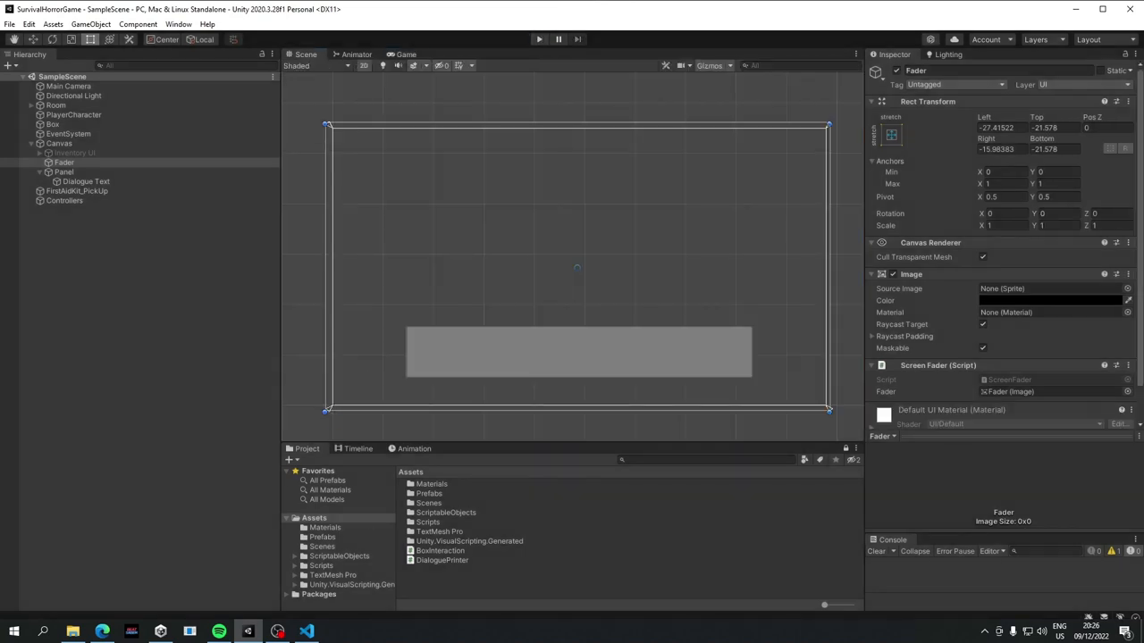
- Clear the dialogue text with _dialogueTextMesh.SetText(string.Empty) after the Space wait, then open EventBus.cs
left_click(307, 632)
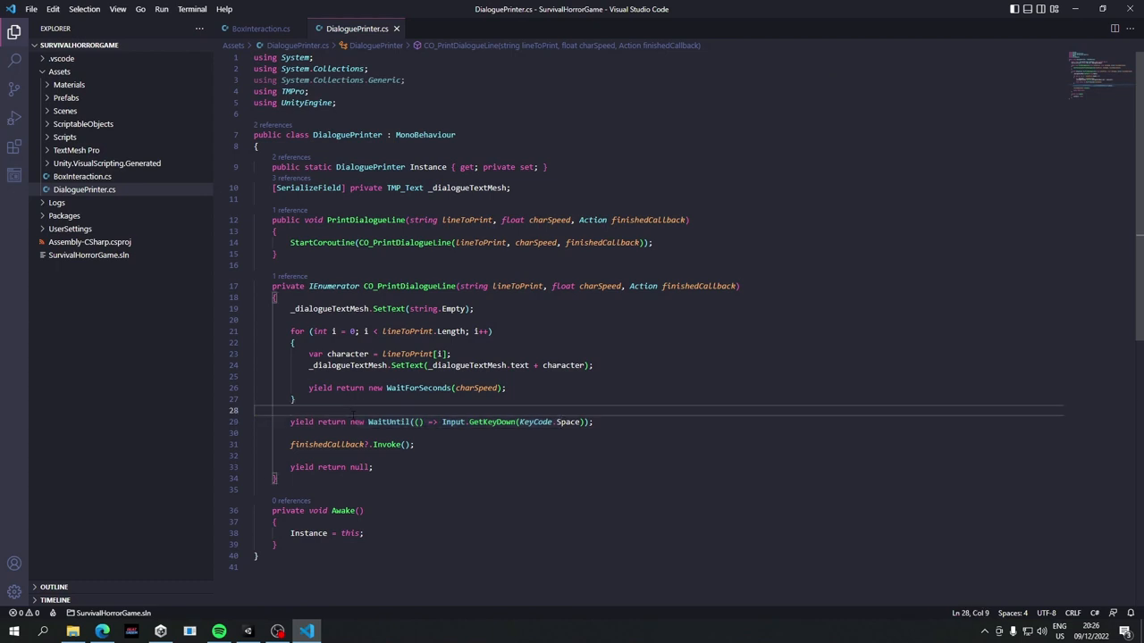
key("enter")
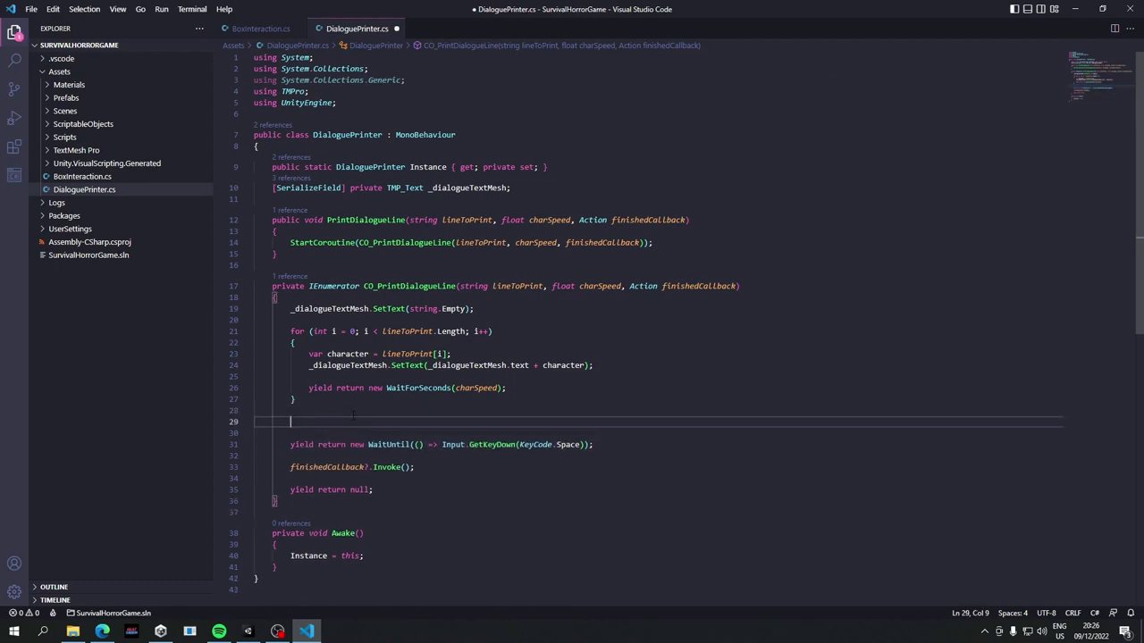
type("_dialogueTextMesh.s")
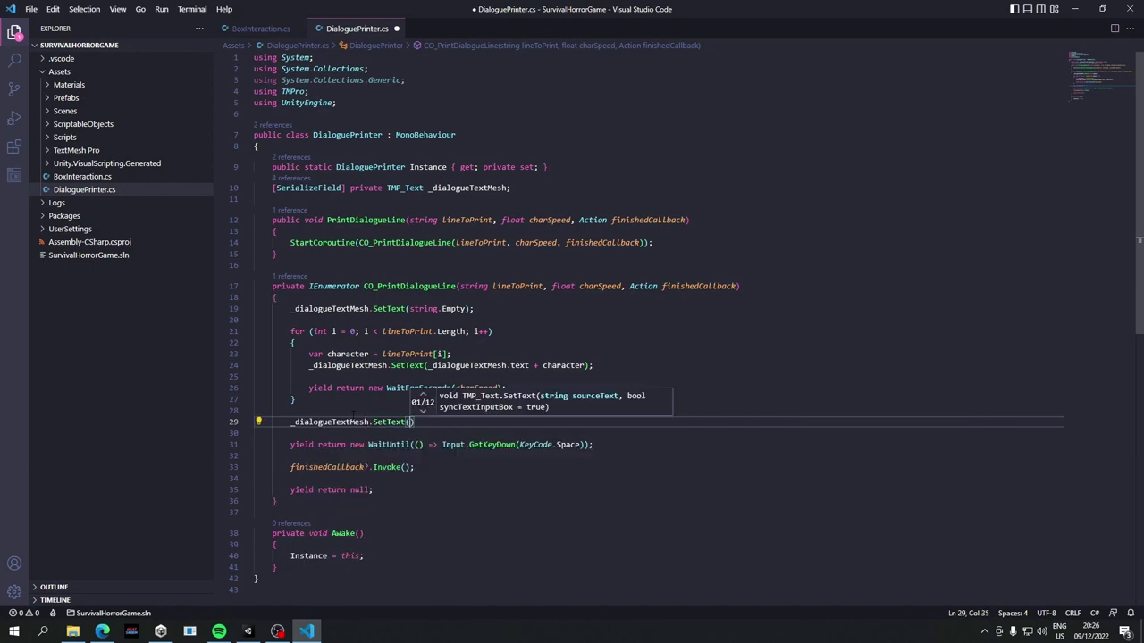
type("string.Empty")
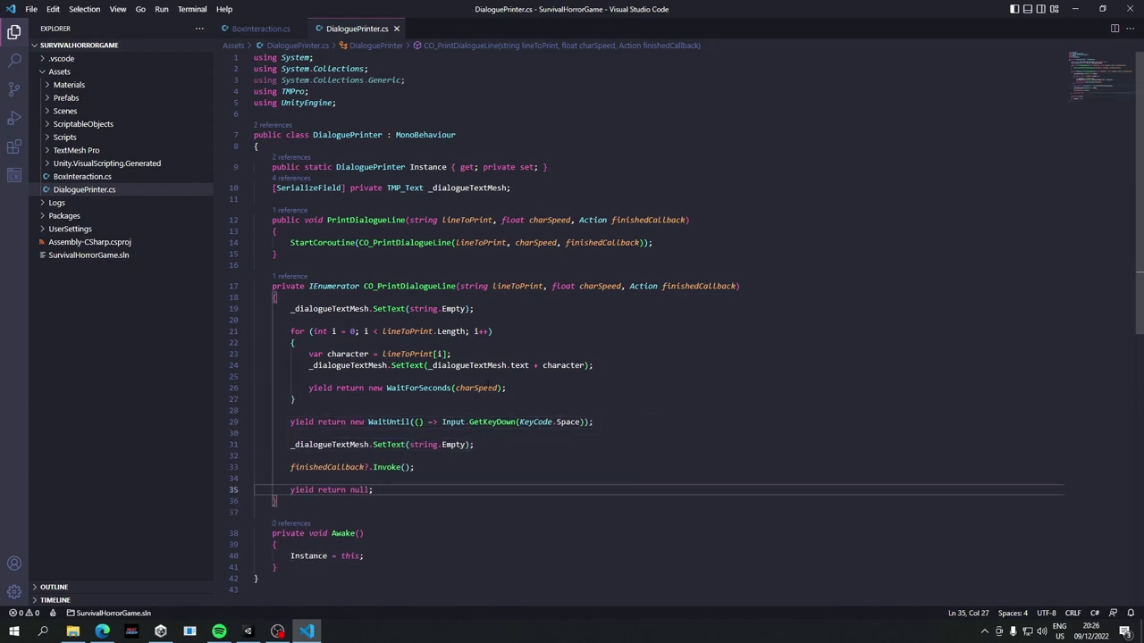
key("Ctrl+p")
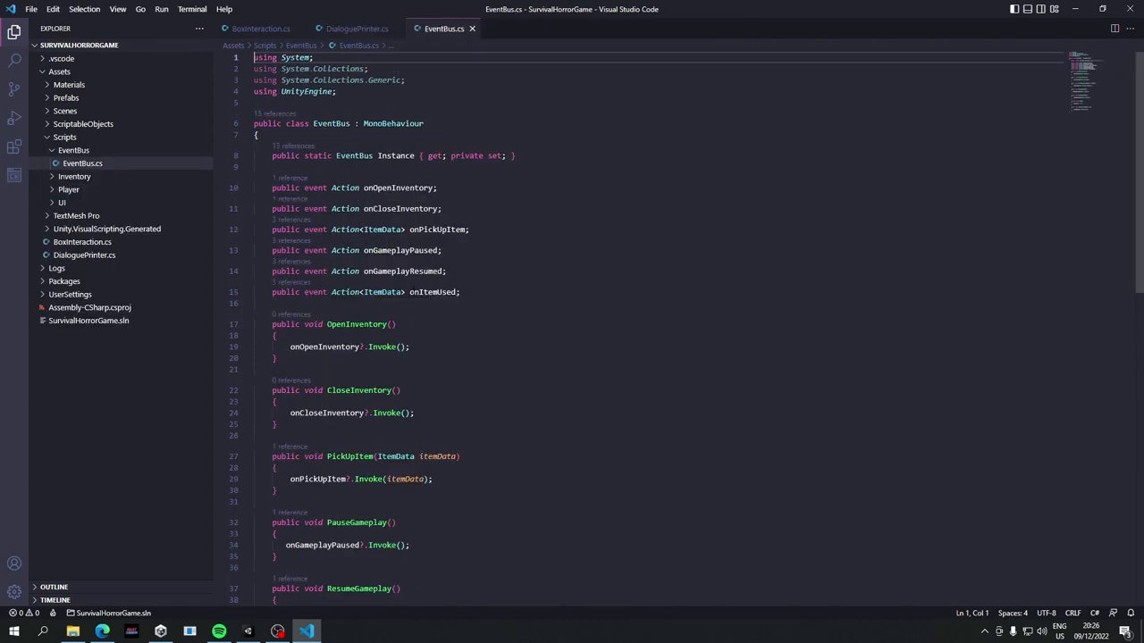
- Call EventBus.Instance.ResumeGameplay() after the finished callback in DialoguePrinter, then return to Unity
scroll("down", 3)
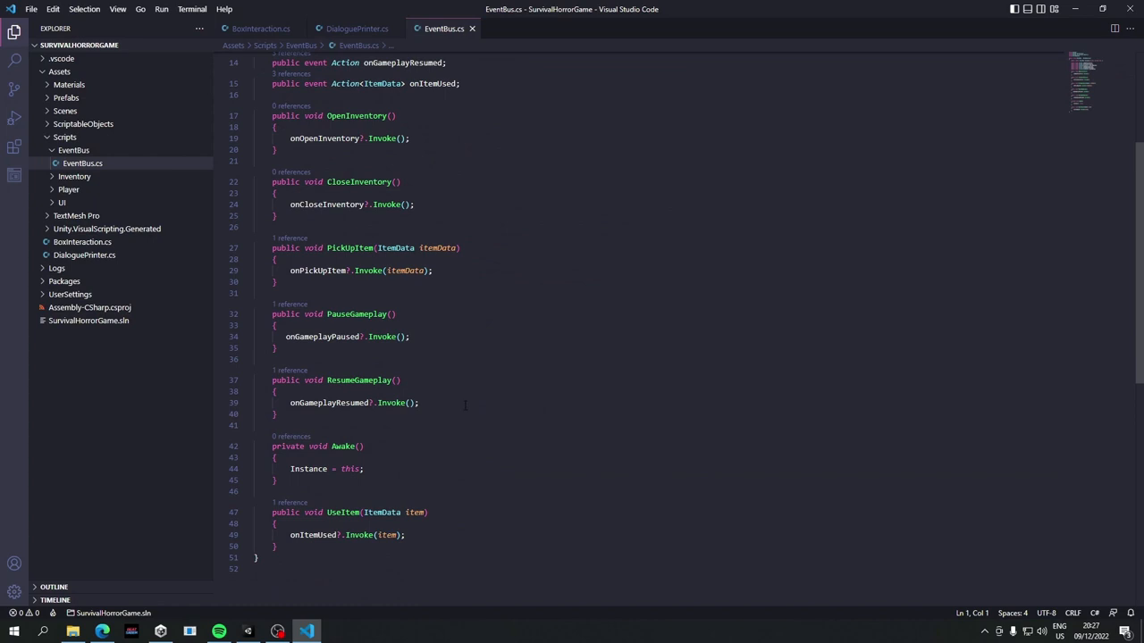
mouse_move(469, 396)
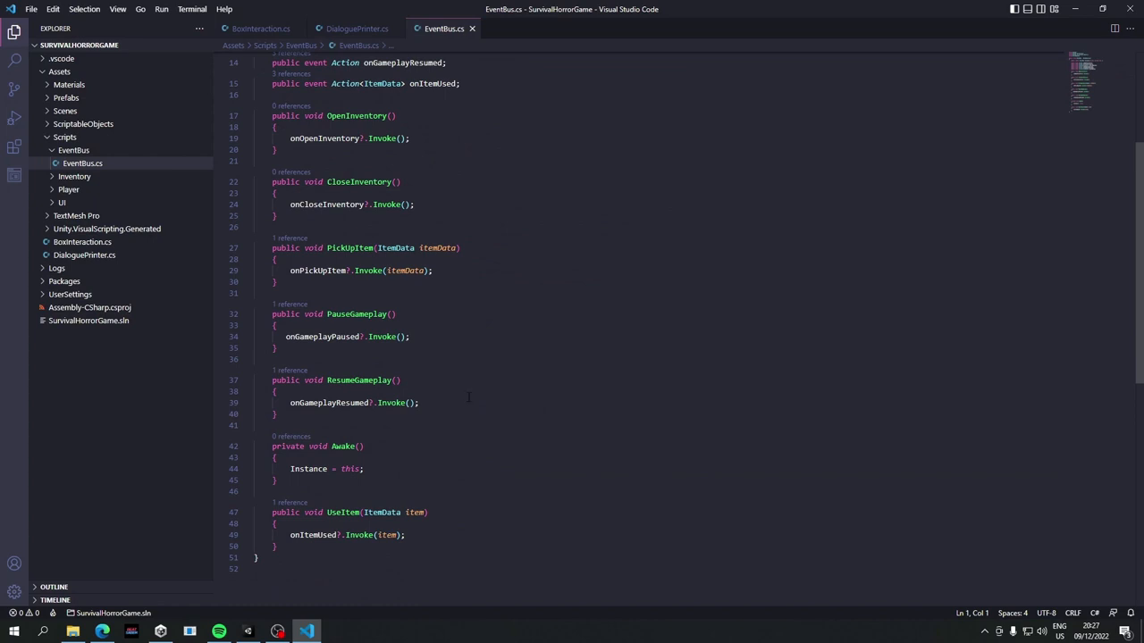
left_click(356, 27)
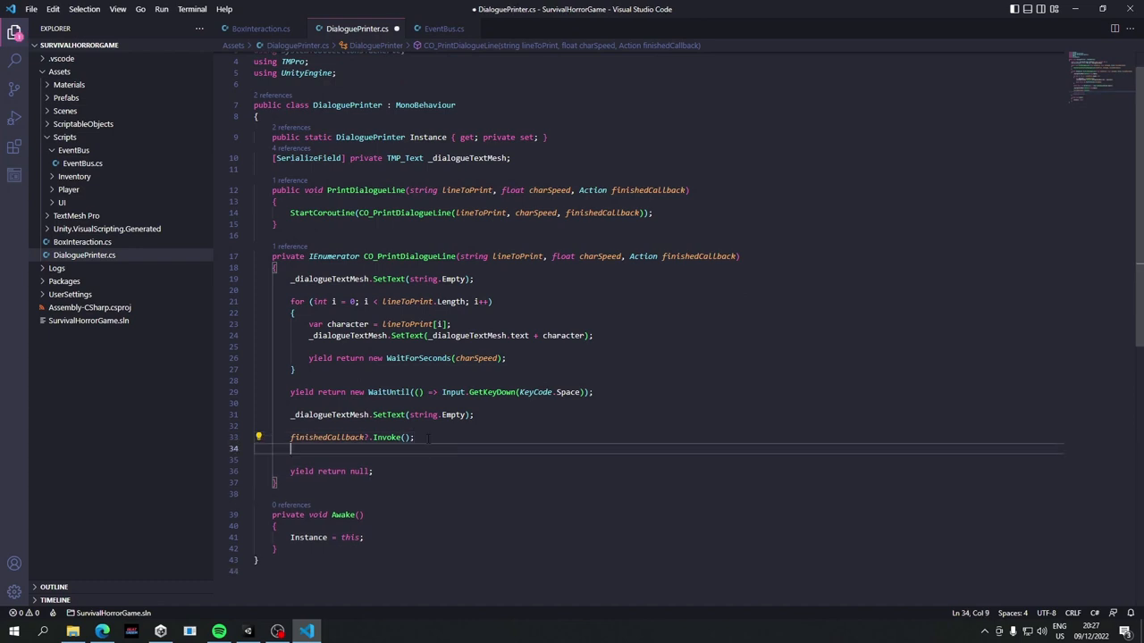
type("EventBus")
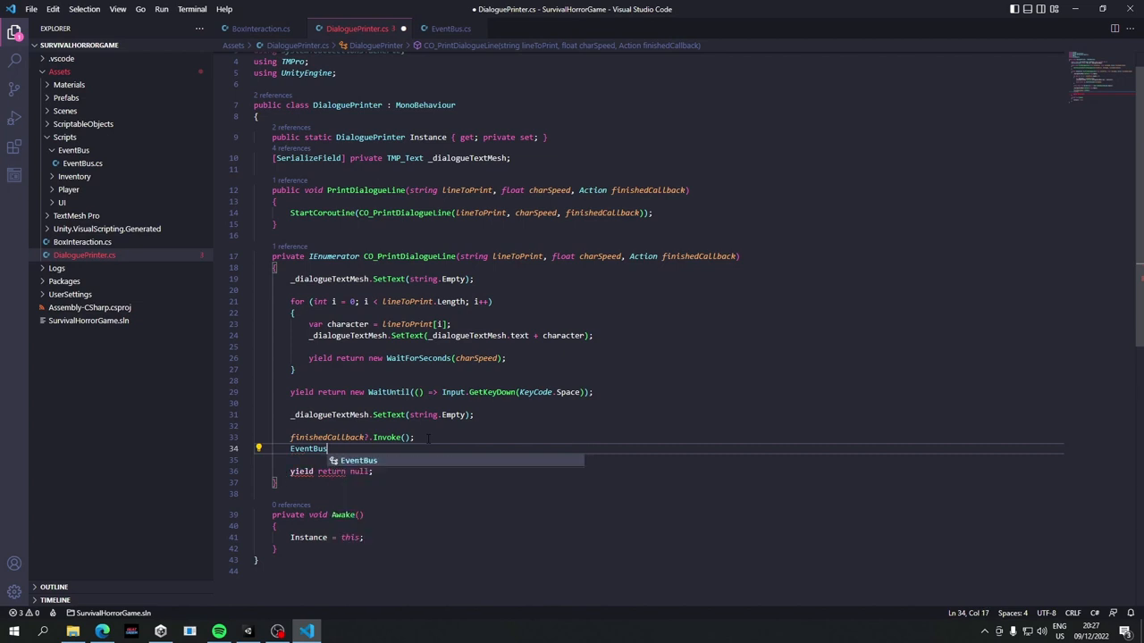
type(".Instance.")
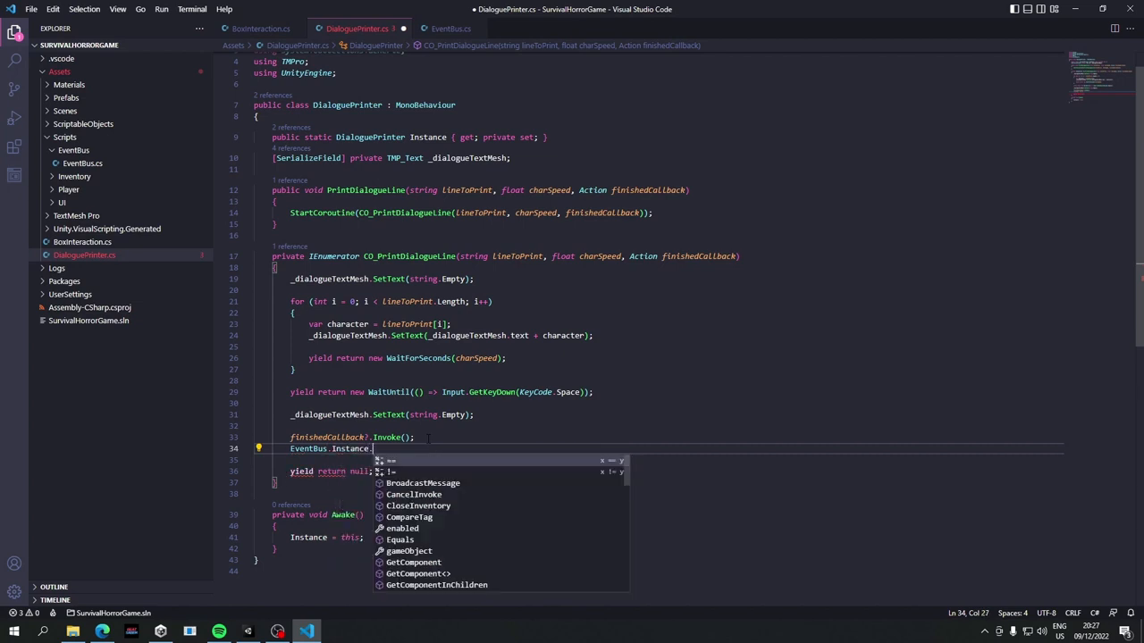
type("SendMessage()")
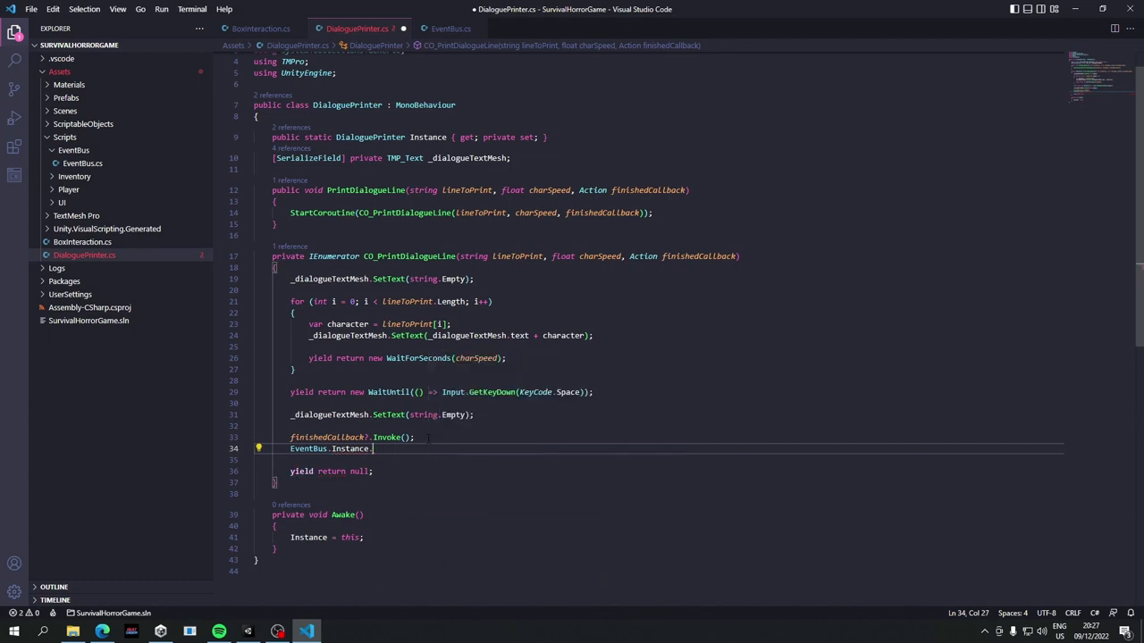
type(".")
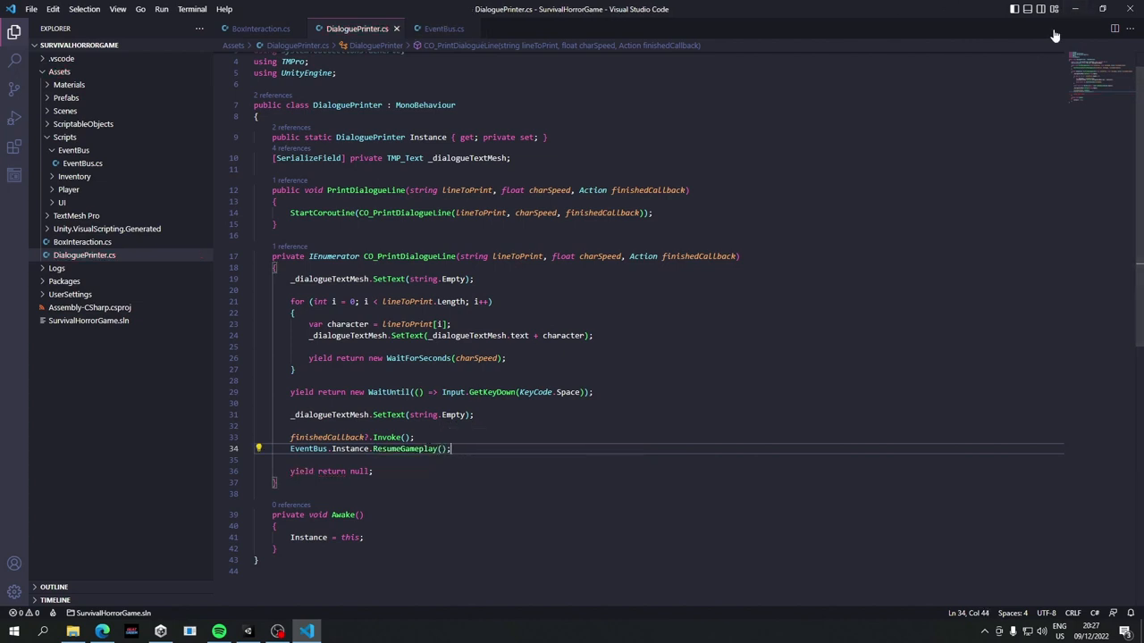
left_click(307, 632)
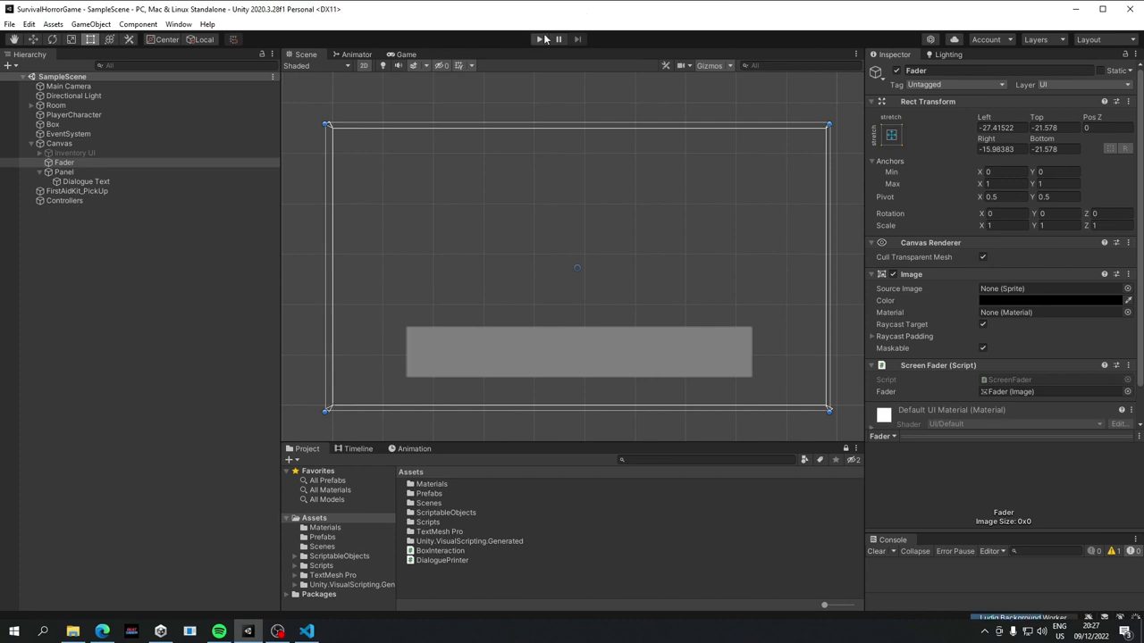
- Enter Play mode to test the updated dialogue in the room scene
left_click(539, 39)
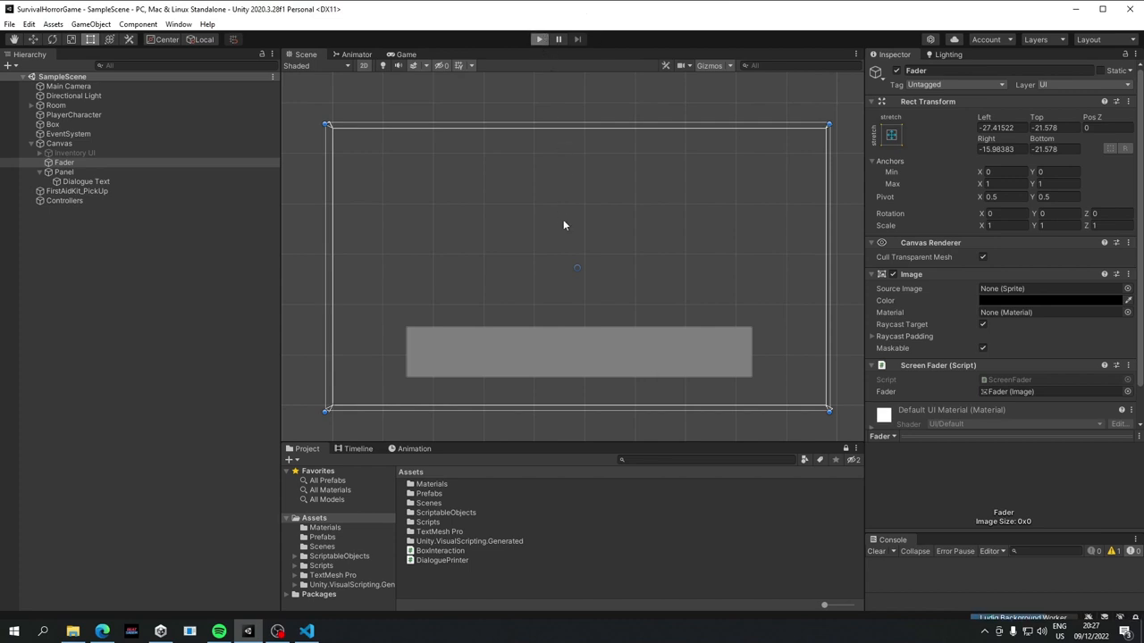
left_click(539, 38)
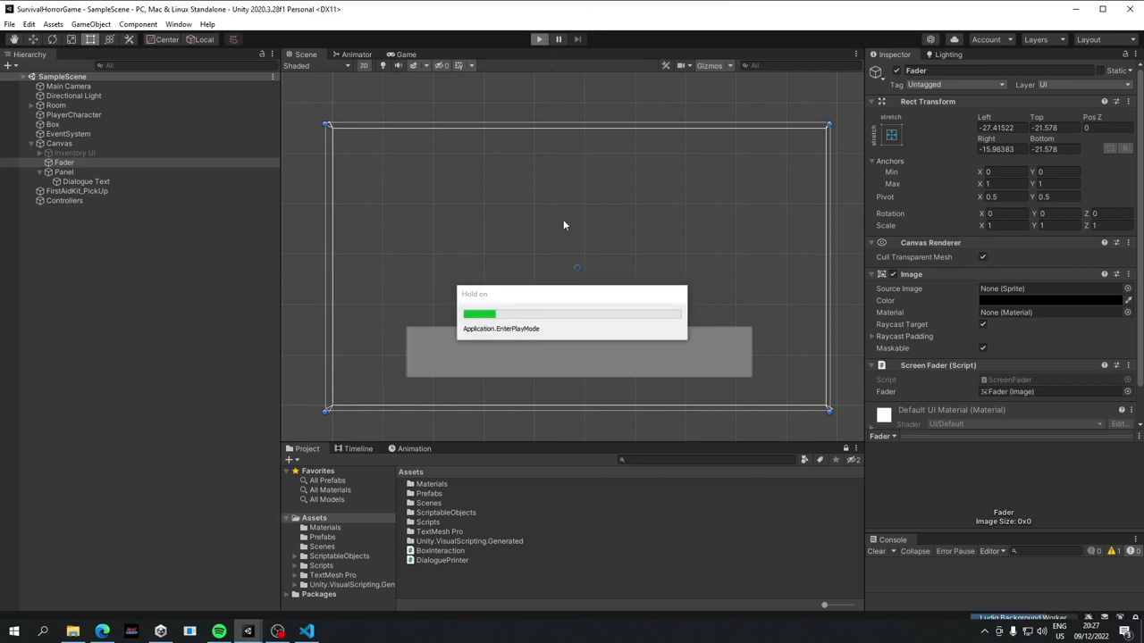
left_click(406, 54)
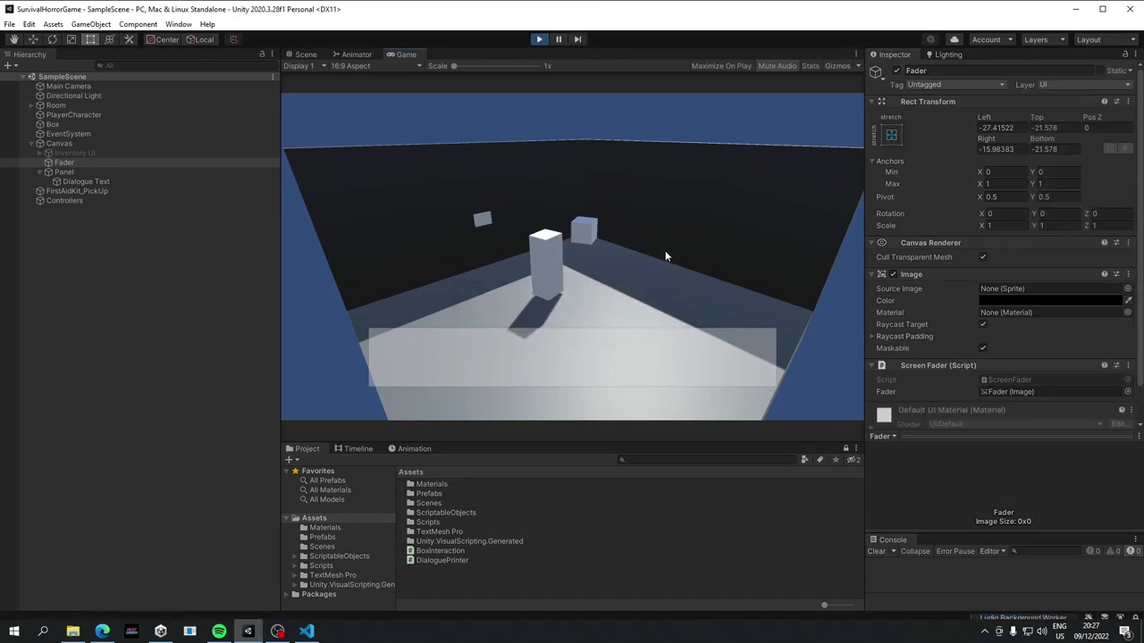